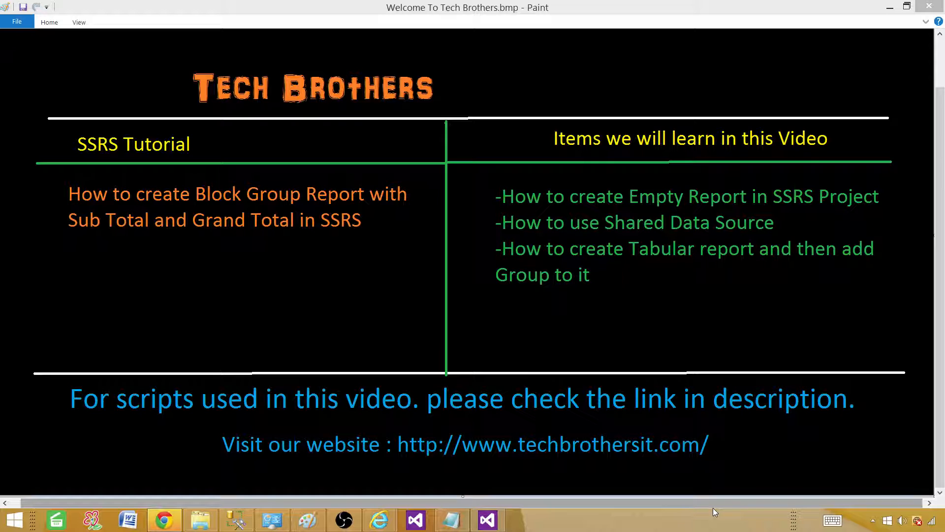
{"action": "mouse_move", "coordinate": [476, 384]}
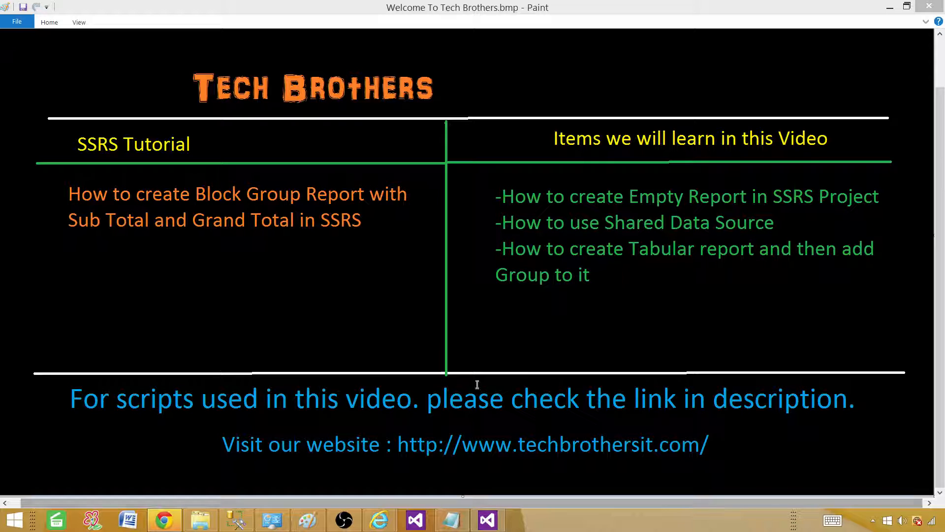
{"action": "mouse_move", "coordinate": [488, 520]}
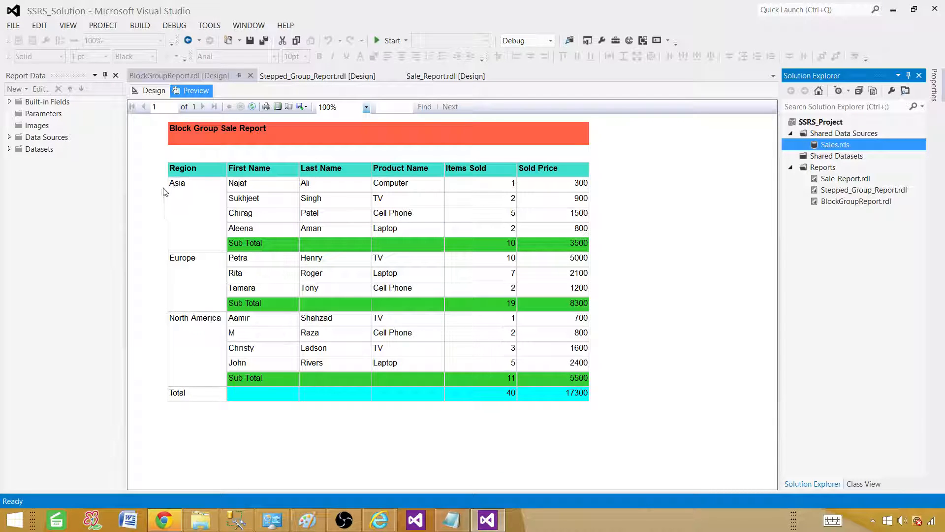
{"action": "mouse_move", "coordinate": [175, 183]}
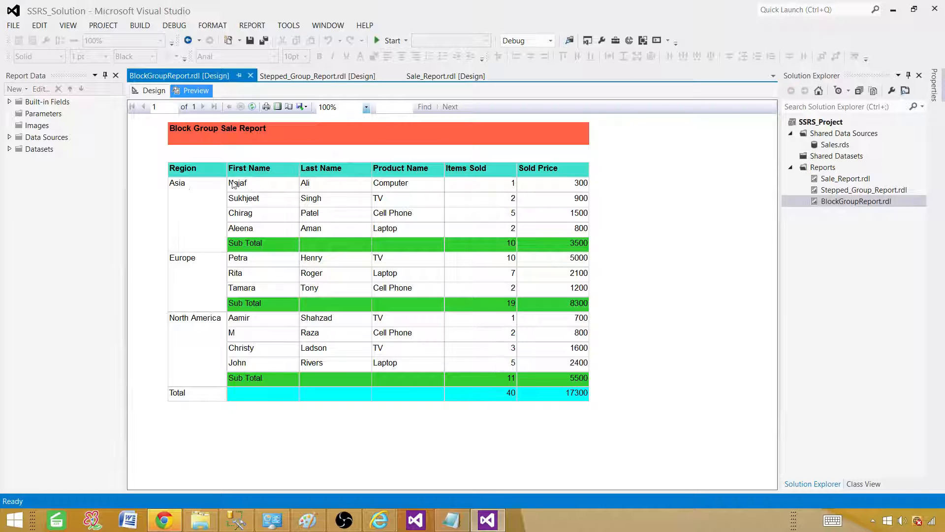
{"action": "mouse_move", "coordinate": [194, 261]}
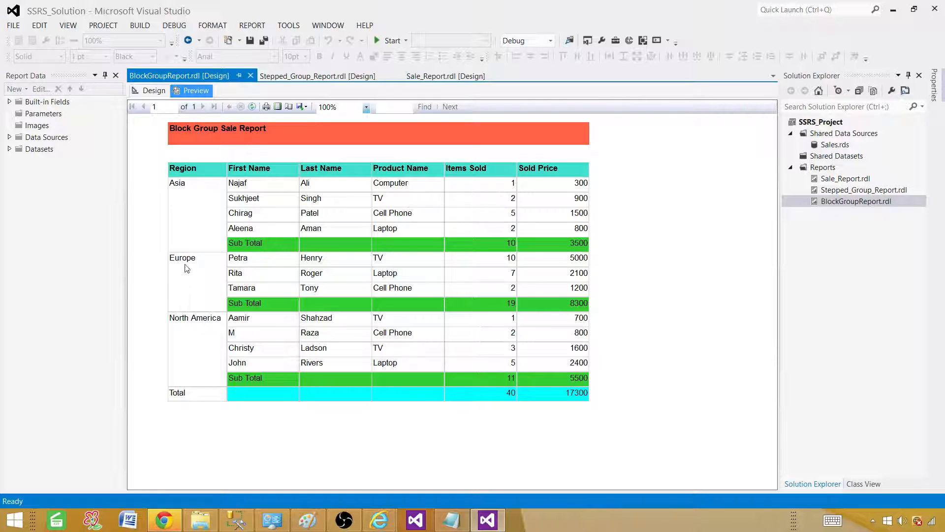
{"action": "mouse_move", "coordinate": [236, 262]}
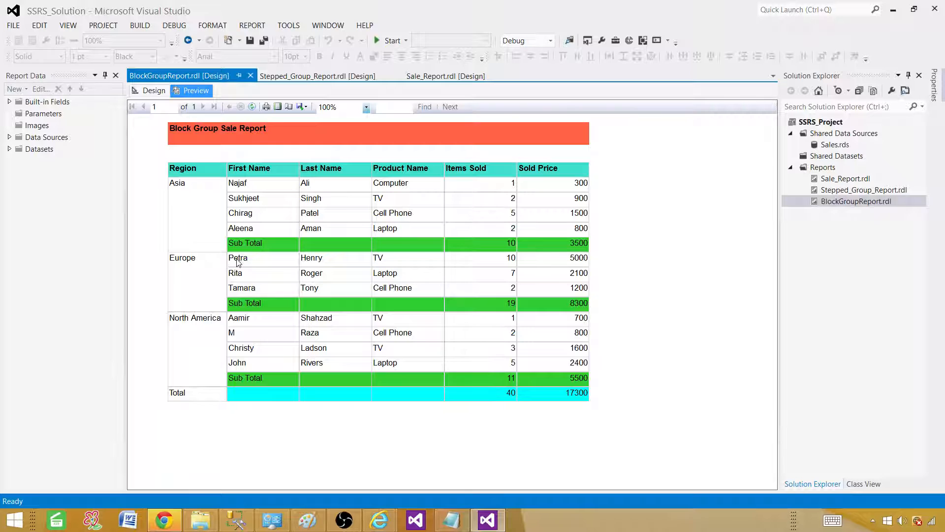
{"action": "mouse_move", "coordinate": [324, 264]}
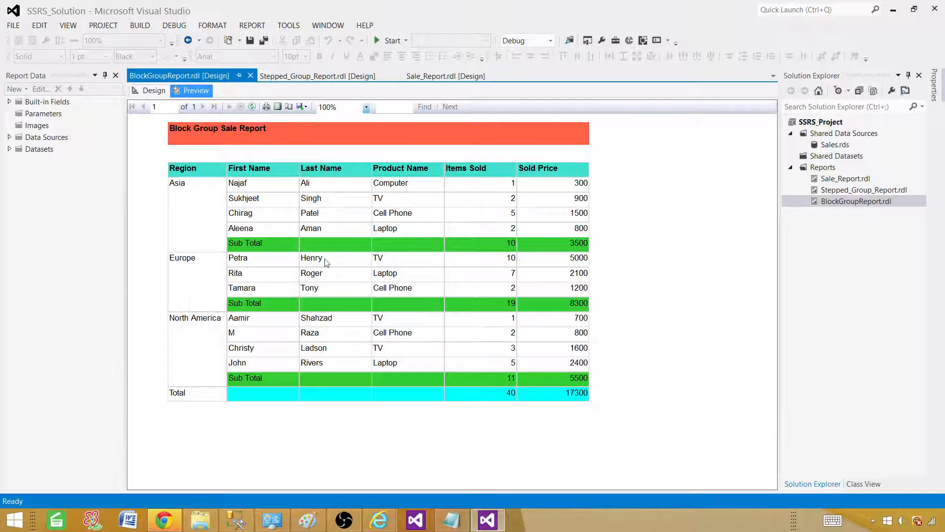
{"action": "mouse_move", "coordinate": [475, 264]}
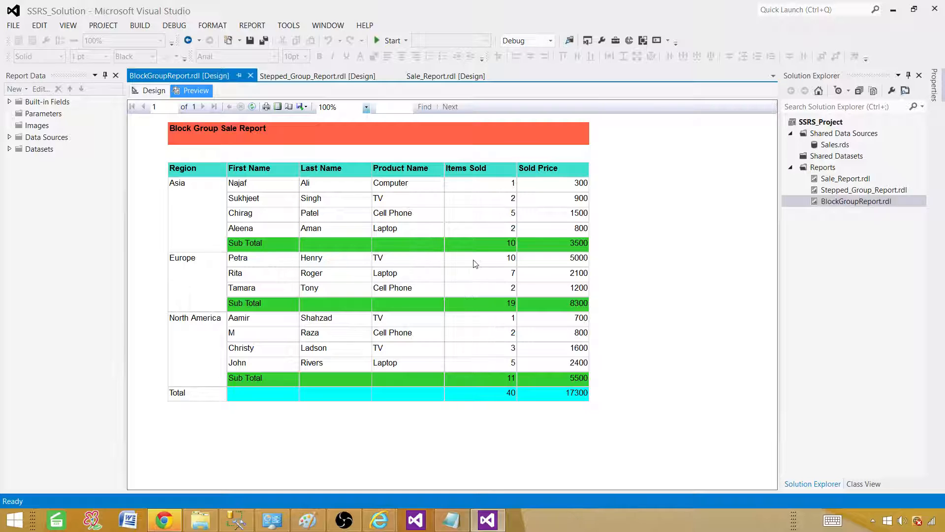
{"action": "mouse_move", "coordinate": [346, 250]}
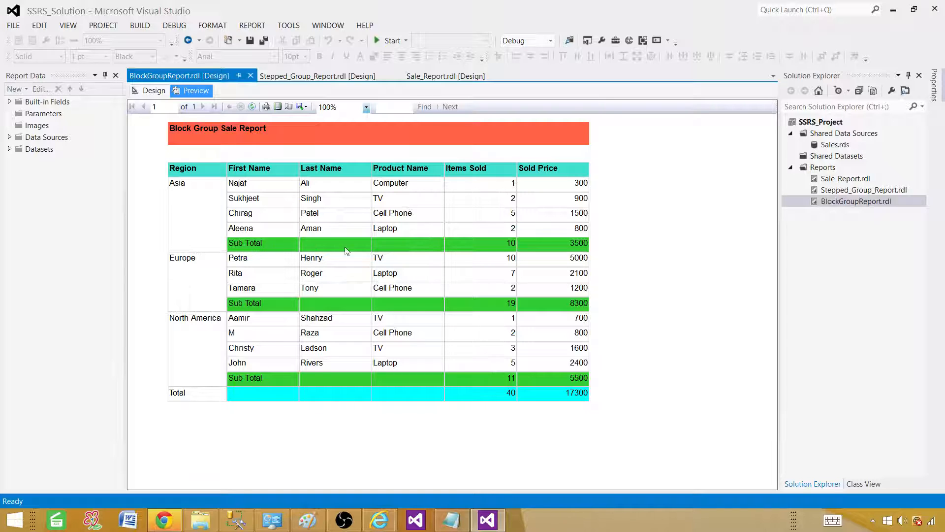
{"action": "mouse_move", "coordinate": [194, 388]}
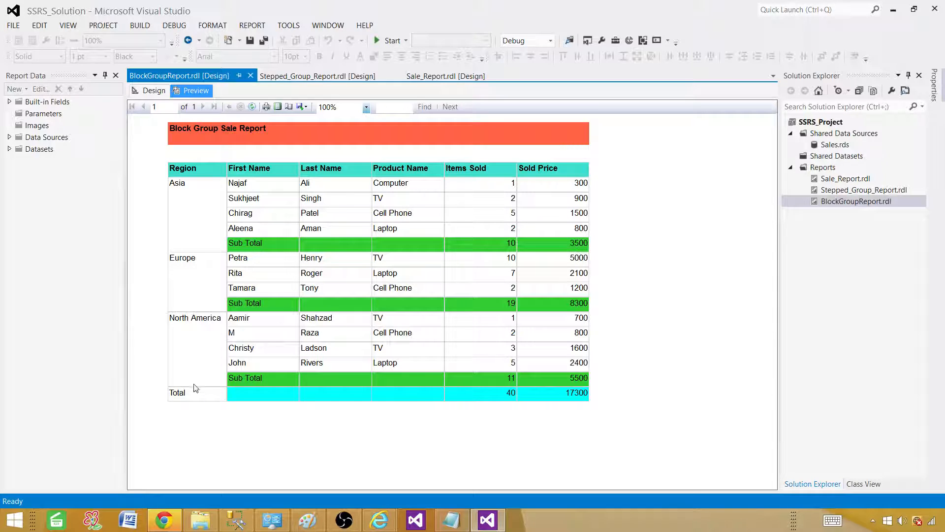
{"action": "mouse_move", "coordinate": [431, 399]}
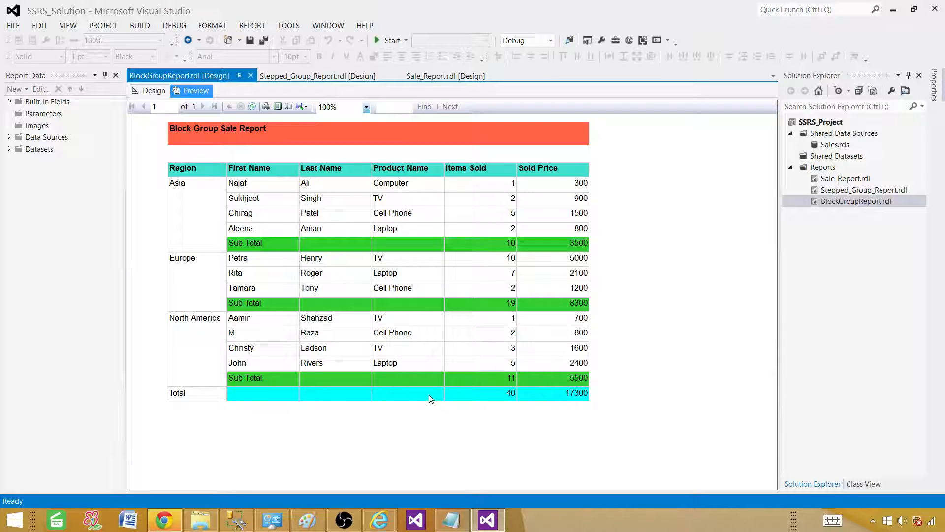
{"action": "mouse_move", "coordinate": [175, 193]}
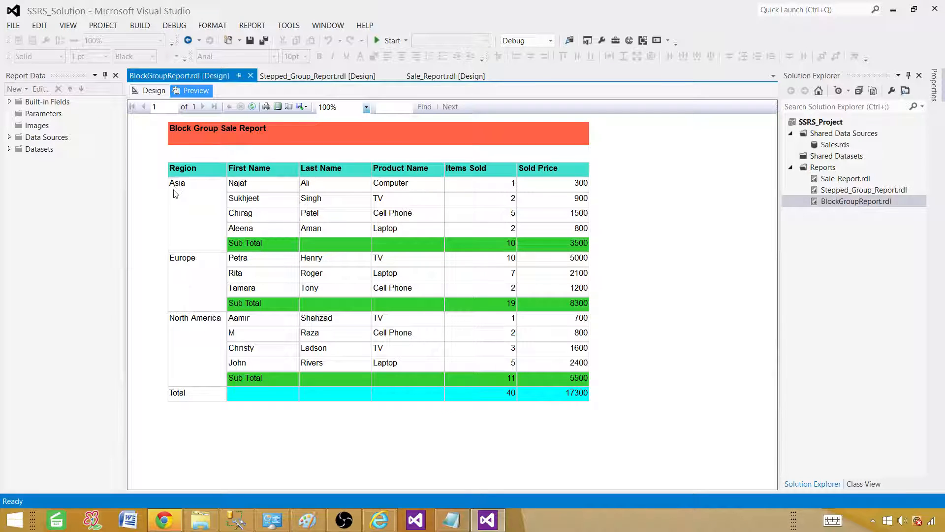
{"action": "mouse_move", "coordinate": [229, 198]}
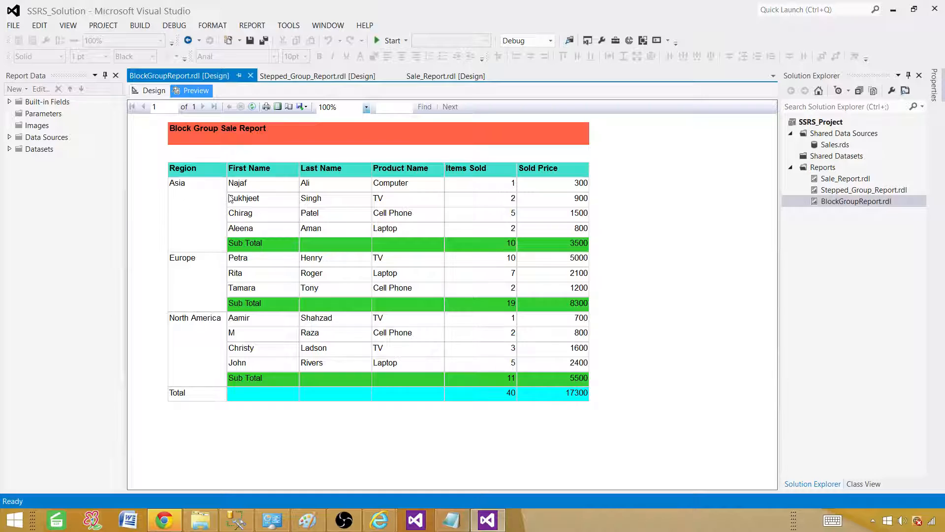
{"action": "mouse_move", "coordinate": [261, 191]}
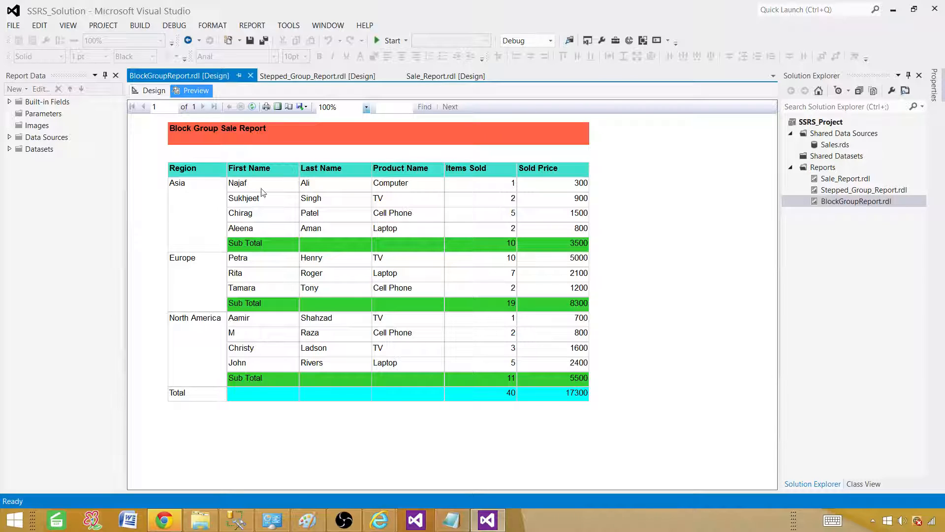
{"action": "mouse_move", "coordinate": [829, 195]}
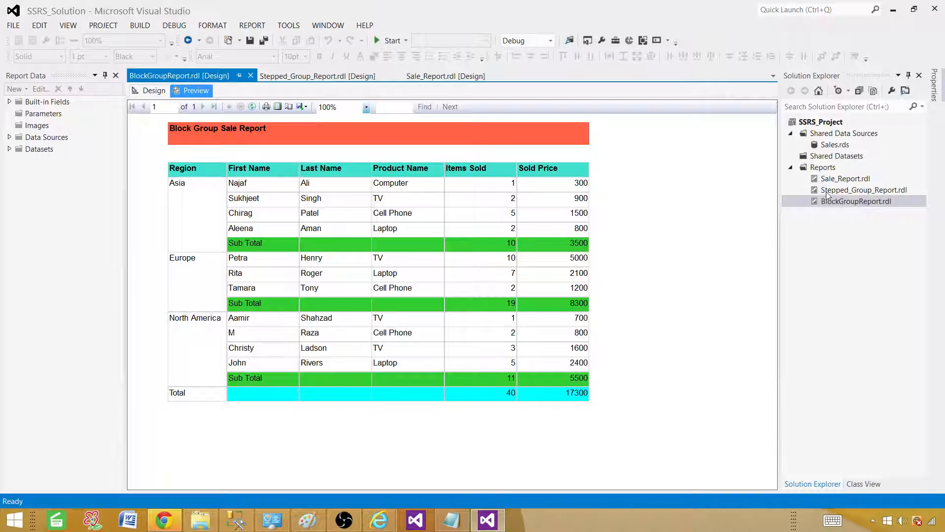
Step: Open the Stepped_Group_Report preview showing regional subtotals and a 40-item, 17300 grand total
{"action": "left_click", "coordinate": [318, 76]}
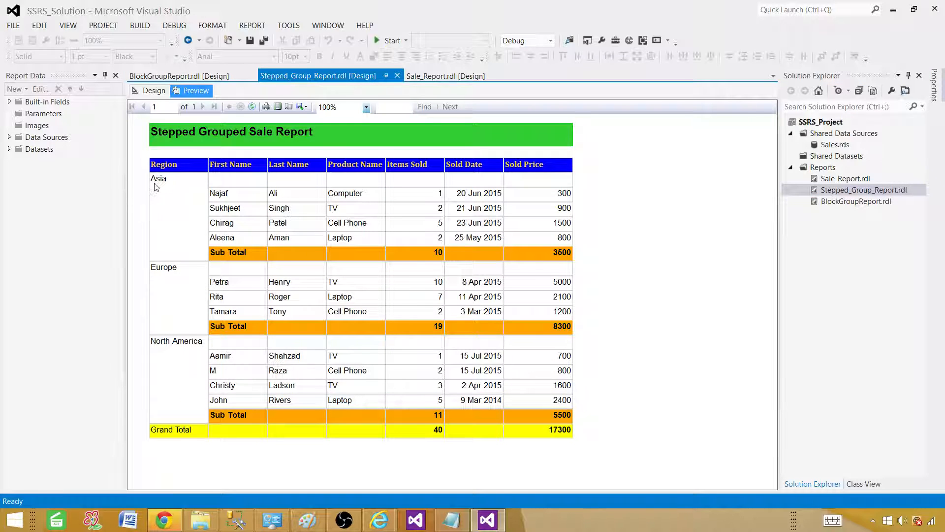
{"action": "mouse_move", "coordinate": [154, 183]}
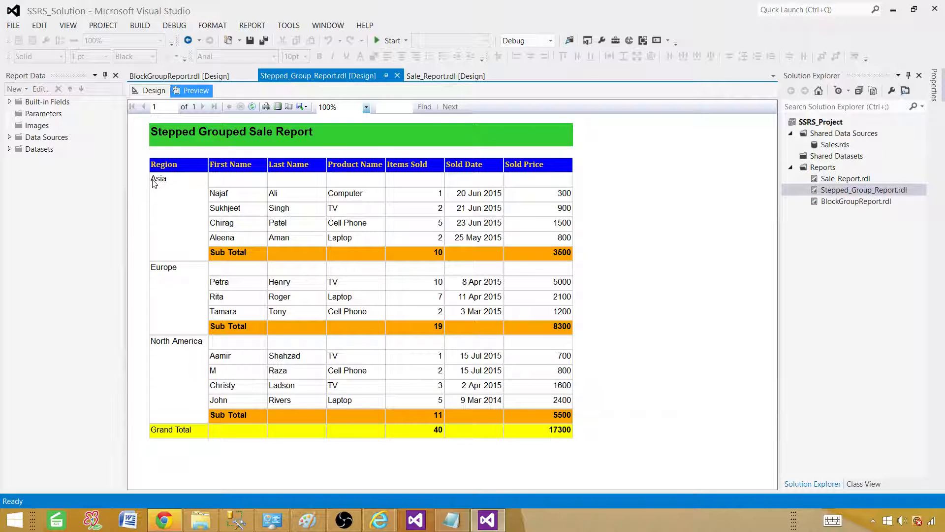
{"action": "mouse_move", "coordinate": [256, 201]}
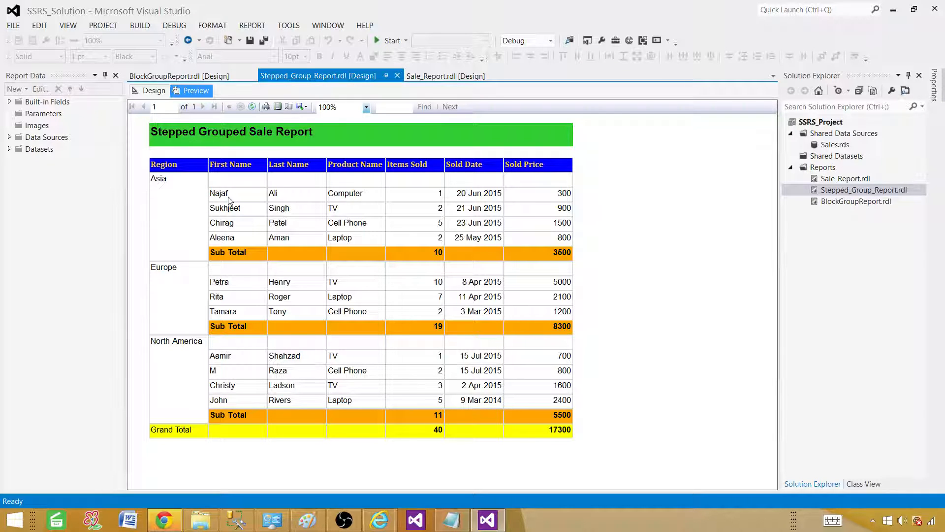
{"action": "mouse_move", "coordinate": [172, 190]}
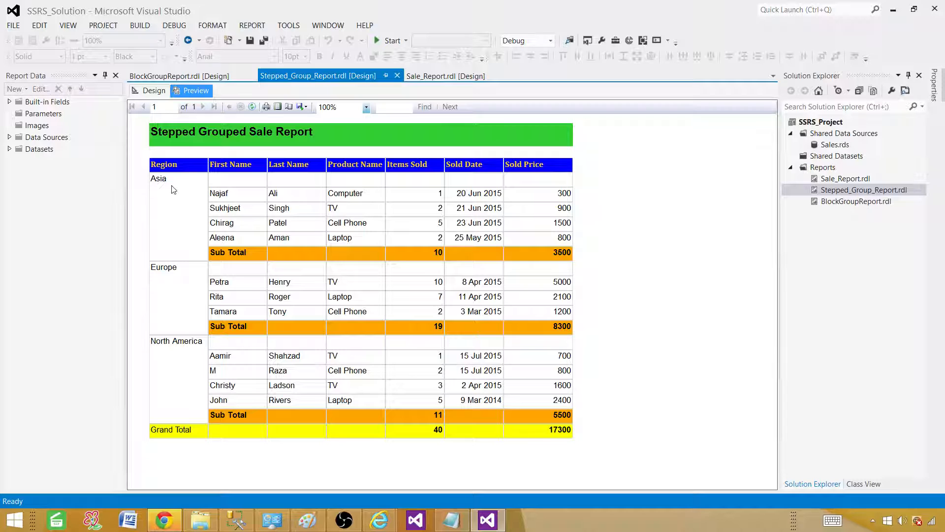
{"action": "mouse_move", "coordinate": [212, 207]}
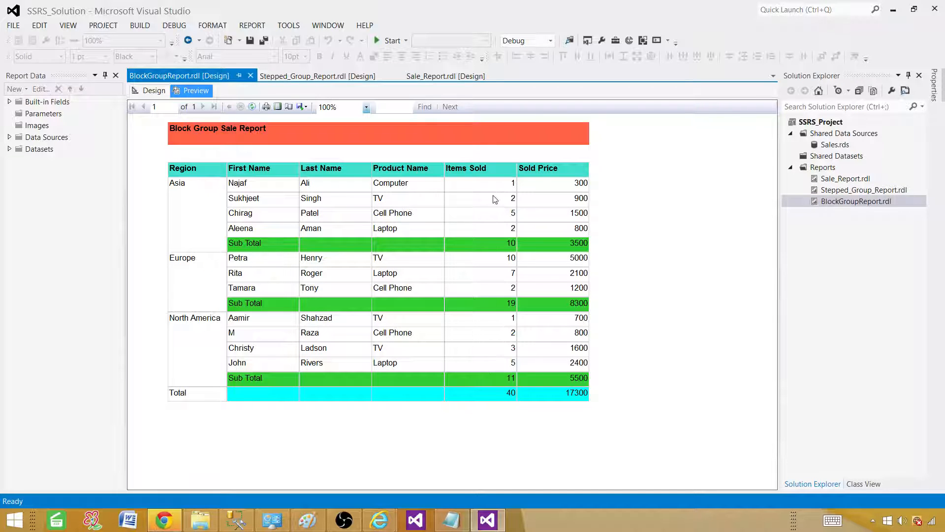
{"action": "mouse_move", "coordinate": [176, 187]}
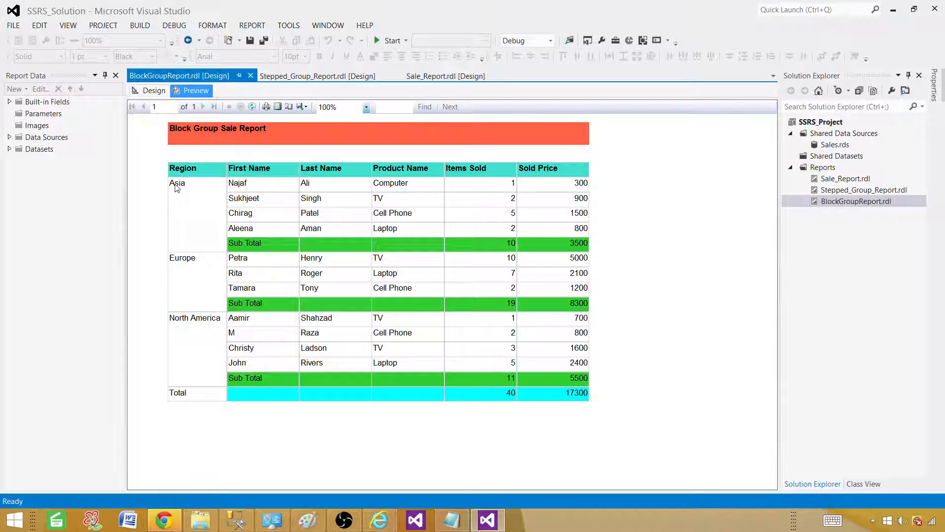
{"action": "mouse_move", "coordinate": [229, 184]}
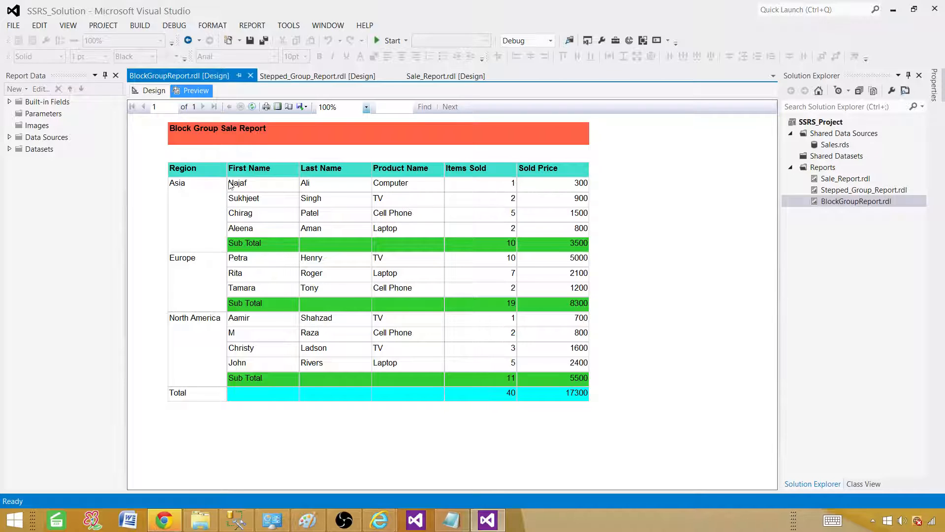
{"action": "mouse_move", "coordinate": [177, 193]}
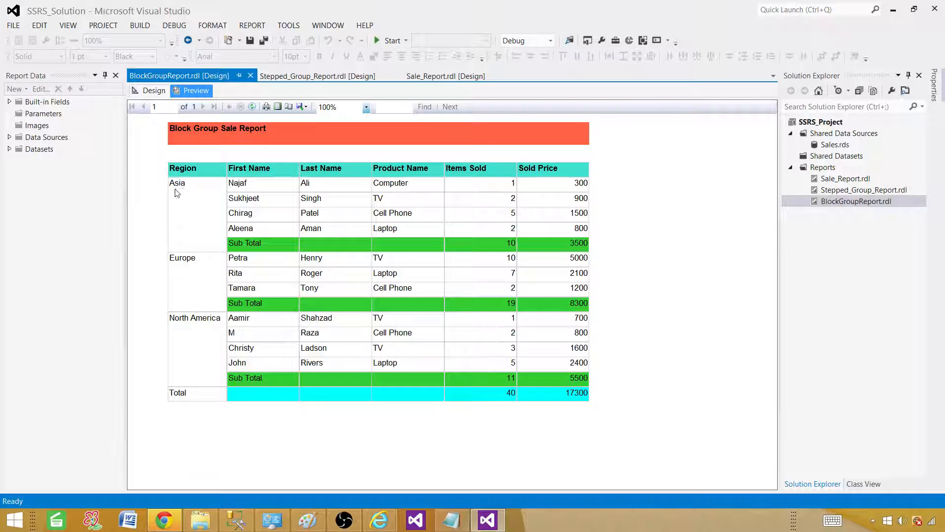
{"action": "mouse_move", "coordinate": [302, 442]}
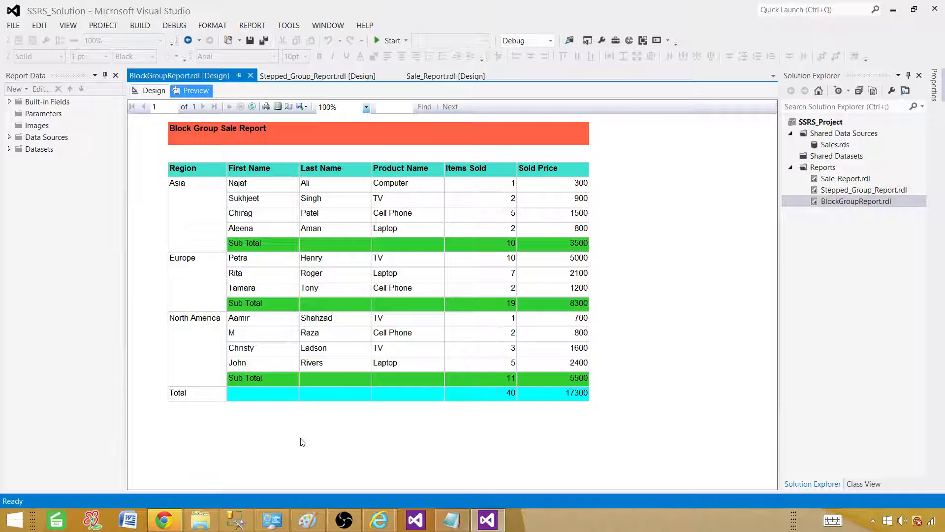
{"action": "mouse_move", "coordinate": [235, 519]}
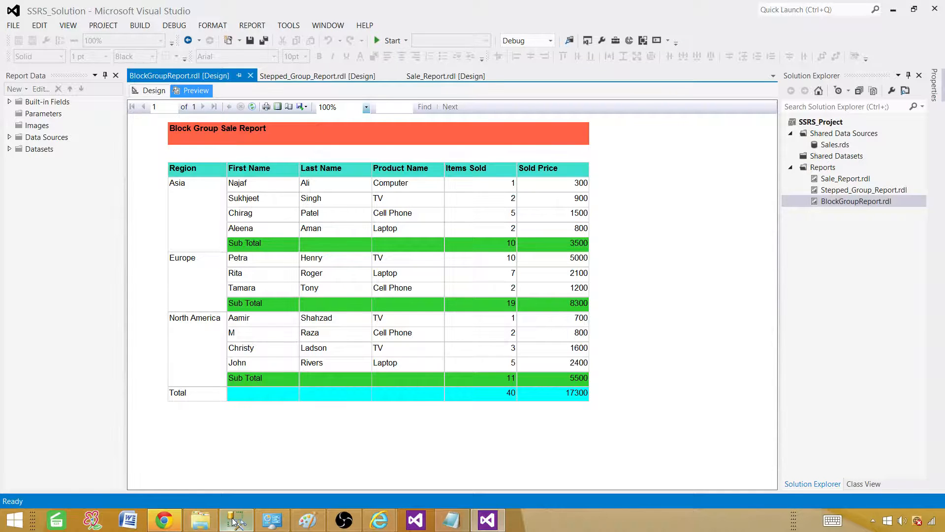
Step: Select and execute the two-line TotalSale SELECT query, returning 11 rows
{"action": "left_click", "coordinate": [236, 519]}
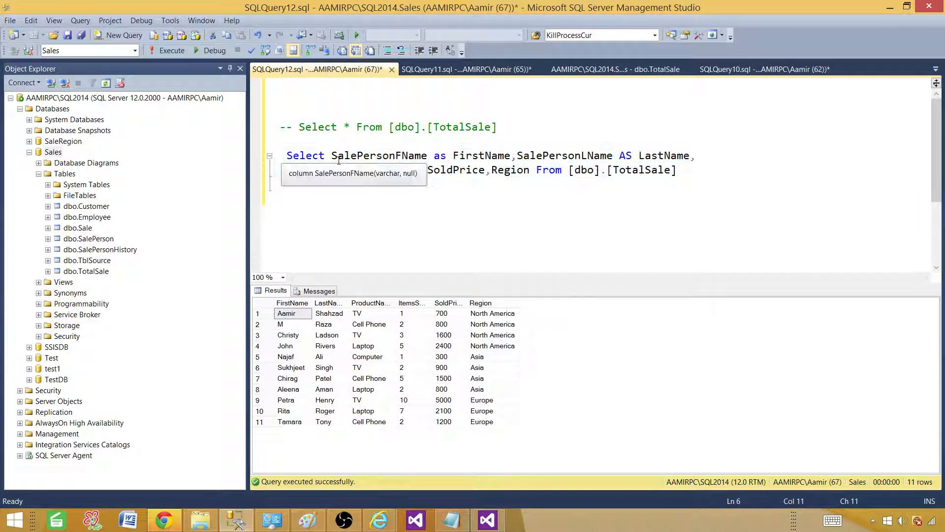
{"action": "left_click", "coordinate": [466, 187]}
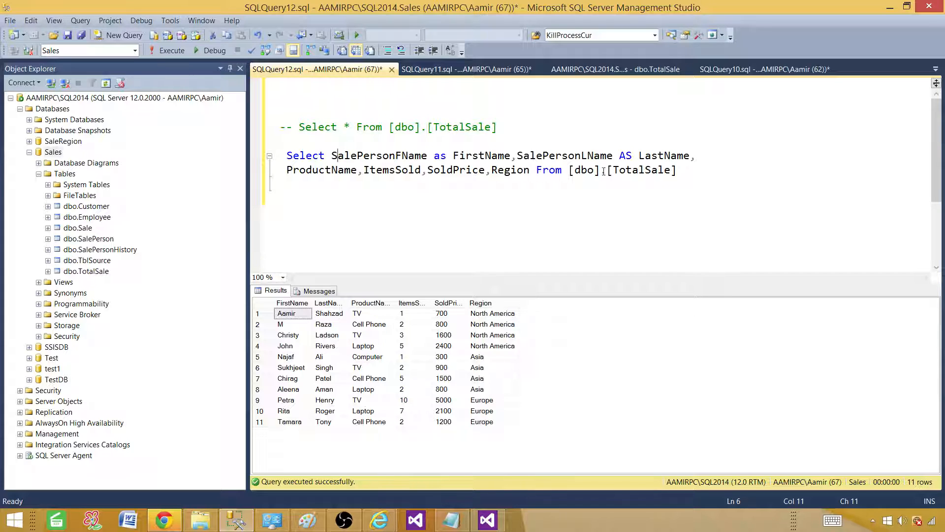
{"action": "left_click", "coordinate": [472, 156]}
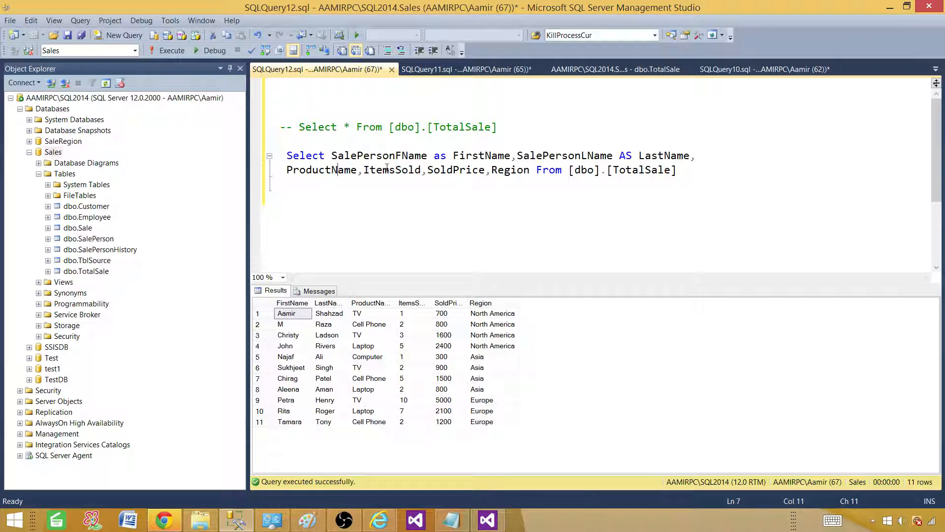
{"action": "left_click", "coordinate": [458, 169]}
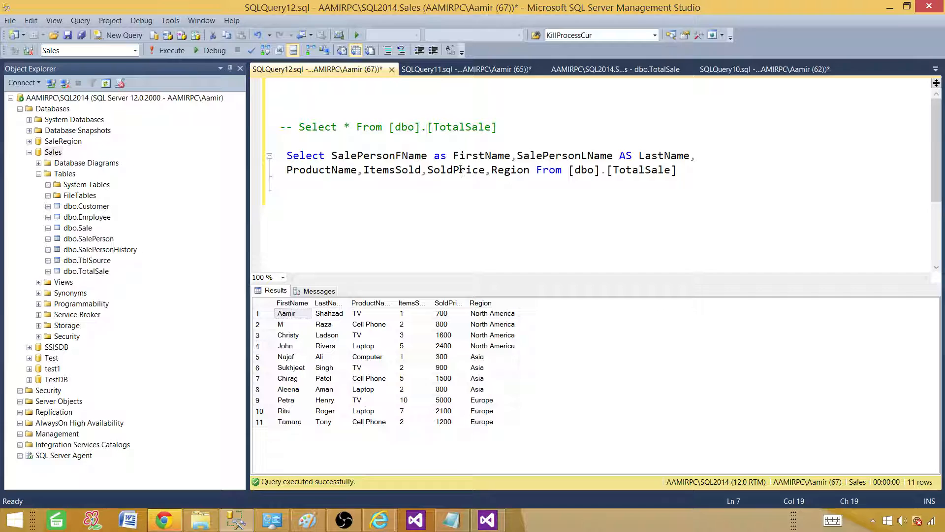
{"action": "left_click", "coordinate": [681, 170]}
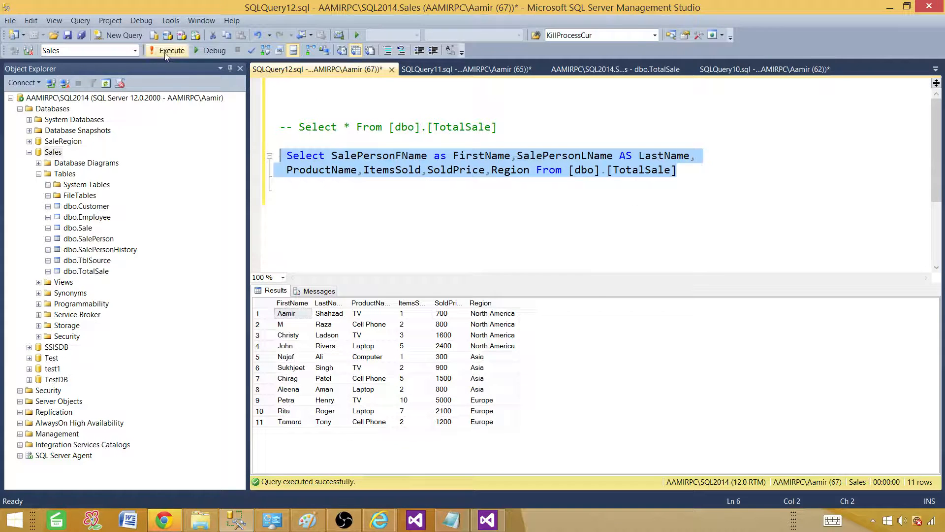
{"action": "left_click", "coordinate": [492, 313]}
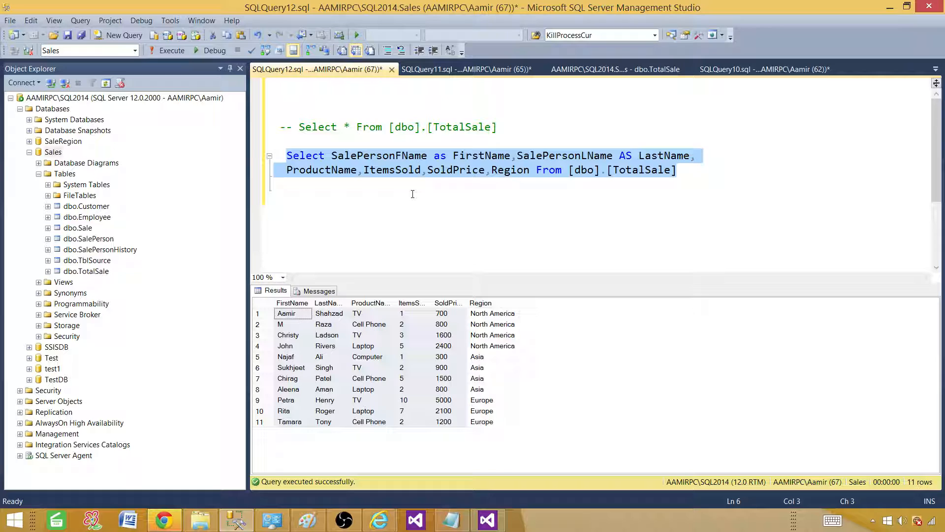
{"action": "mouse_move", "coordinate": [428, 193]}
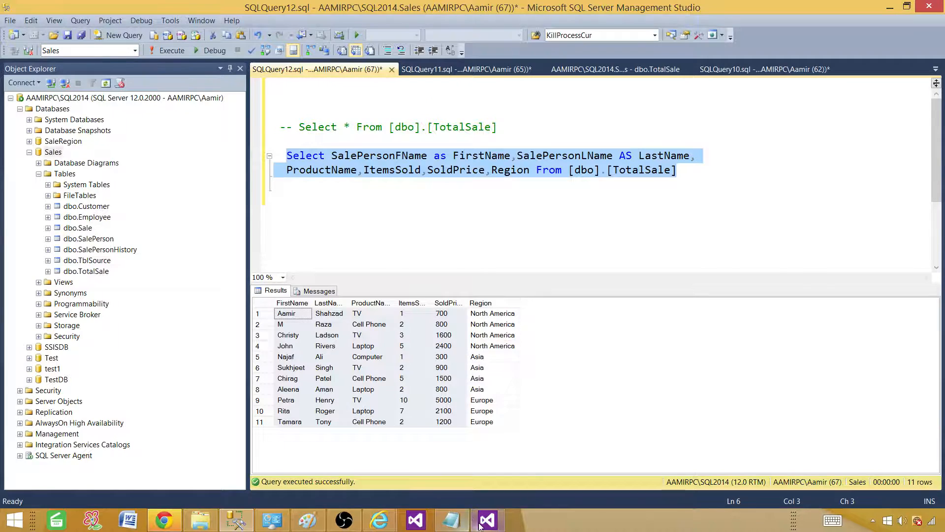
Step: Review the Sales shared data source properties in SSRS_Solution and cancel without changes
{"action": "left_click", "coordinate": [487, 520]}
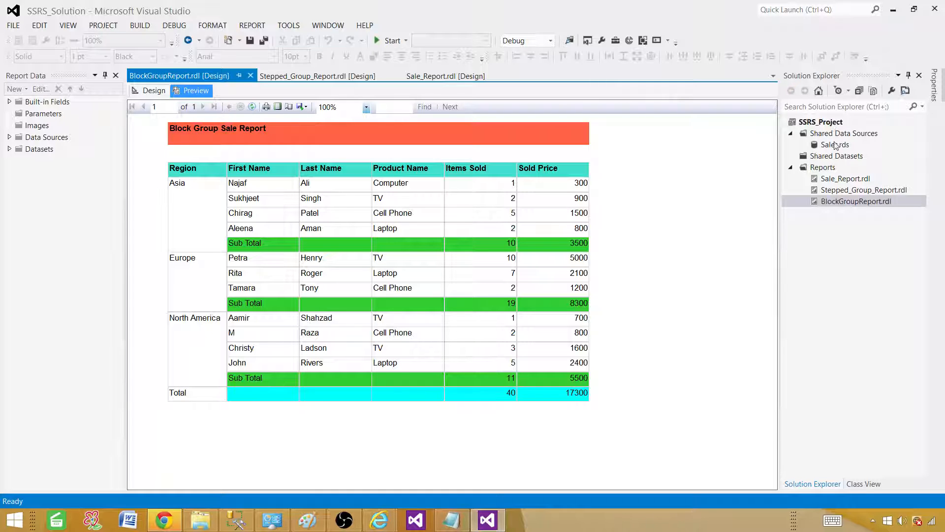
{"action": "left_click", "coordinate": [834, 145]}
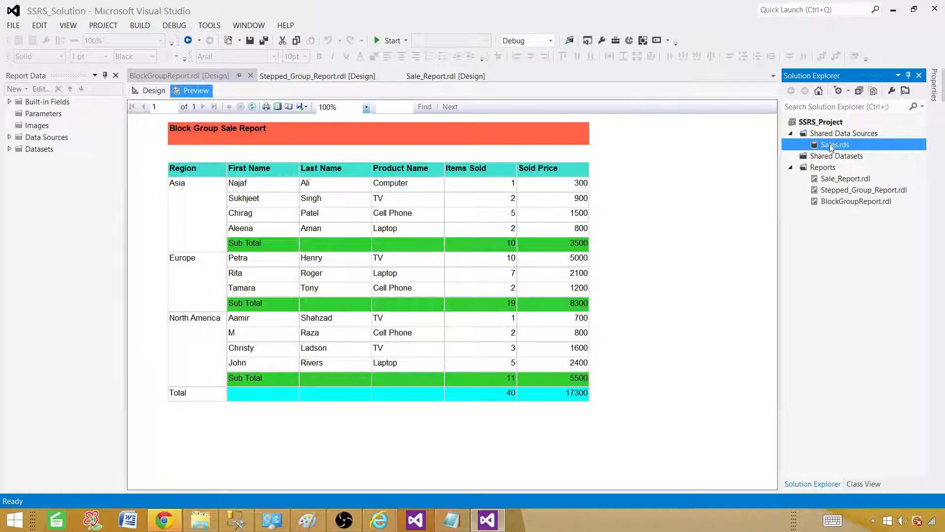
{"action": "double_click", "coordinate": [834, 145]}
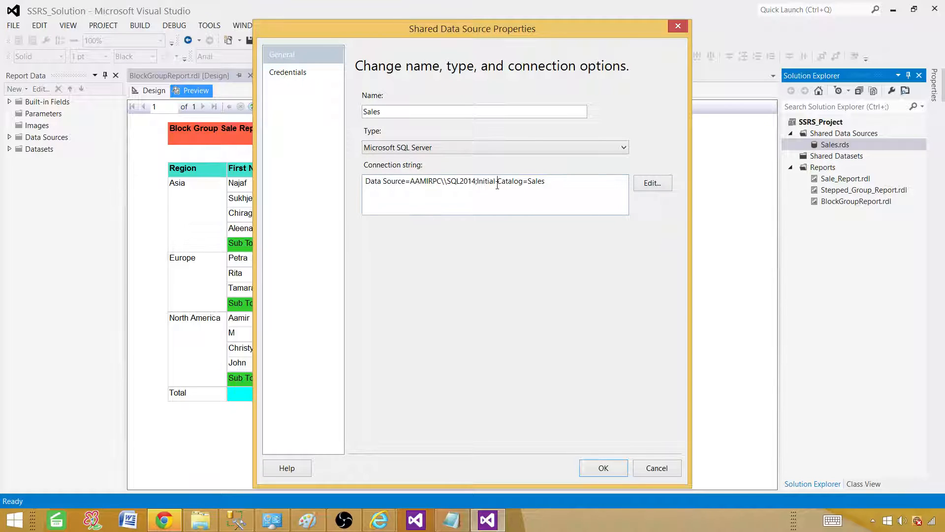
{"action": "double_click", "coordinate": [441, 181]}
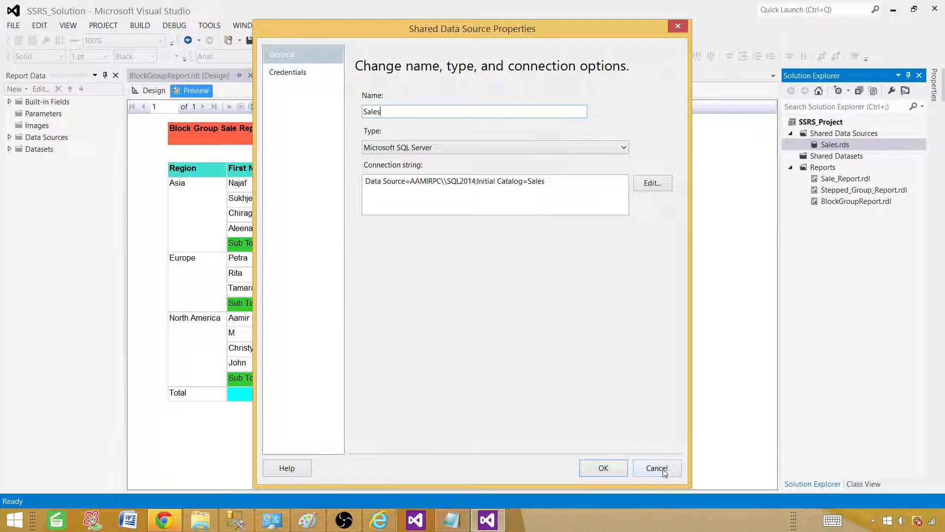
{"action": "left_click", "coordinate": [656, 468]}
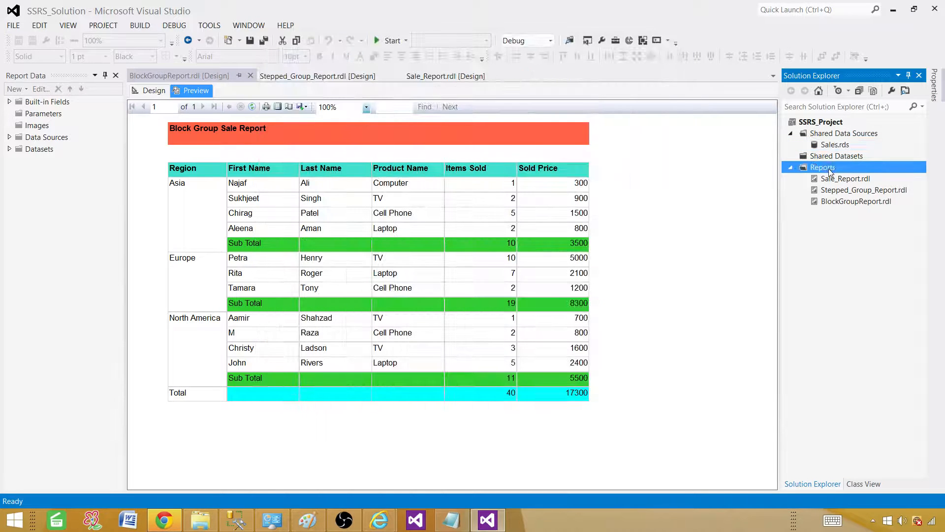
Step: Add a new blank Report item BlockGroup_Report.rdl under the Reports folder
{"action": "right_click", "coordinate": [822, 167]}
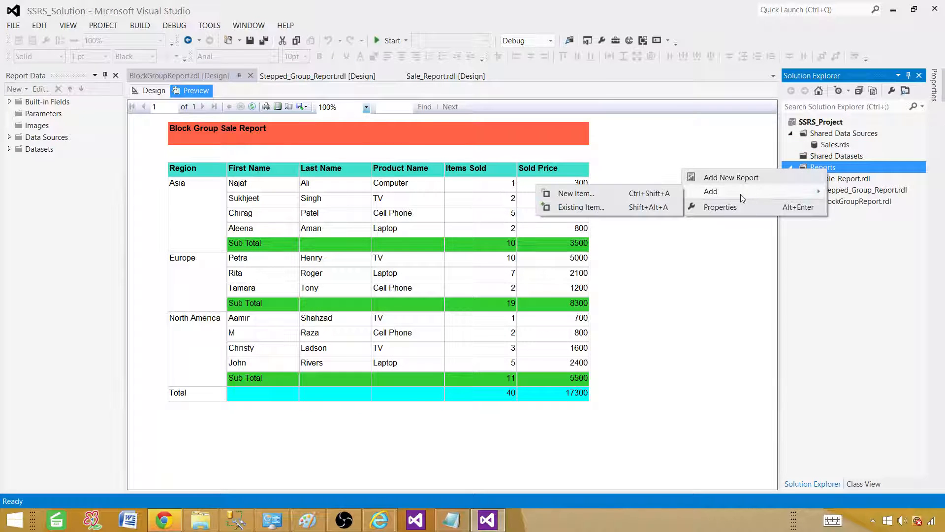
{"action": "left_click", "coordinate": [575, 193]}
{"action": "type", "text": "BlockGroup_Report.rdl"}
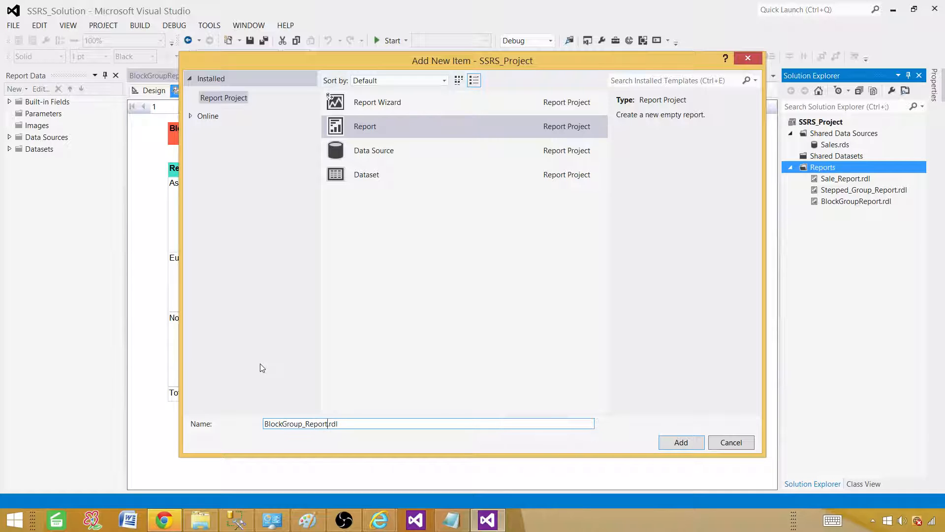
{"action": "left_click", "coordinate": [680, 442]}
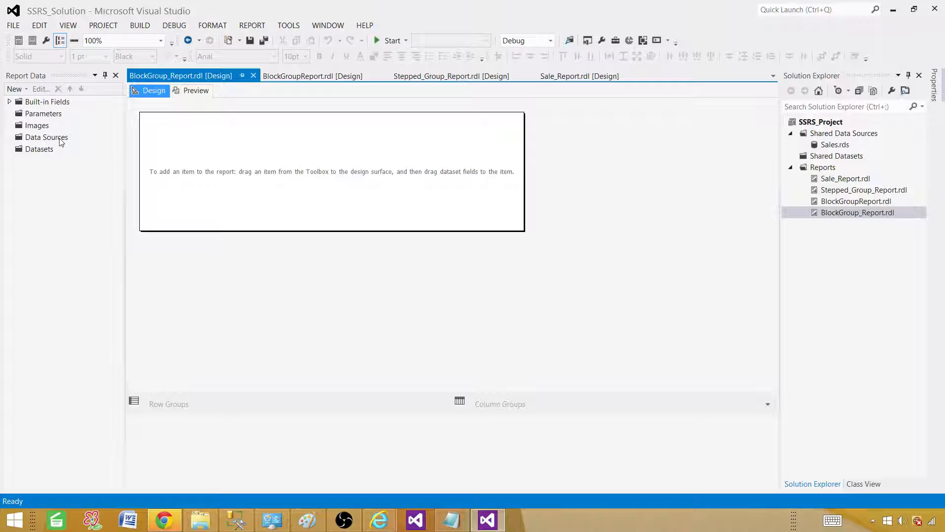
Step: Create a report data source DS_Sales referencing the shared Sales data source
{"action": "left_click", "coordinate": [46, 136]}
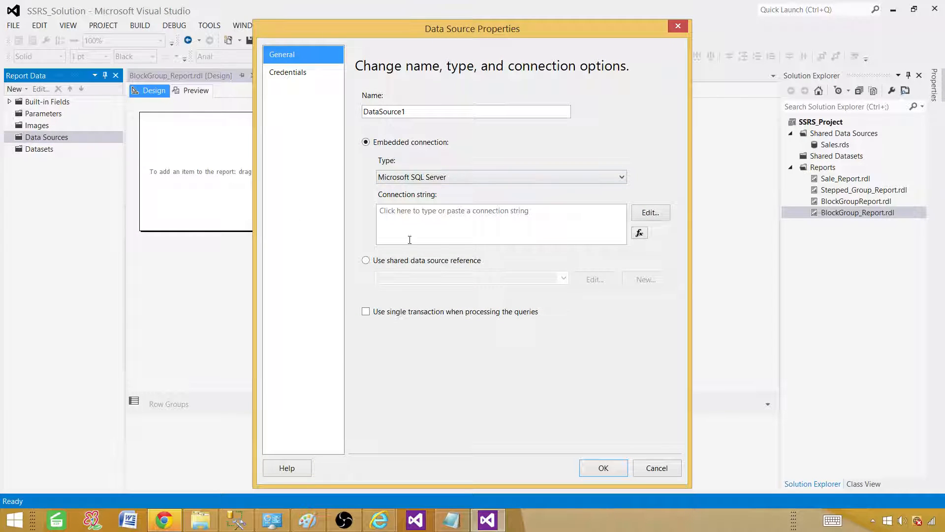
{"action": "left_click", "coordinate": [366, 260]}
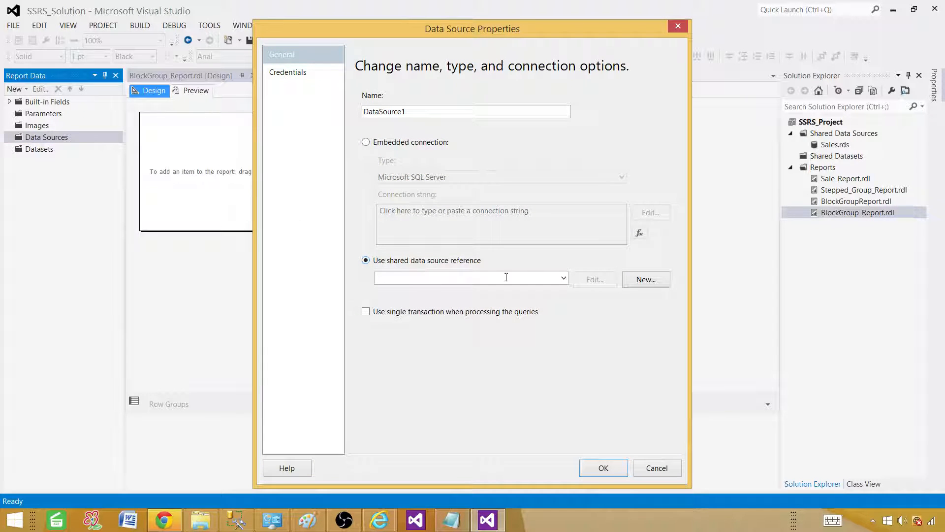
{"action": "left_click", "coordinate": [562, 277]}
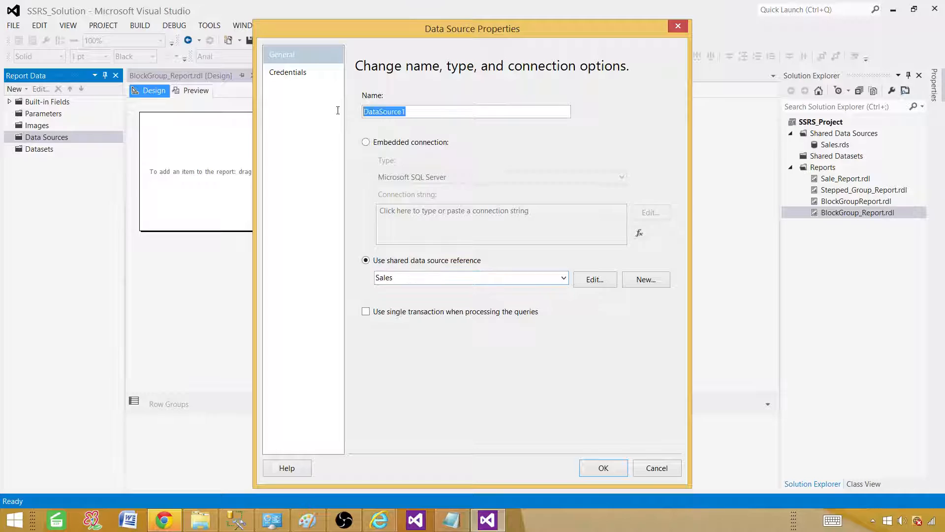
{"action": "type", "text": "DS_"}
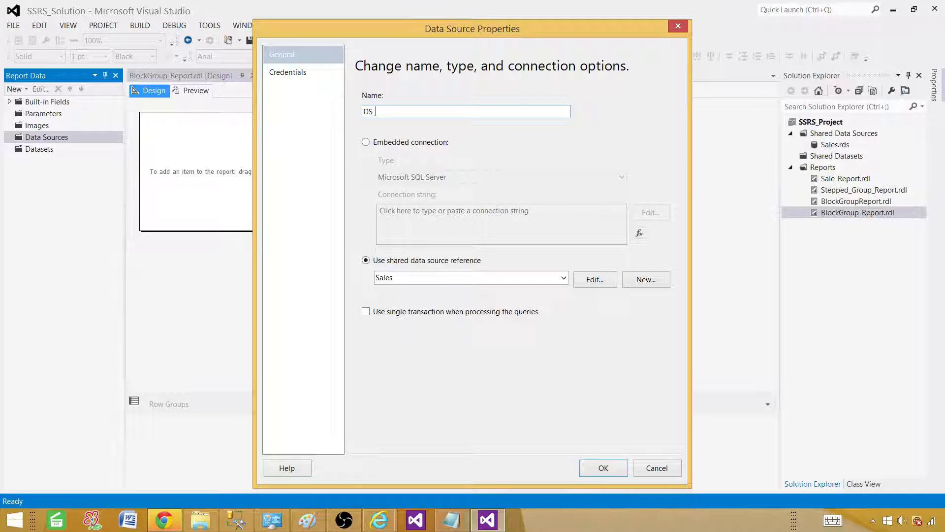
{"action": "type", "text": "Sales"}
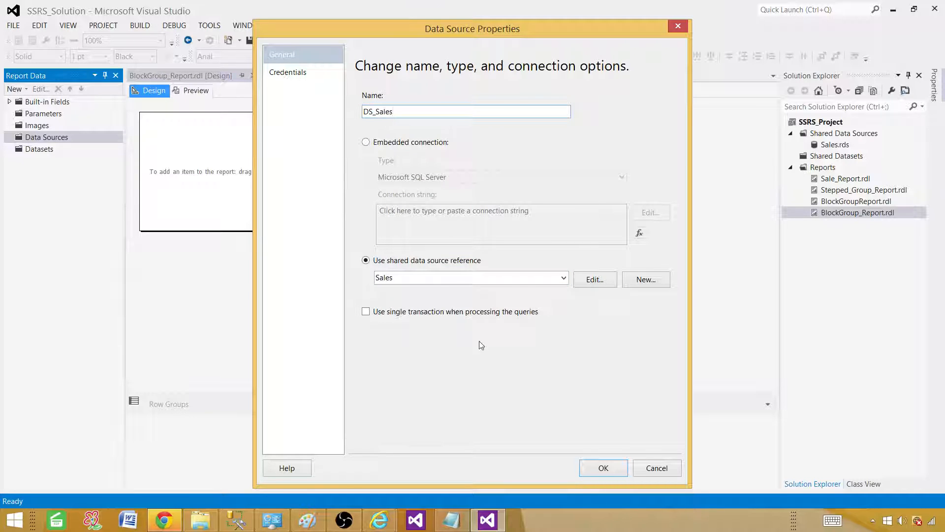
{"action": "left_click", "coordinate": [602, 467]}
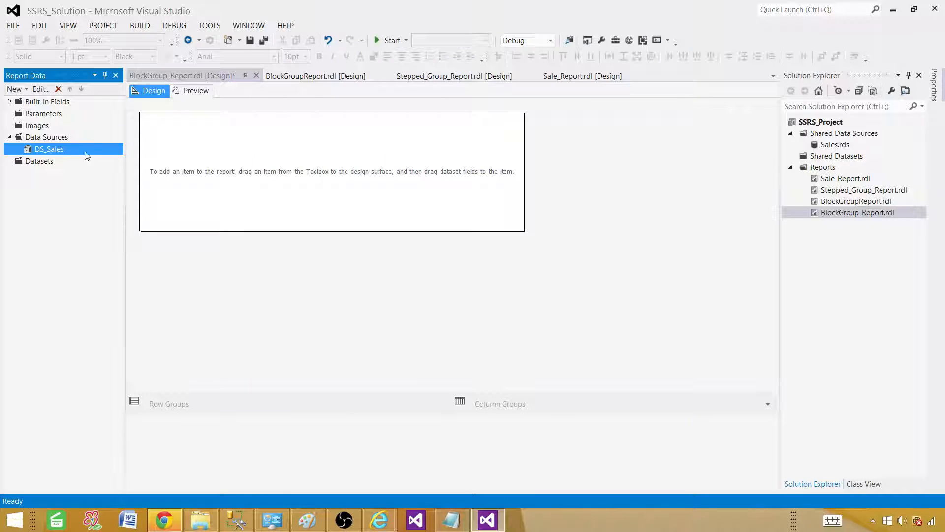
Step: Add embedded DataSet1 on DS_Sales with the SELECT query aliasing FirstName and LastName
{"action": "left_click", "coordinate": [835, 145]}
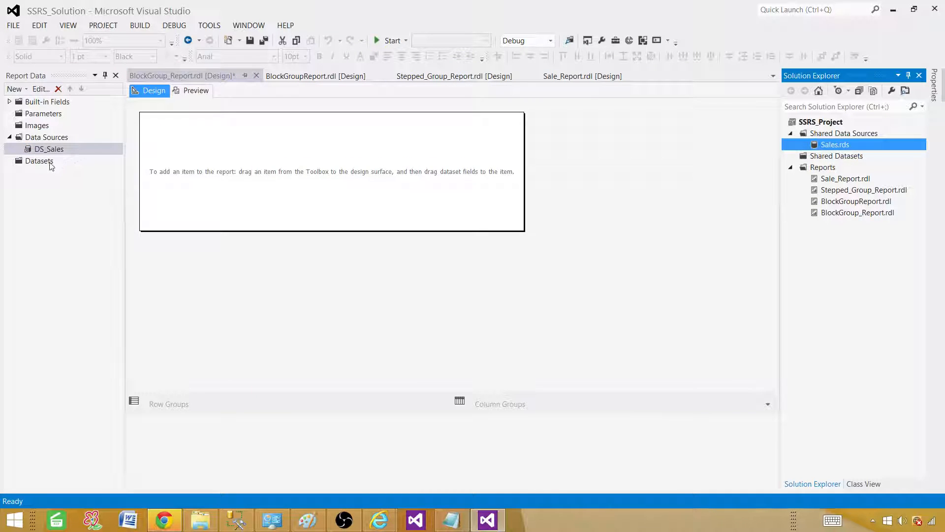
{"action": "right_click", "coordinate": [39, 160]}
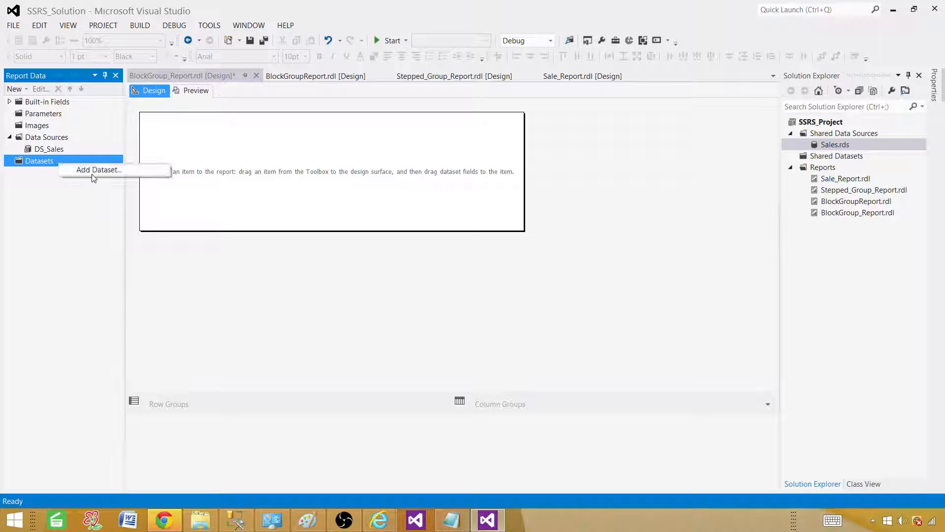
{"action": "left_click", "coordinate": [98, 169]}
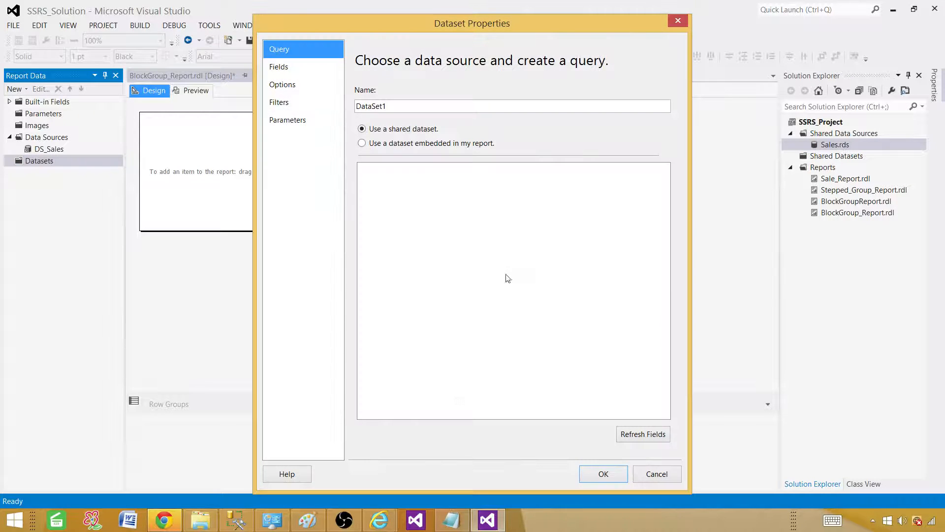
{"action": "left_click", "coordinate": [362, 143]}
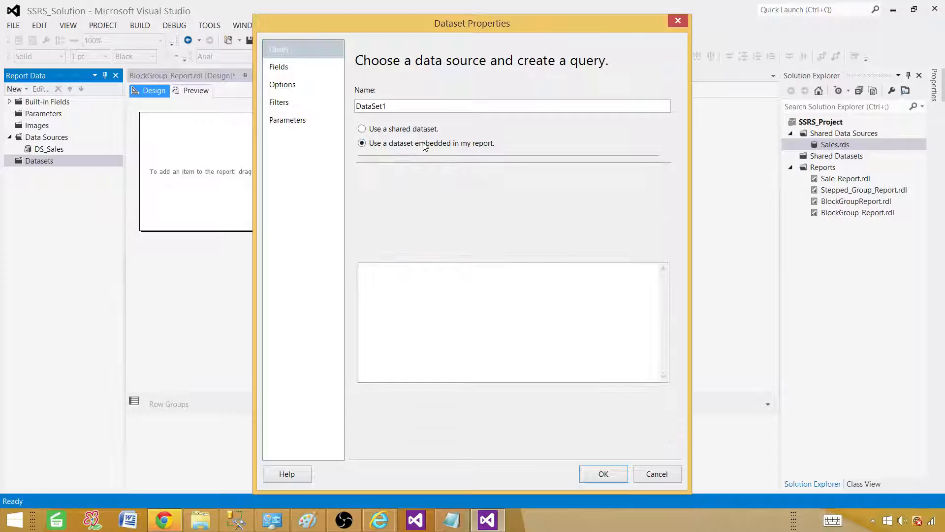
{"action": "left_click", "coordinate": [362, 143]}
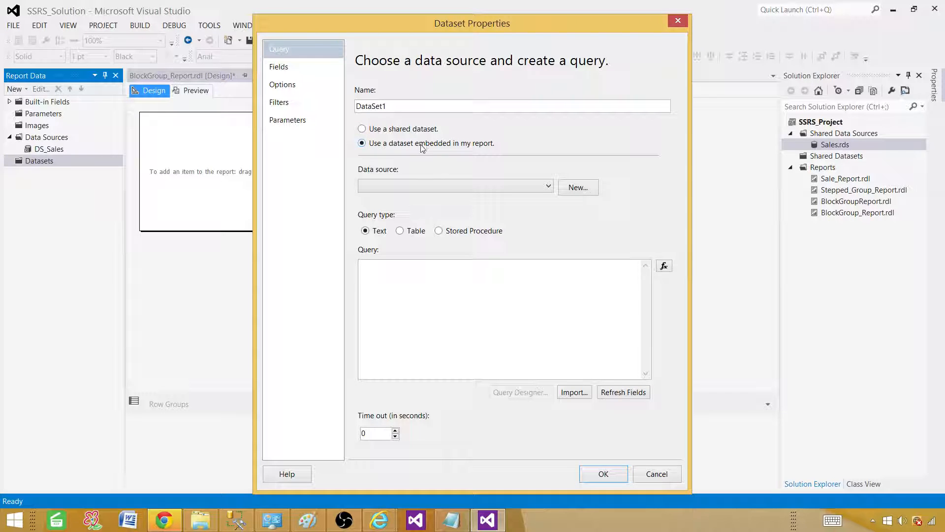
{"action": "left_click", "coordinate": [547, 185]}
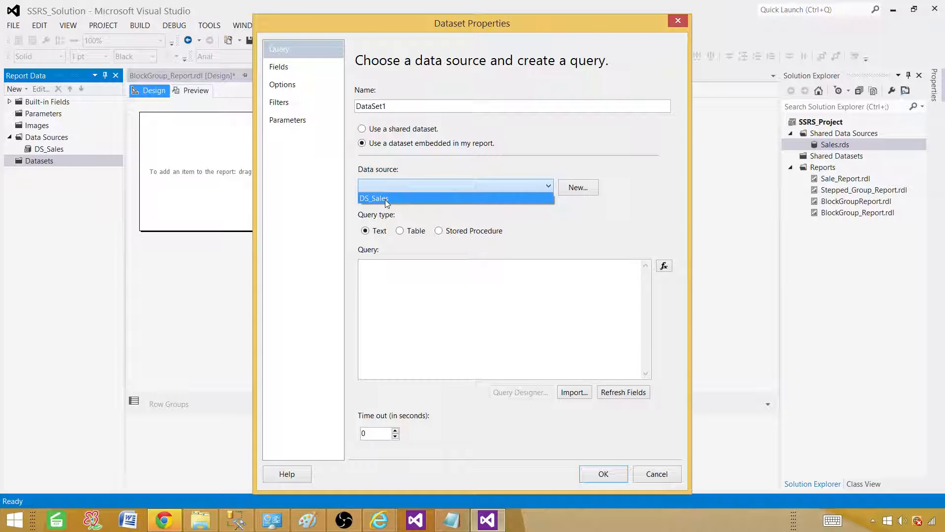
{"action": "left_click", "coordinate": [373, 197]}
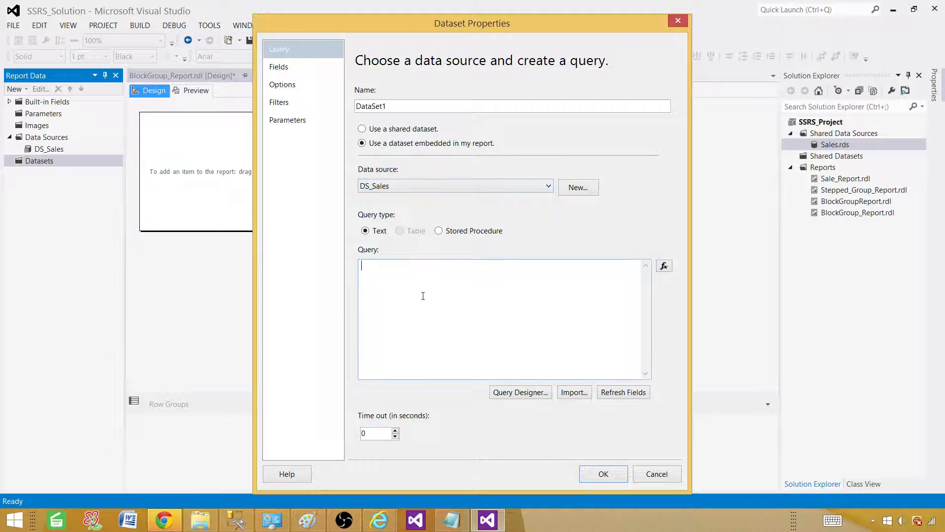
{"action": "type", "text": "Select SalePersonFName as FirstName,SalePersonLName AS LastName,ProductName,ItemsSold,SoldPrice,Region From [dbo].[TotalSale]"}
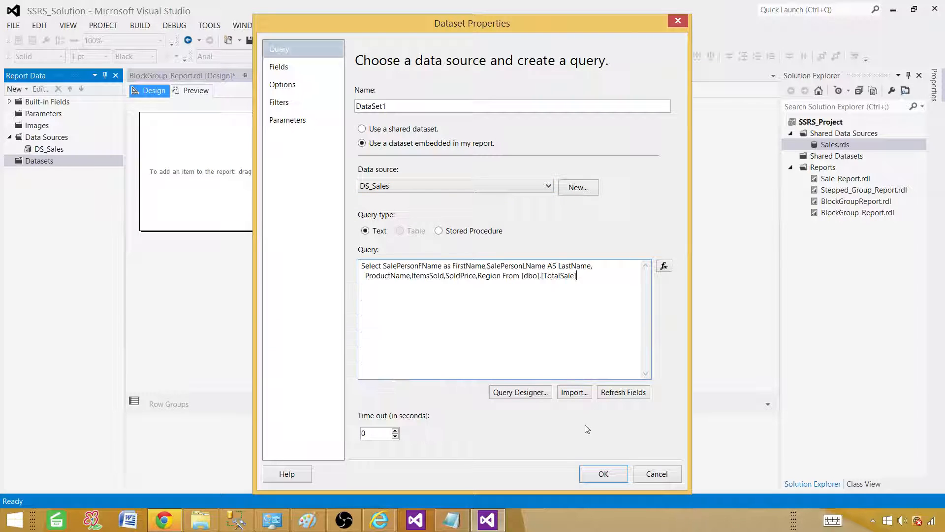
{"action": "left_click", "coordinate": [603, 473]}
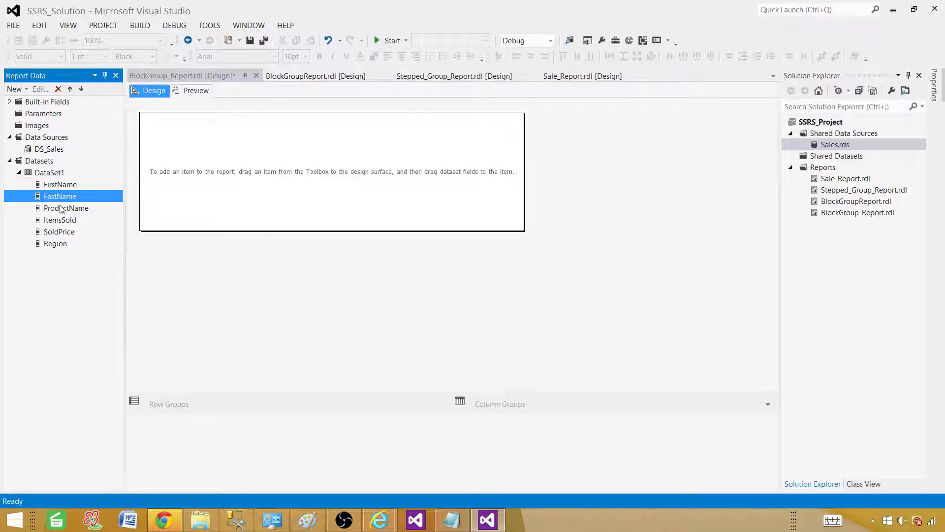
Step: Insert a table into the report body and move it to the left
{"action": "left_click", "coordinate": [55, 243]}
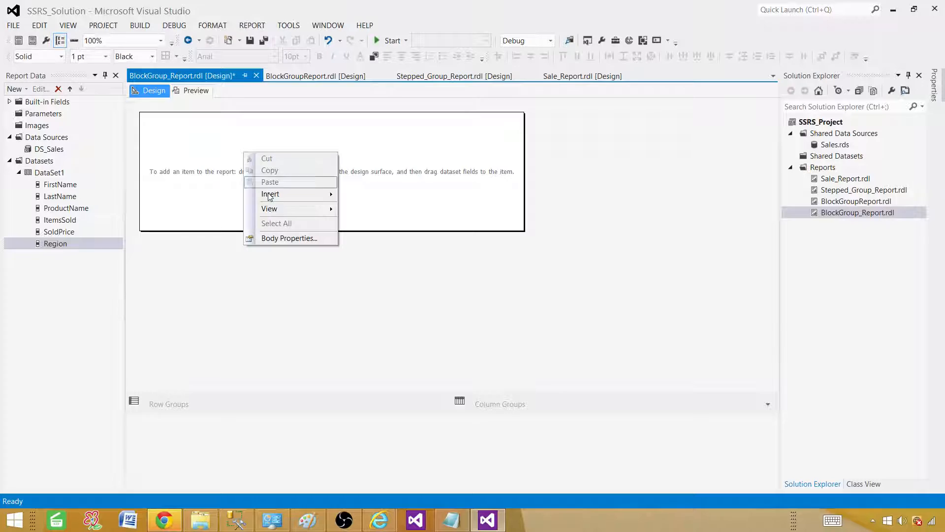
{"action": "left_click", "coordinate": [229, 146]}
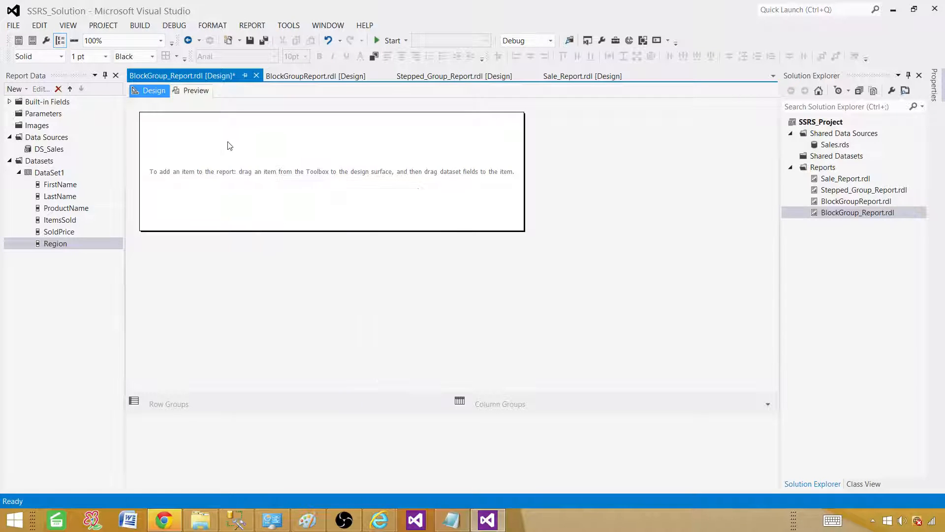
{"action": "right_click", "coordinate": [229, 145]}
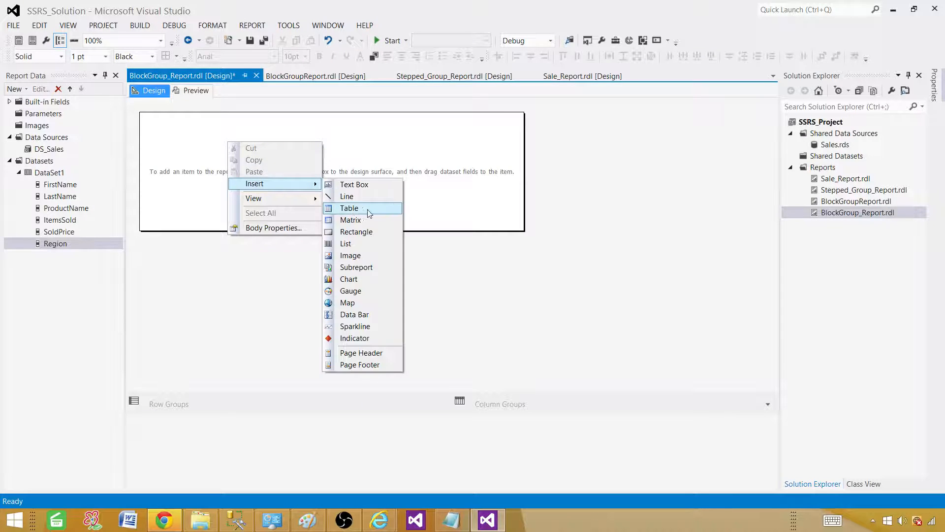
{"action": "left_click", "coordinate": [350, 207]}
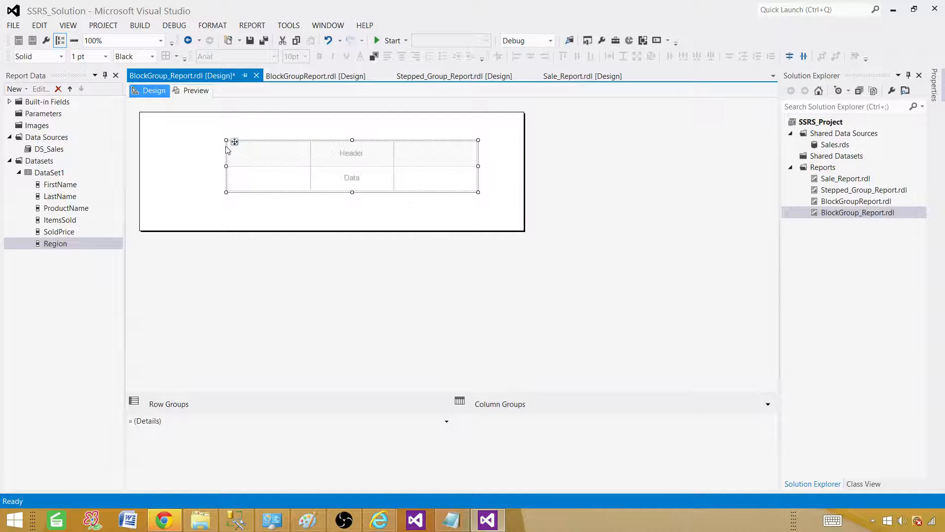
{"action": "left_click_drag", "start_coordinate": [233, 142], "coordinate": [166, 156]}
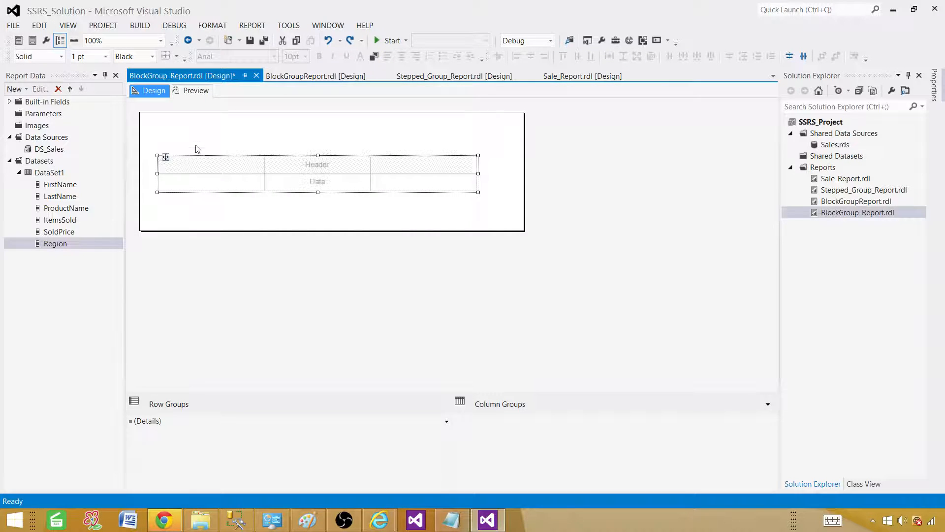
Step: Fill the table columns with Region, First Name, Last Name, Product Name, Items Sold, Sold Price
{"action": "left_click", "coordinate": [271, 177]}
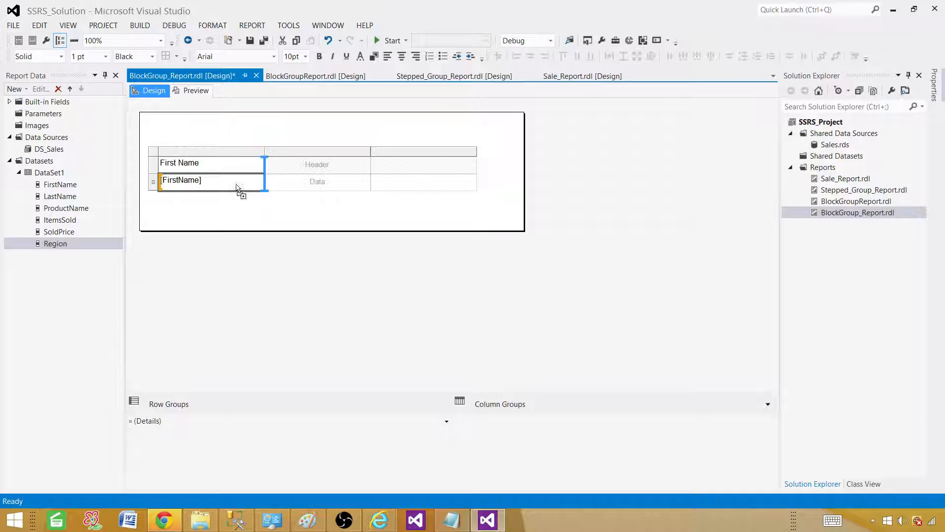
{"action": "left_click_drag", "start_coordinate": [59, 196], "coordinate": [285, 180]}
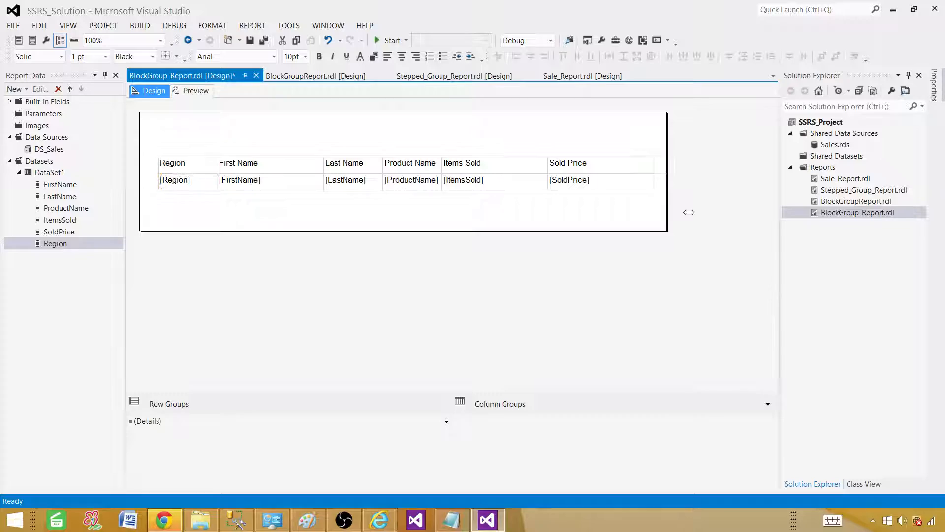
{"action": "left_click", "coordinate": [600, 163]}
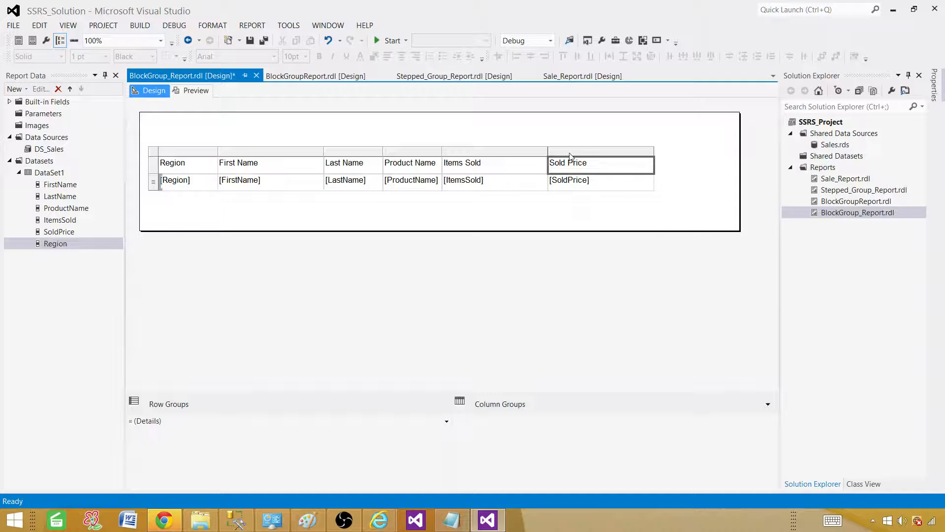
Step: Insert a text box above the table reading 'Block Group Report'
{"action": "left_click", "coordinate": [320, 131]}
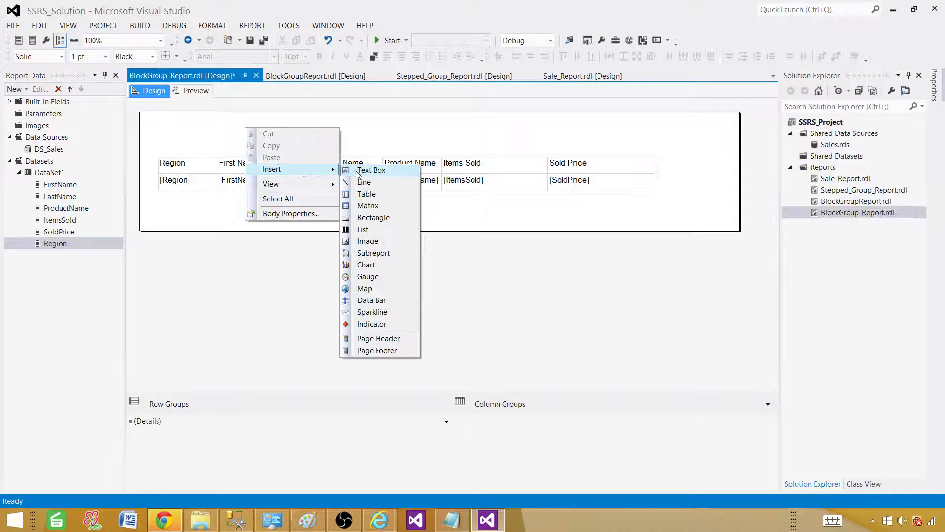
{"action": "left_click", "coordinate": [371, 170]}
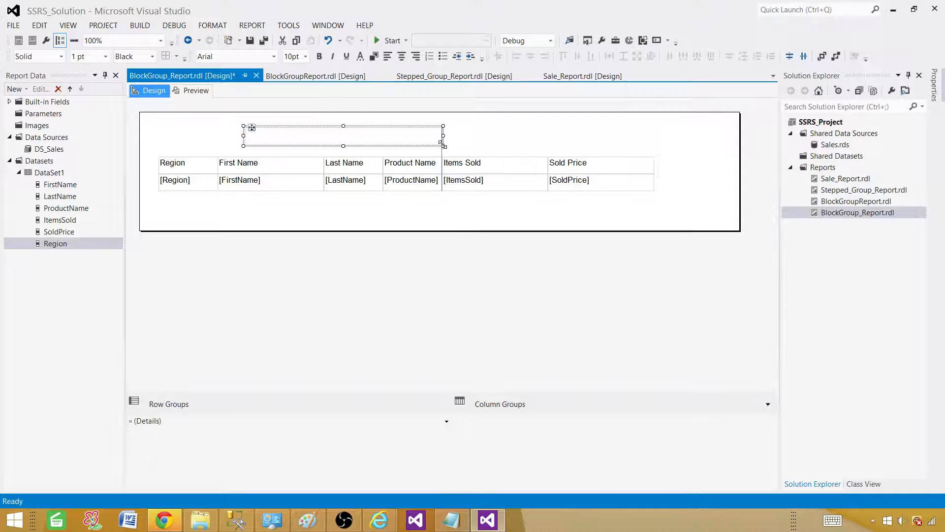
{"action": "double_click", "coordinate": [343, 136]}
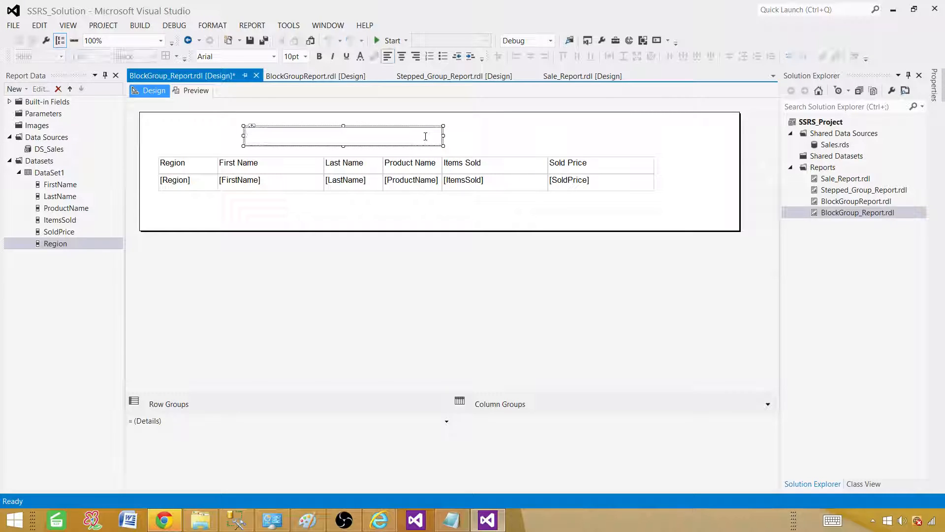
{"action": "type", "text": "Block"}
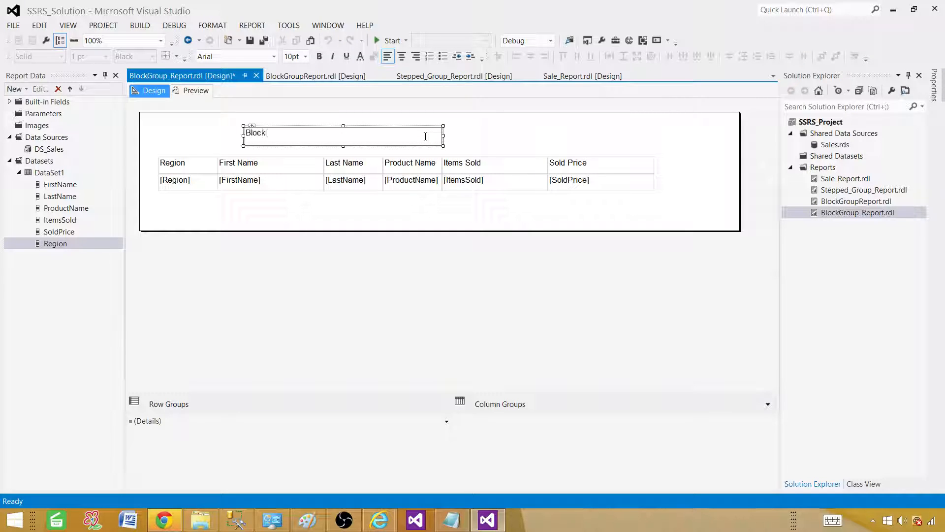
{"action": "type", "text": "Gr"}
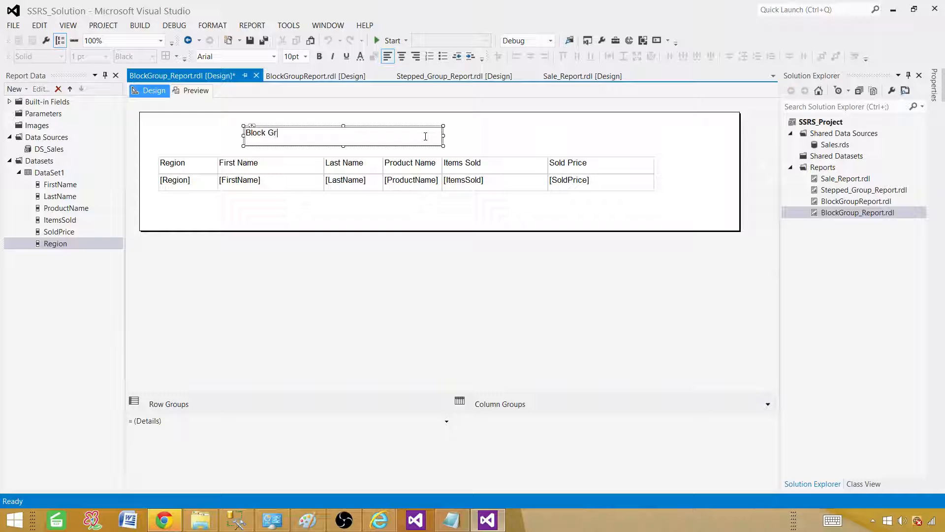
{"action": "type", "text": "oup Report"}
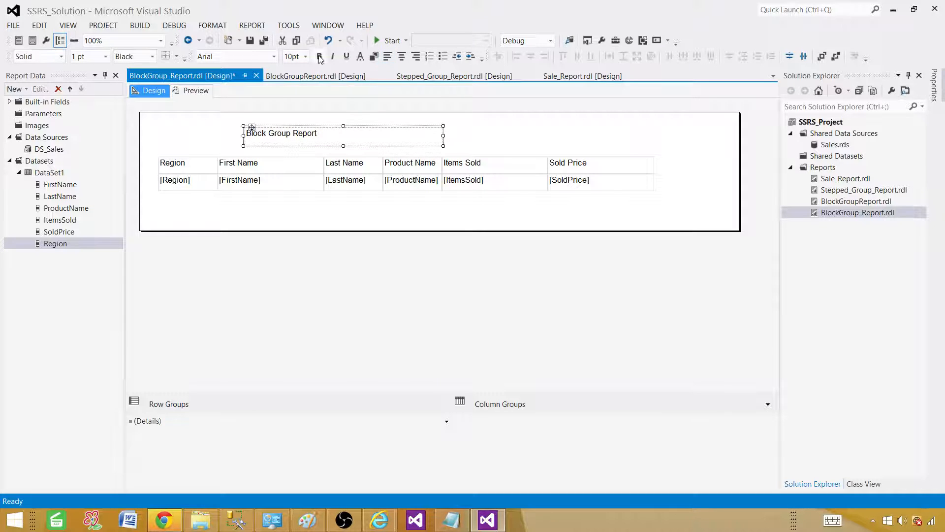
Step: Make the title bold at 14pt font size
{"action": "left_click", "coordinate": [319, 56]}
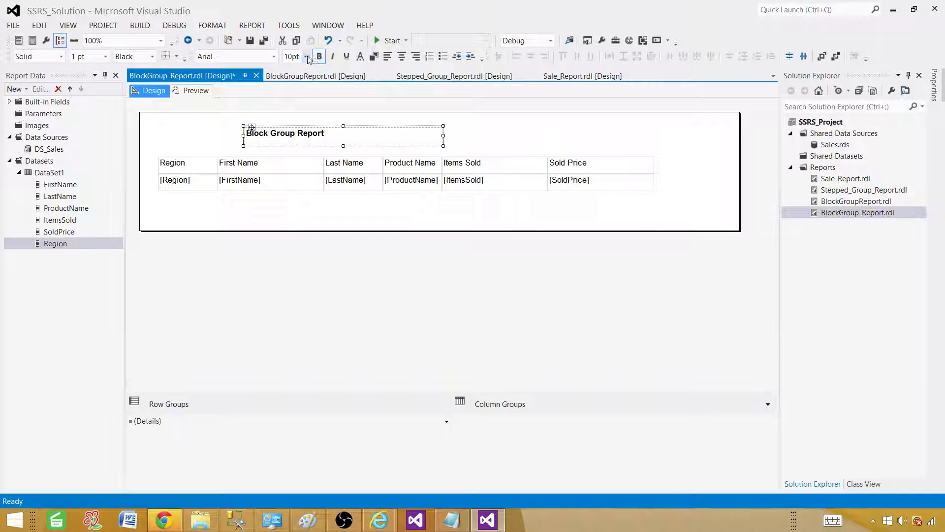
{"action": "left_click", "coordinate": [306, 56]}
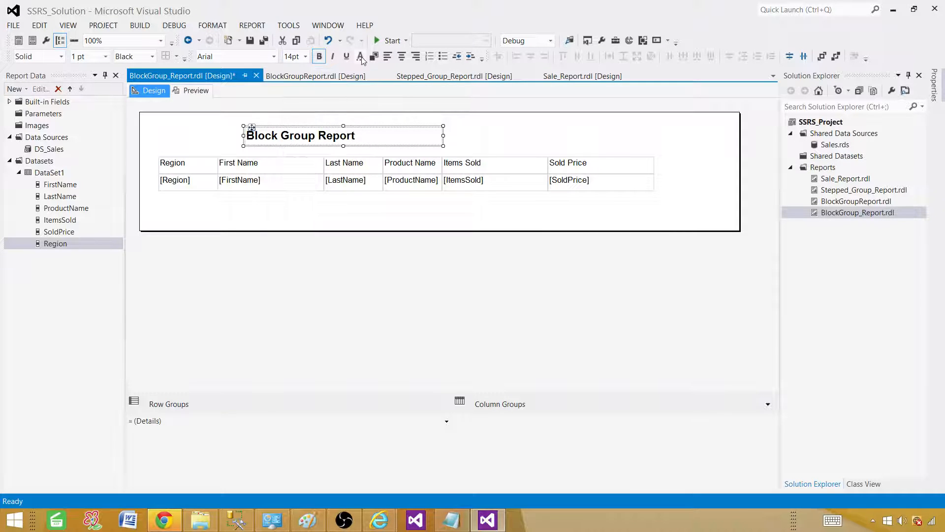
{"action": "left_click", "coordinate": [359, 56]}
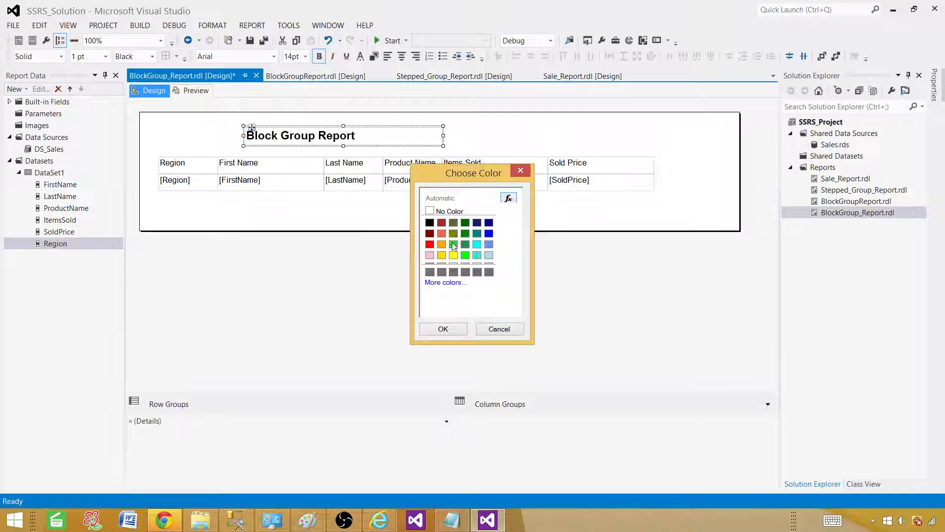
Step: Give the title a green background and the heading row yellow, then preview the report
{"action": "left_click", "coordinate": [442, 328]}
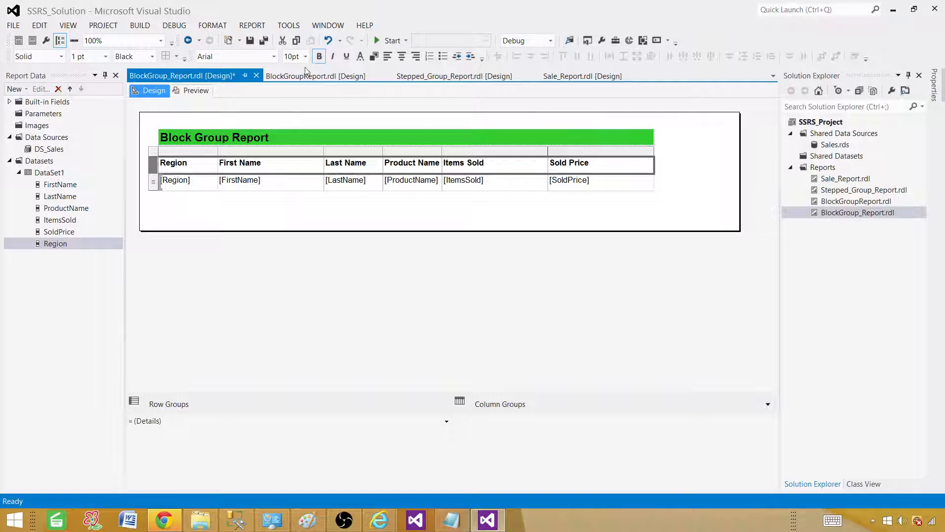
{"action": "mouse_move", "coordinate": [373, 56]}
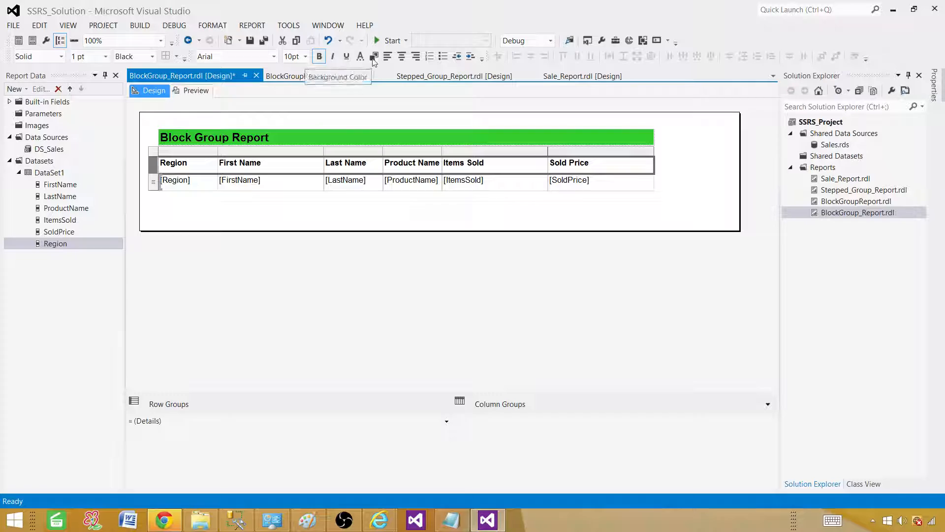
{"action": "left_click", "coordinate": [374, 56]}
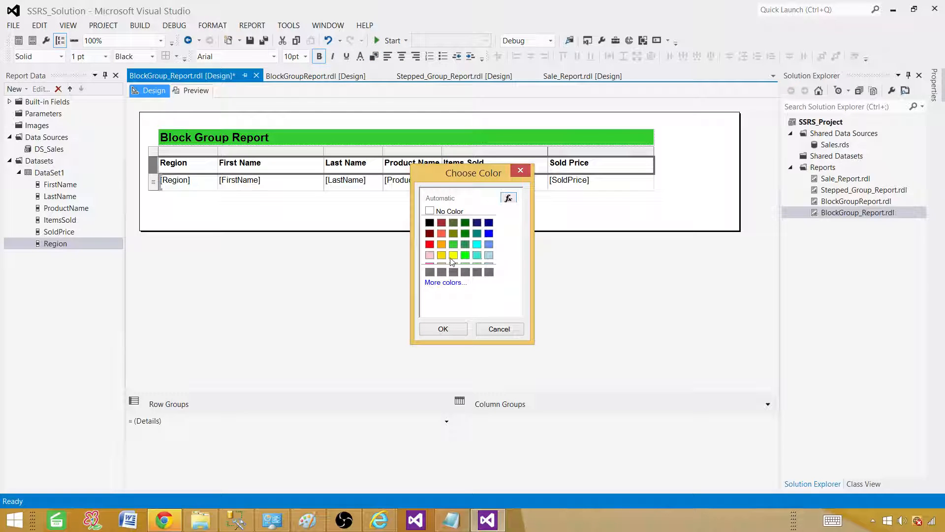
{"action": "left_click", "coordinate": [443, 328]}
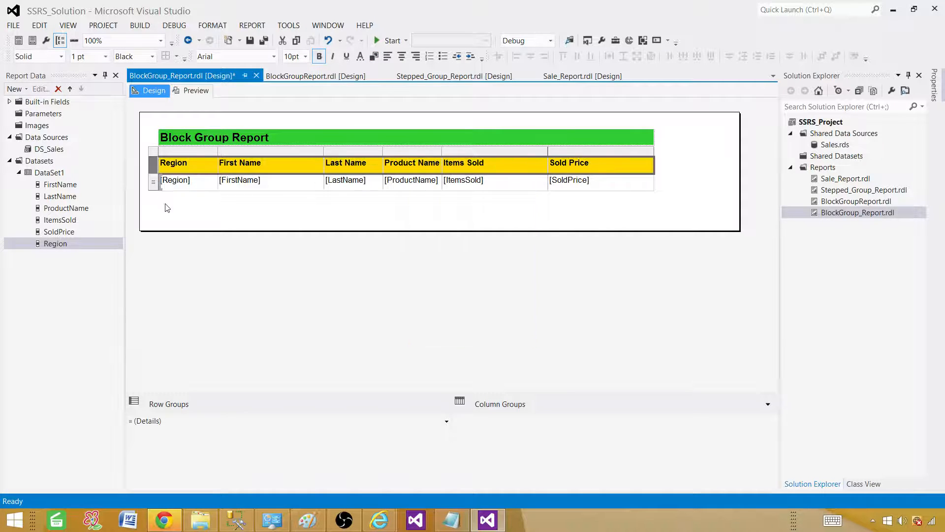
{"action": "left_click", "coordinate": [196, 90]}
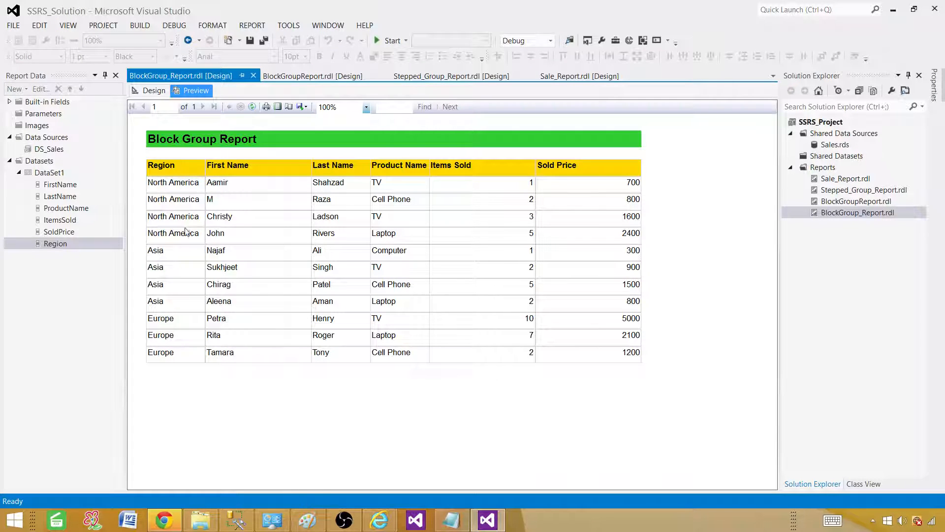
{"action": "mouse_move", "coordinate": [161, 234]}
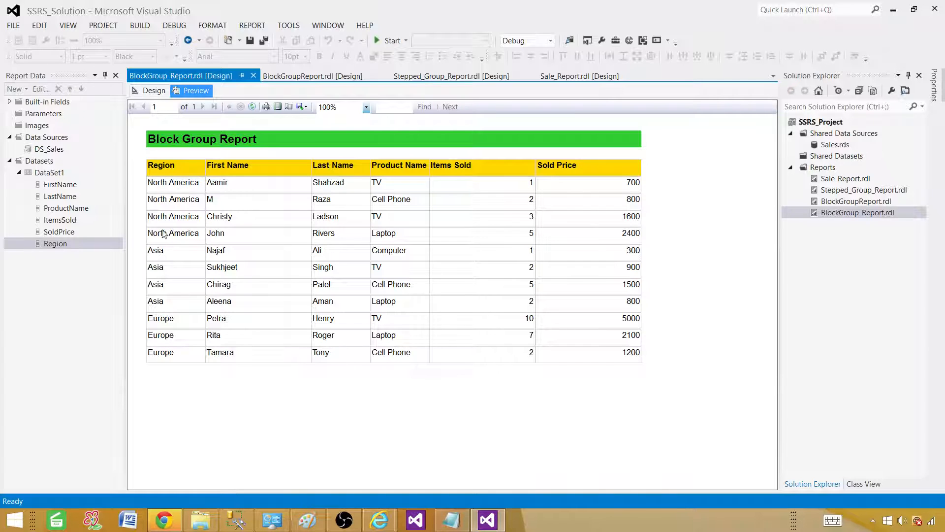
{"action": "left_click", "coordinate": [153, 91]}
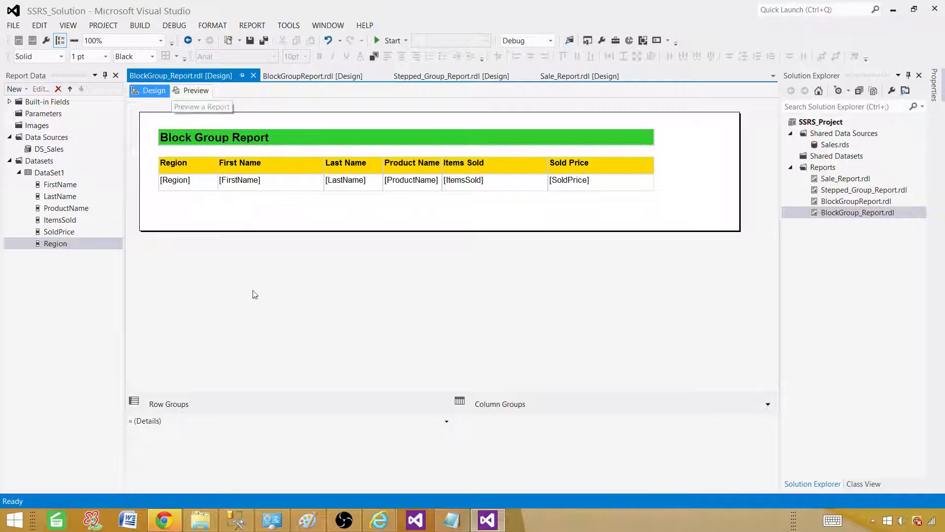
{"action": "left_click", "coordinate": [175, 180]}
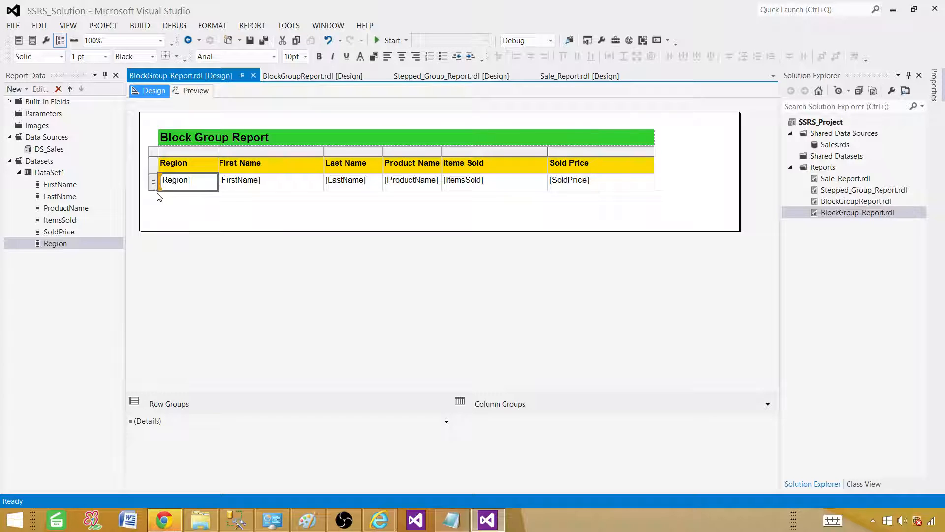
{"action": "left_click", "coordinate": [153, 182]}
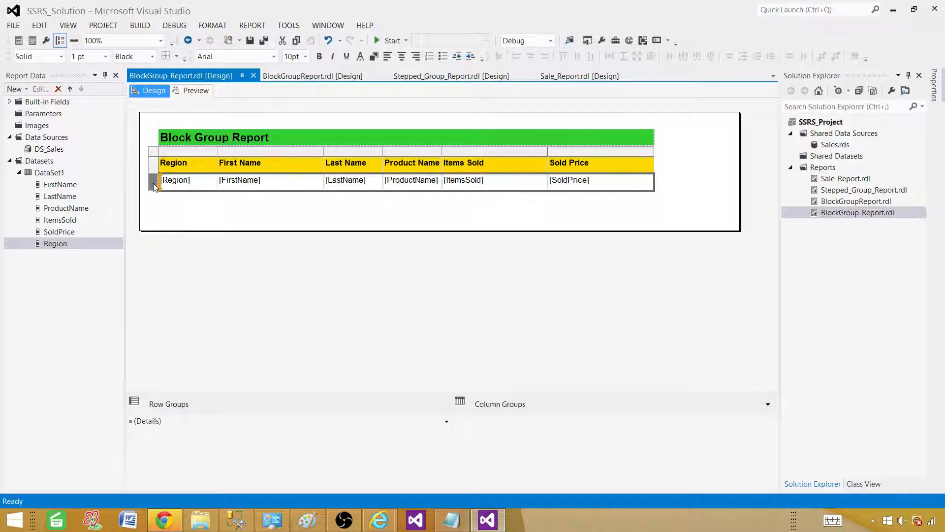
{"action": "right_click", "coordinate": [153, 179]}
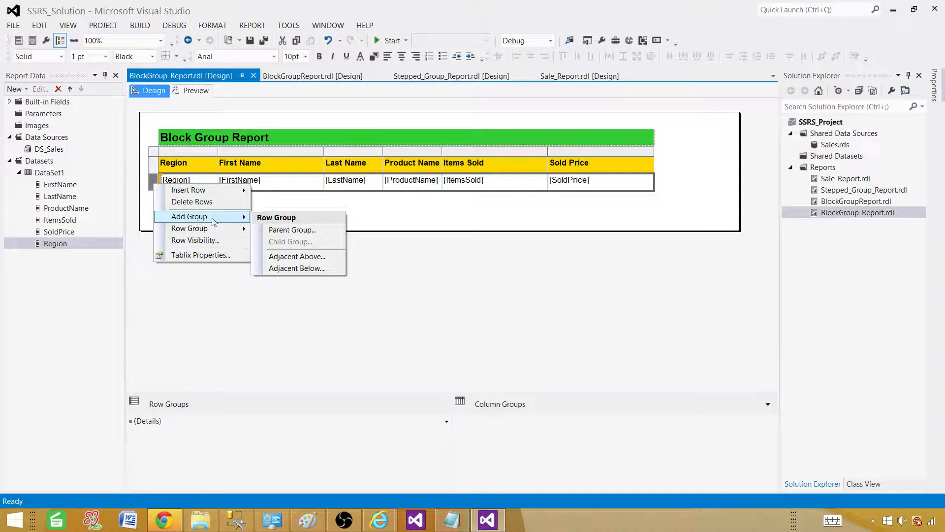
{"action": "left_click", "coordinate": [292, 230]}
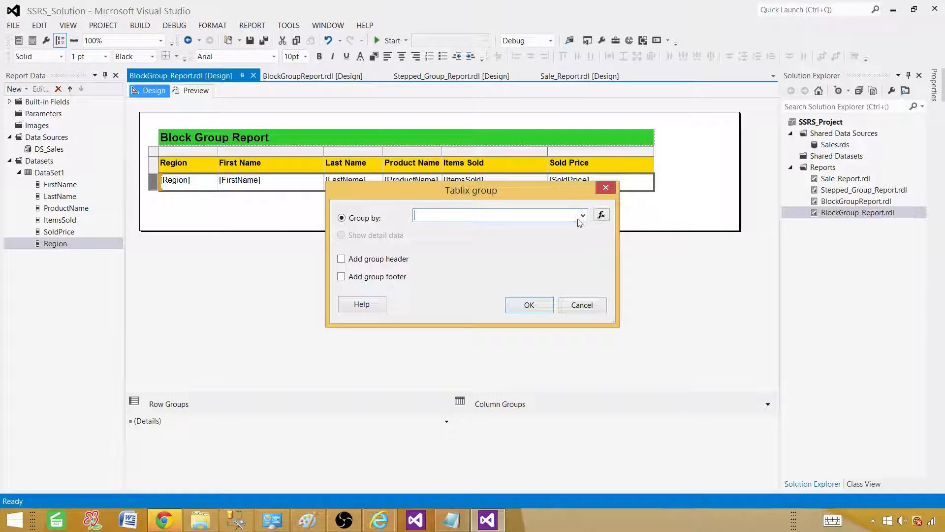
{"action": "left_click", "coordinate": [581, 214]}
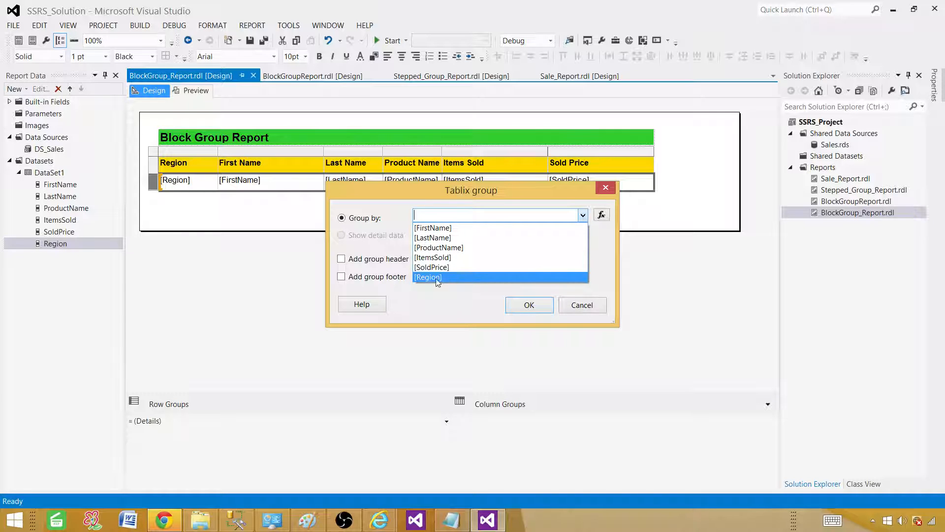
{"action": "left_click", "coordinate": [427, 277]}
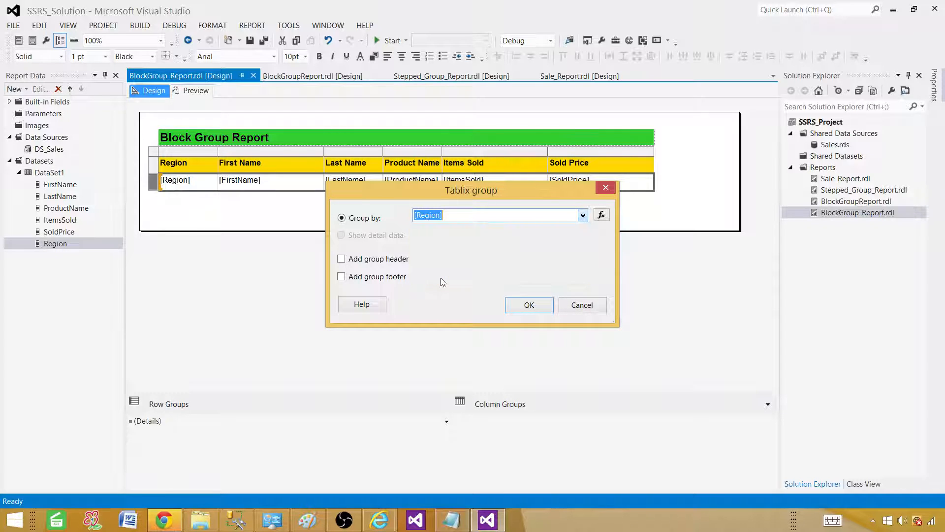
{"action": "mouse_move", "coordinate": [506, 257]}
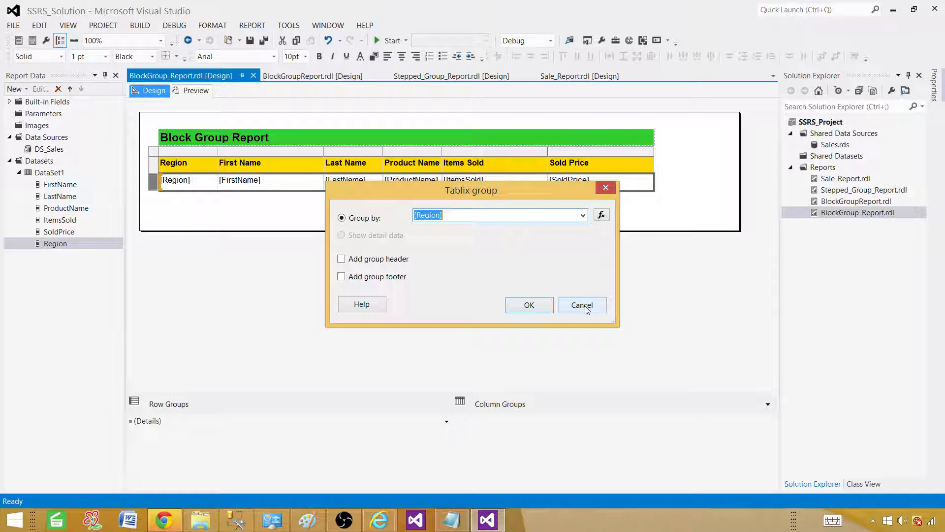
{"action": "left_click", "coordinate": [580, 305]}
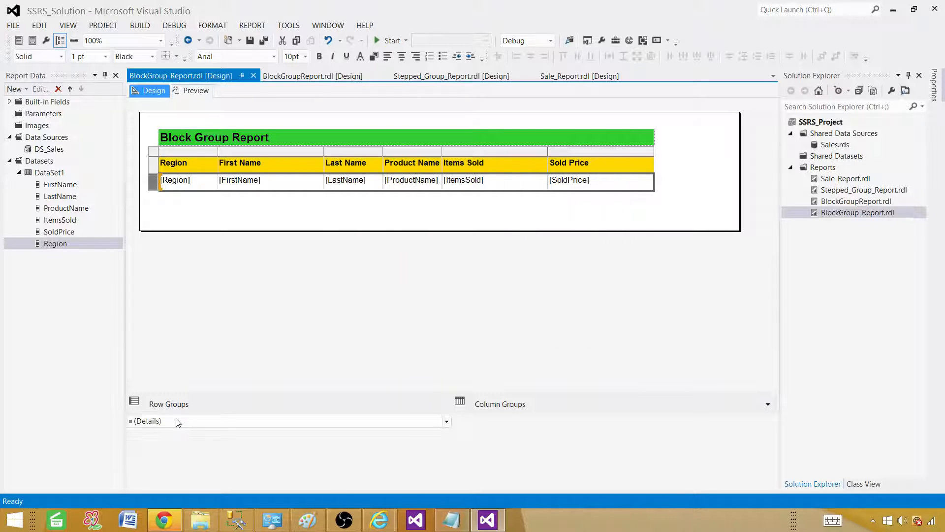
Step: Add a parent row group over Details grouped by [Region]
{"action": "left_click", "coordinate": [147, 421]}
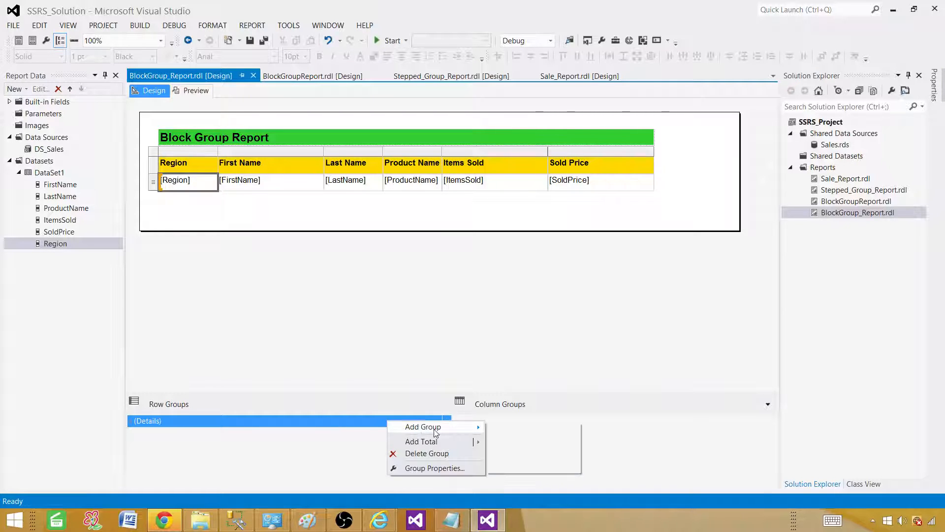
{"action": "left_click", "coordinate": [422, 427]}
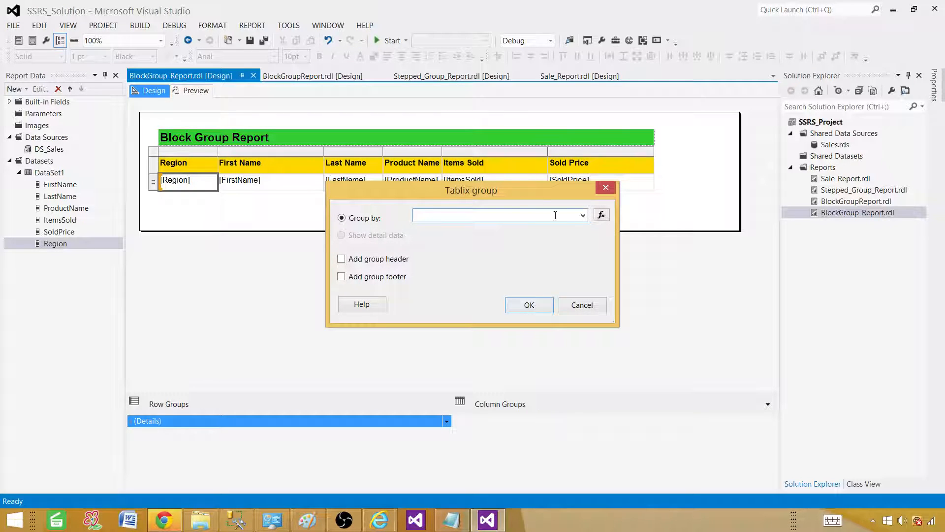
{"action": "mouse_move", "coordinate": [470, 193]}
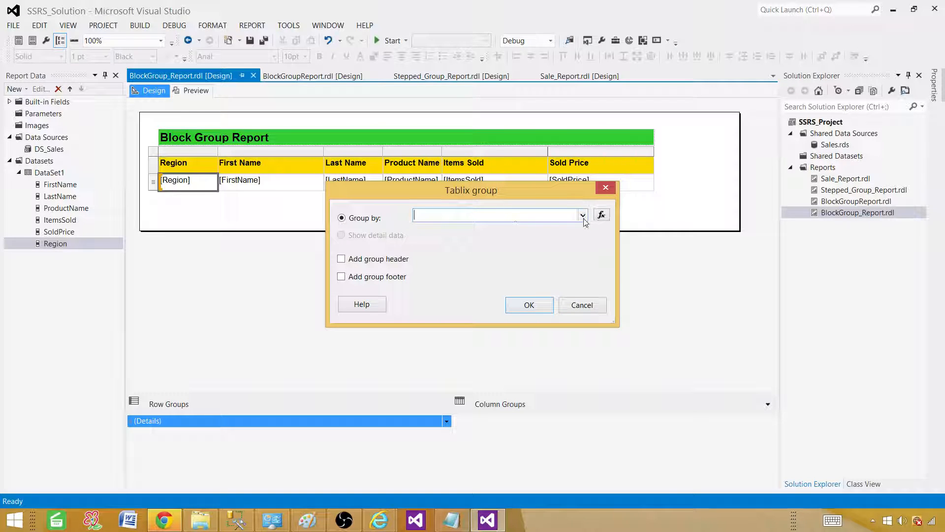
{"action": "left_click", "coordinate": [580, 214]}
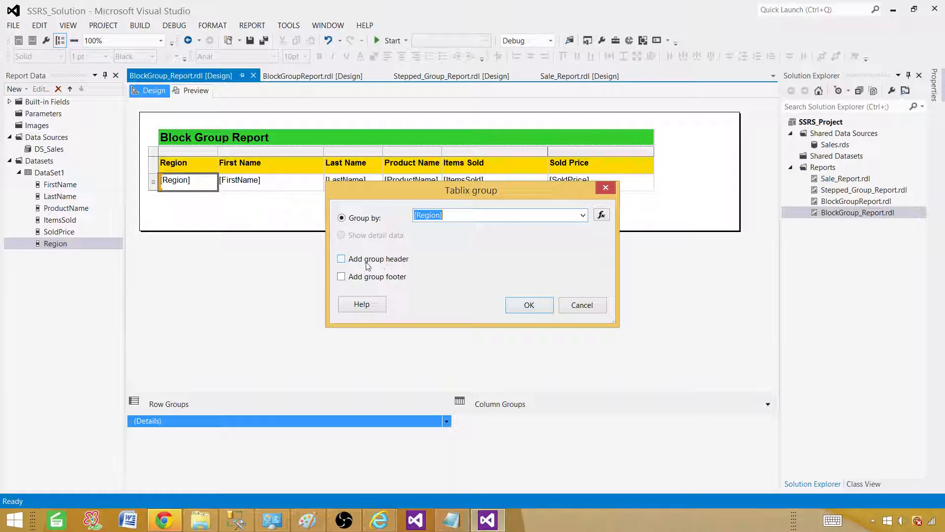
{"action": "mouse_move", "coordinate": [371, 263]}
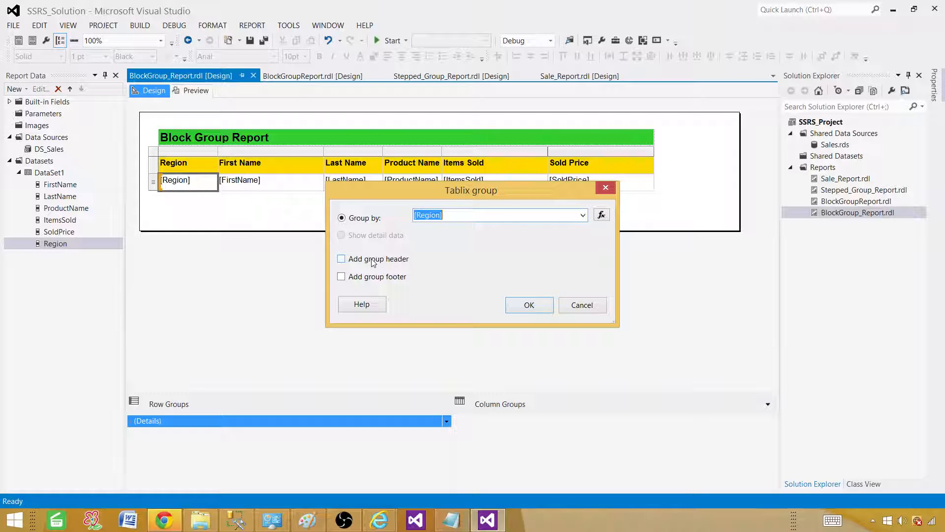
{"action": "mouse_move", "coordinate": [386, 266]}
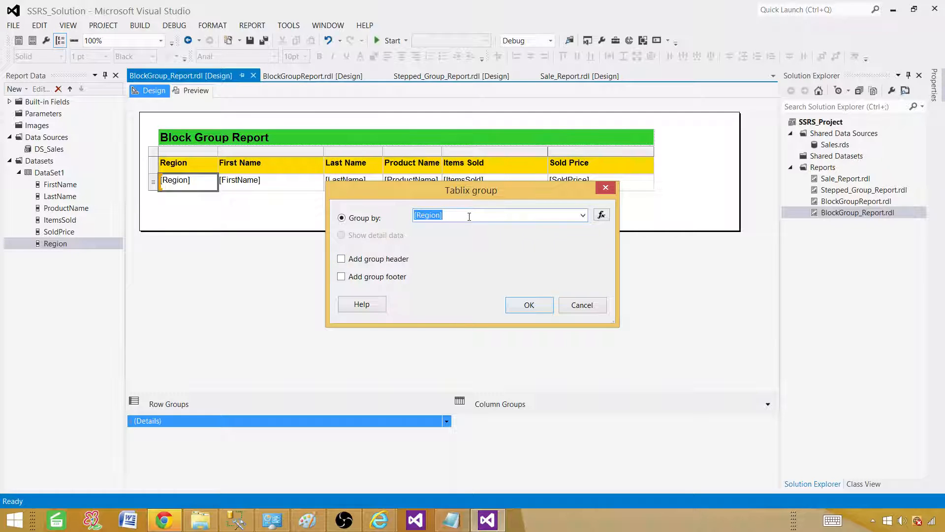
{"action": "left_click", "coordinate": [529, 304]}
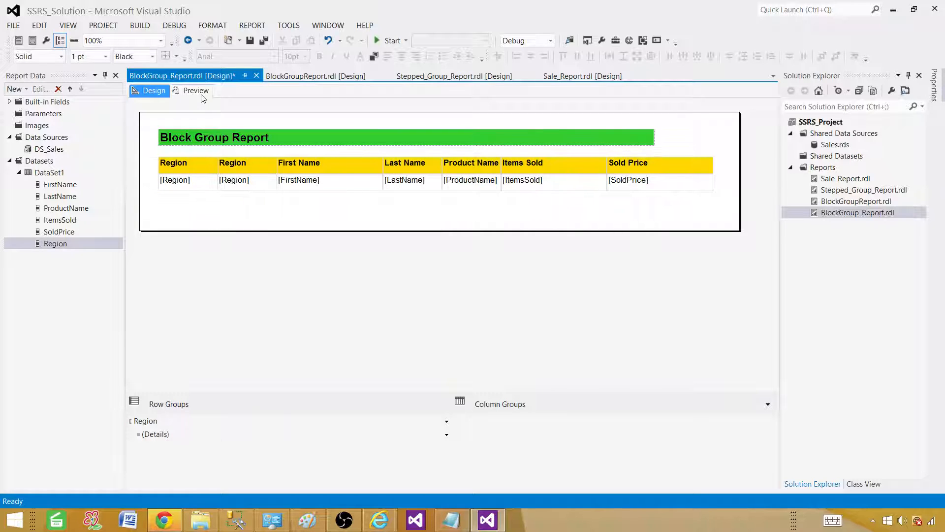
Step: Render the report in Preview to check the Asia, Europe and North America grouping
{"action": "left_click", "coordinate": [196, 90]}
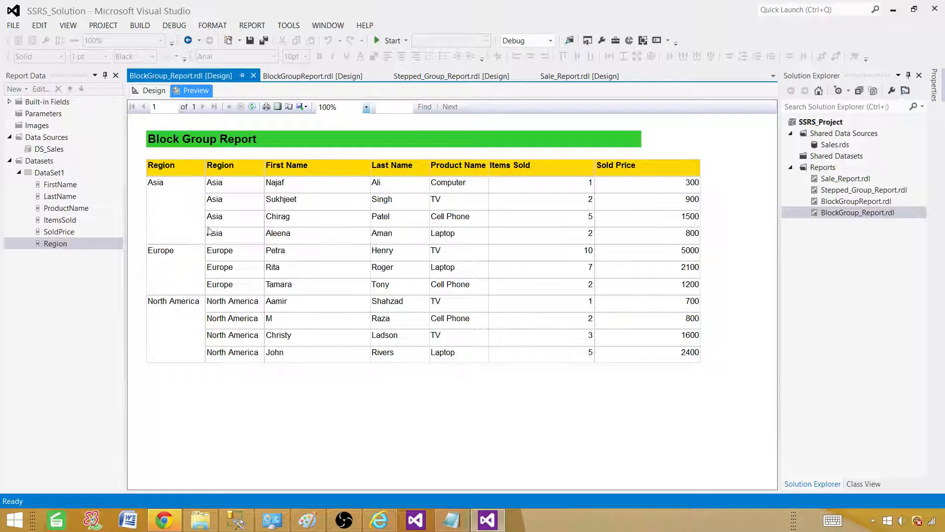
{"action": "mouse_move", "coordinate": [239, 339]}
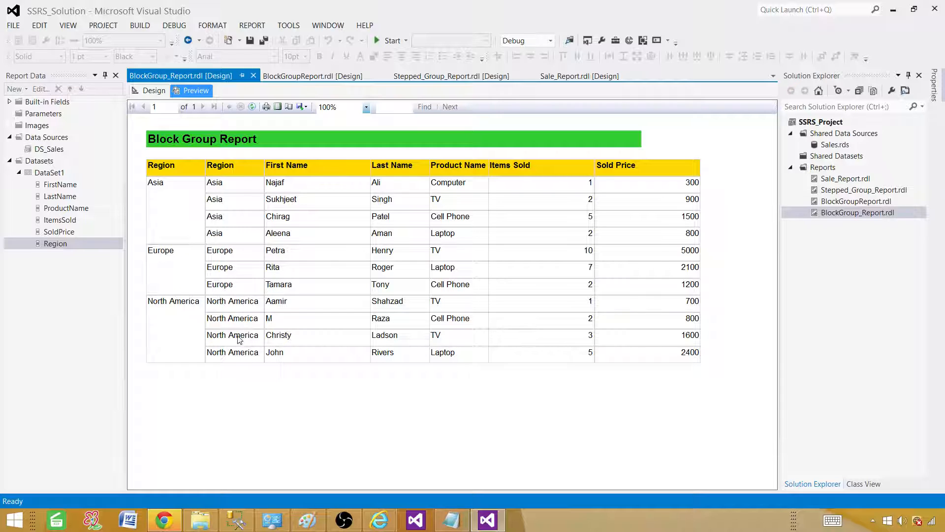
{"action": "mouse_move", "coordinate": [235, 322]}
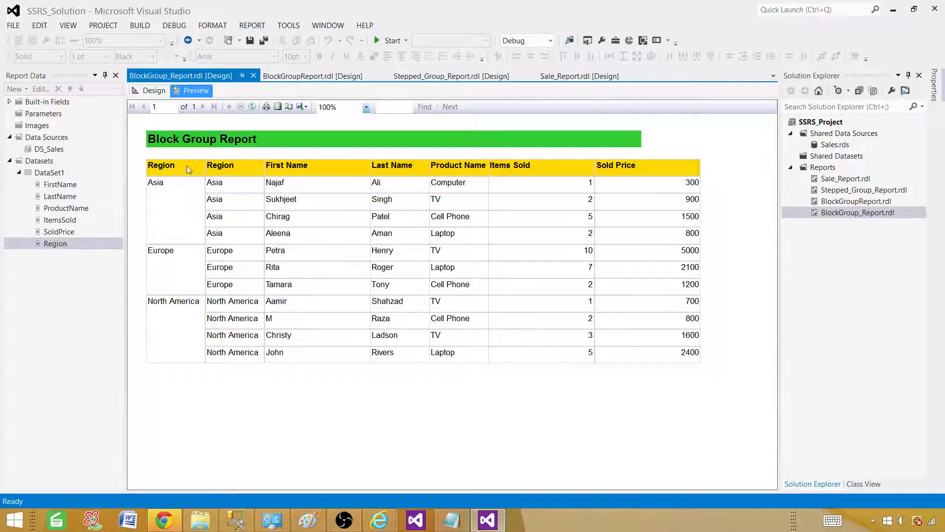
Step: Delete the duplicate detail Region column in Design, then preview the report again
{"action": "left_click", "coordinate": [153, 91]}
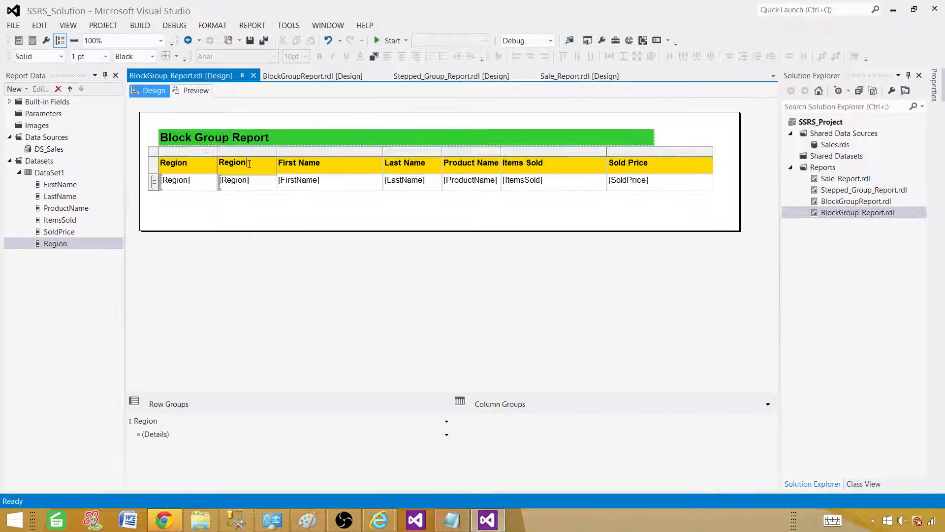
{"action": "right_click", "coordinate": [232, 162]}
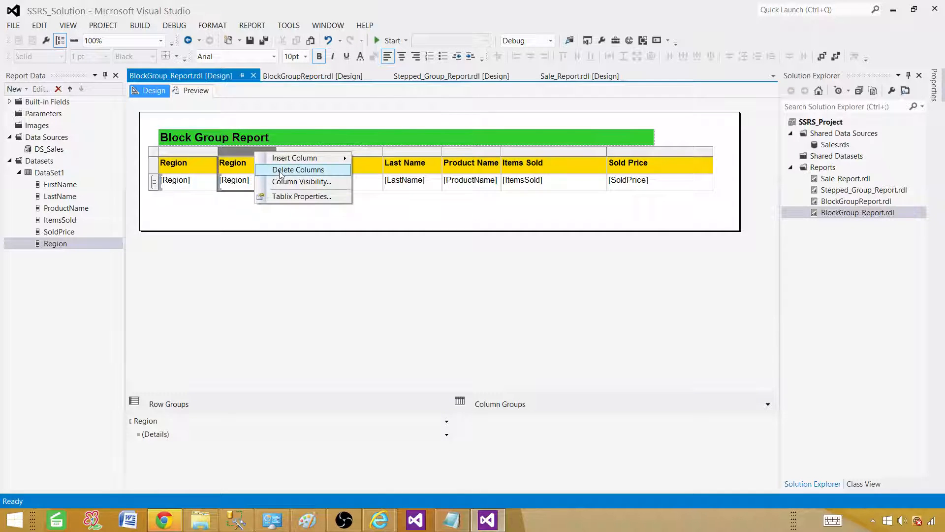
{"action": "left_click", "coordinate": [195, 91]}
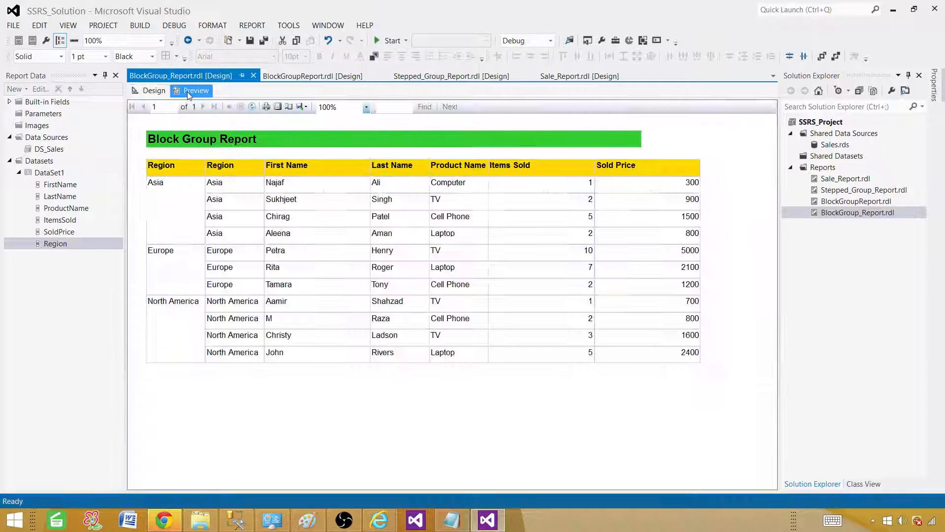
{"action": "left_click", "coordinate": [196, 90]}
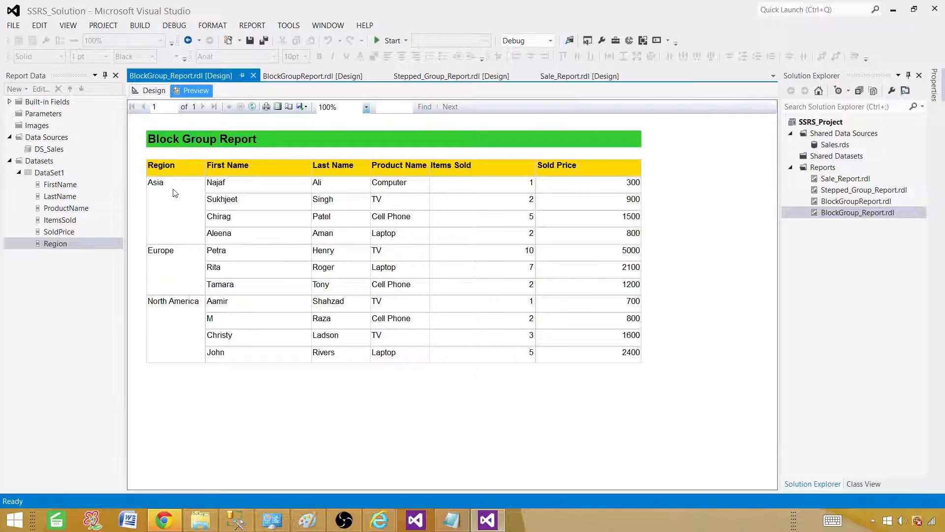
{"action": "mouse_move", "coordinate": [503, 295]}
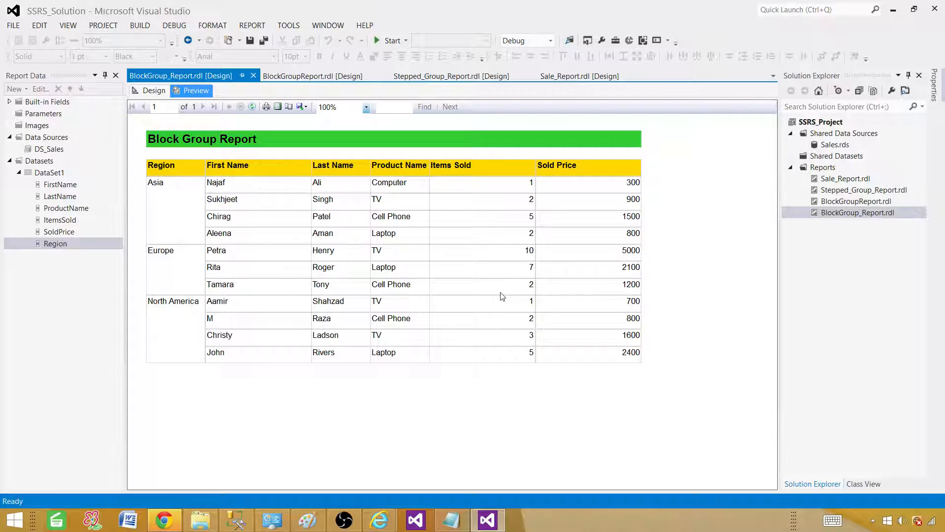
{"action": "mouse_move", "coordinate": [279, 253]}
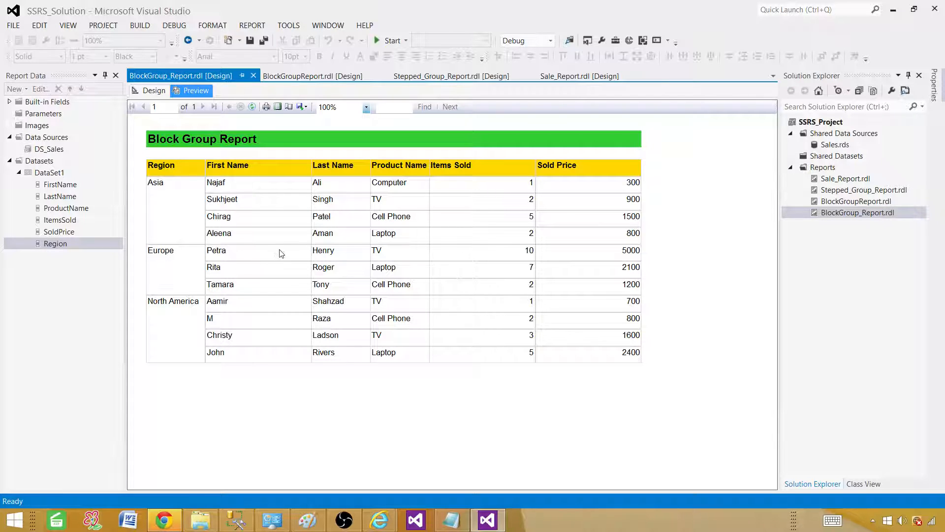
{"action": "mouse_move", "coordinate": [260, 253]}
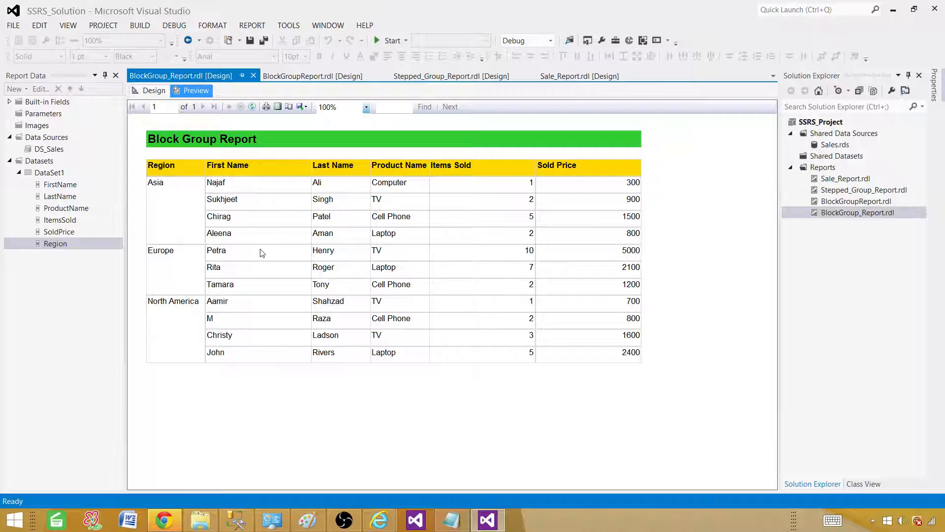
{"action": "mouse_move", "coordinate": [154, 90]}
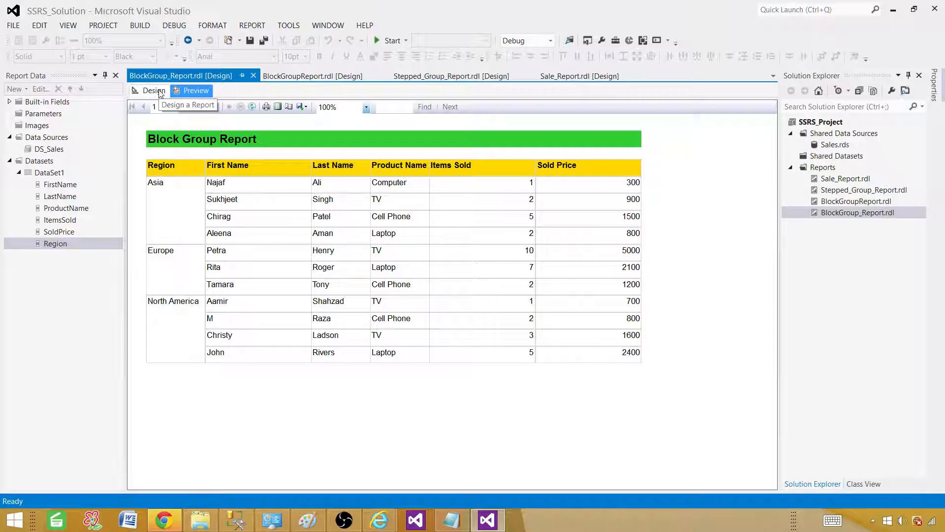
Step: Add an Items Sold total to the region group footer row
{"action": "left_click", "coordinate": [153, 90]}
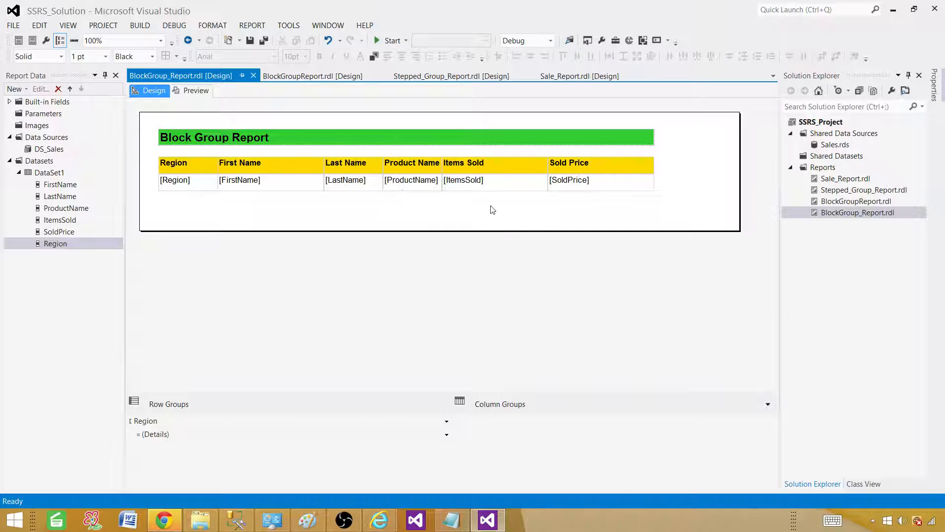
{"action": "mouse_move", "coordinate": [456, 195]}
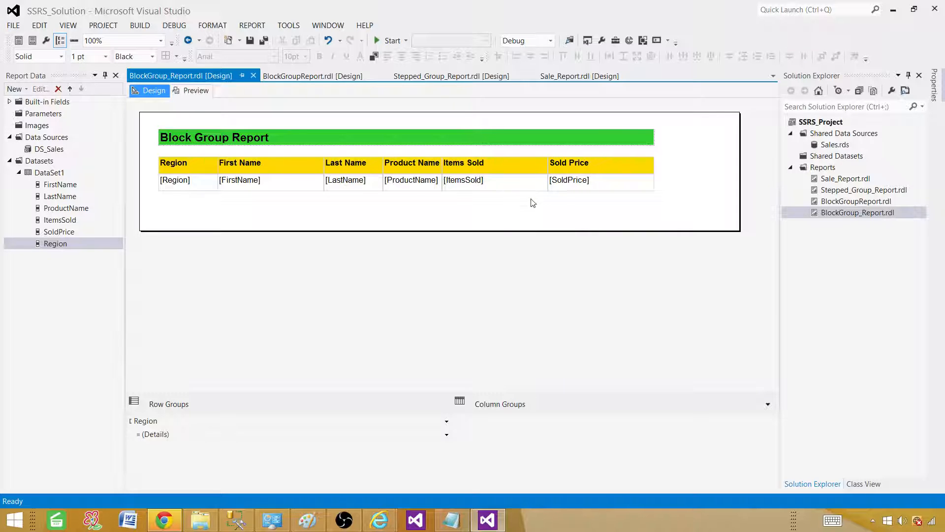
{"action": "left_click", "coordinate": [494, 179]}
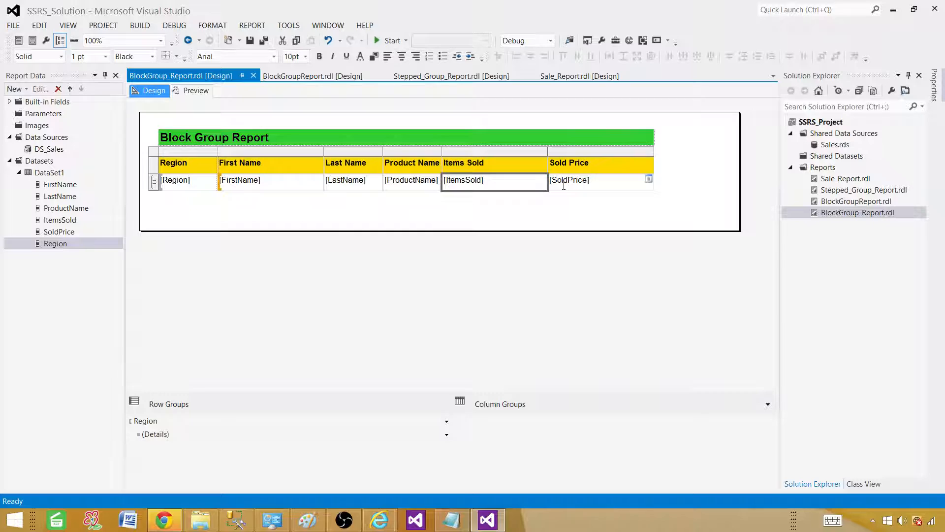
{"action": "mouse_move", "coordinate": [547, 192]}
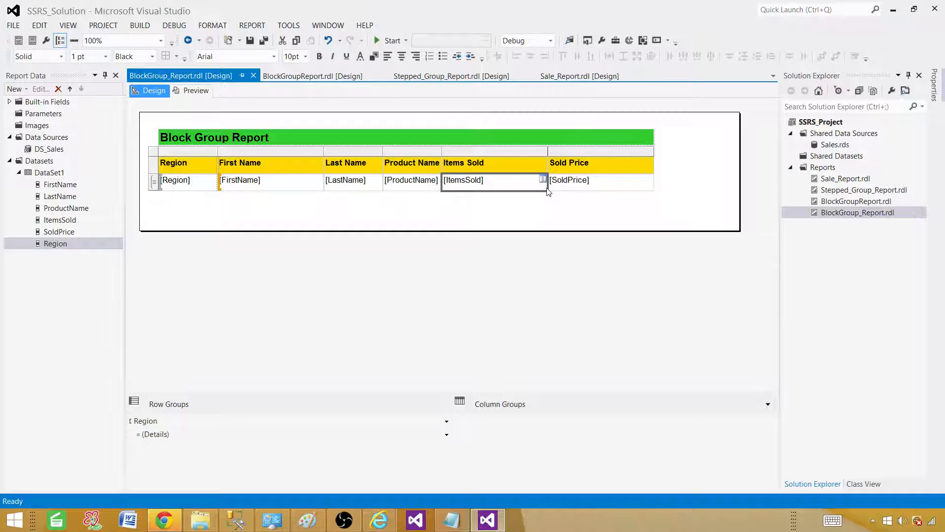
{"action": "right_click", "coordinate": [494, 180]}
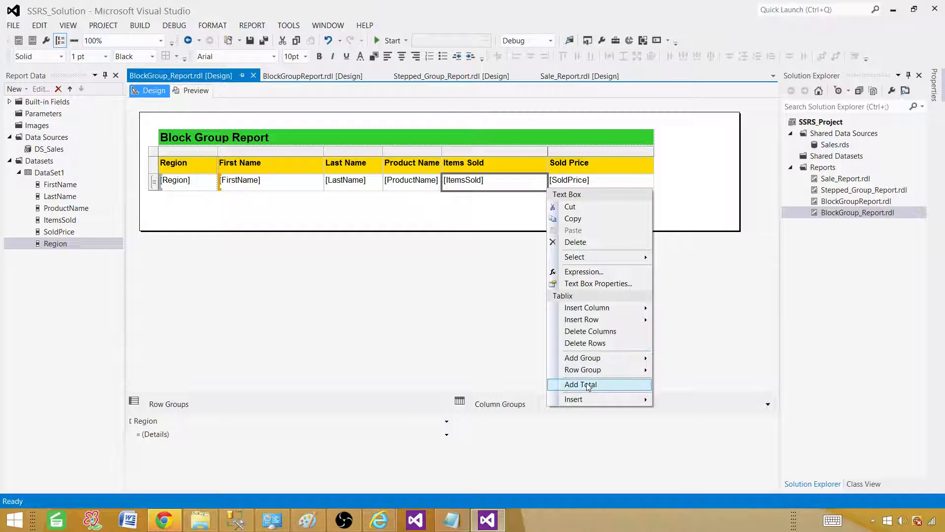
{"action": "left_click", "coordinate": [581, 384]}
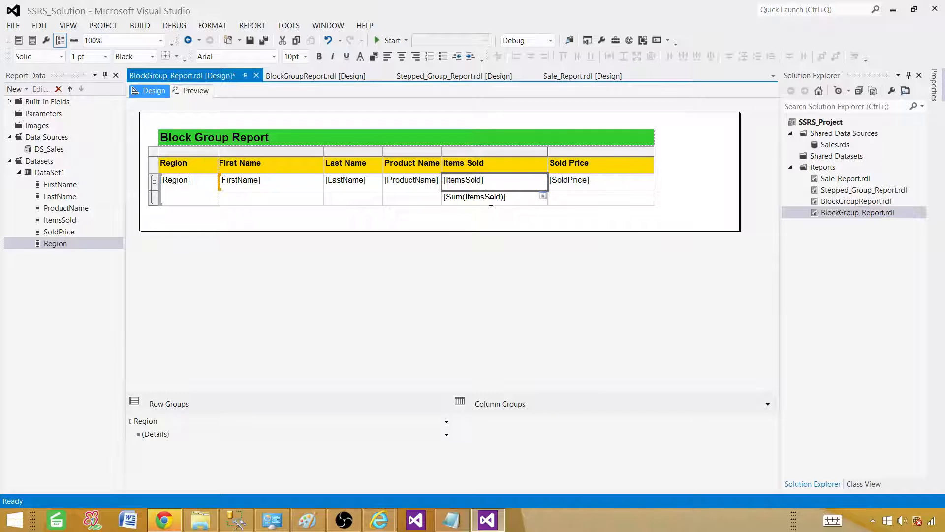
{"action": "mouse_move", "coordinate": [522, 206]}
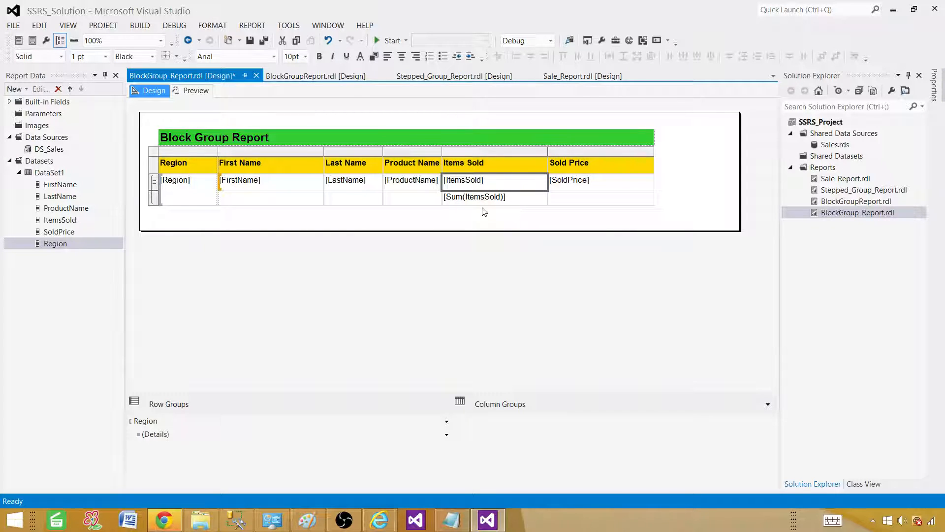
Step: Add a [Sum(SoldPrice)] subtotal for Sold Price in the same footer row
{"action": "left_click", "coordinate": [475, 197]}
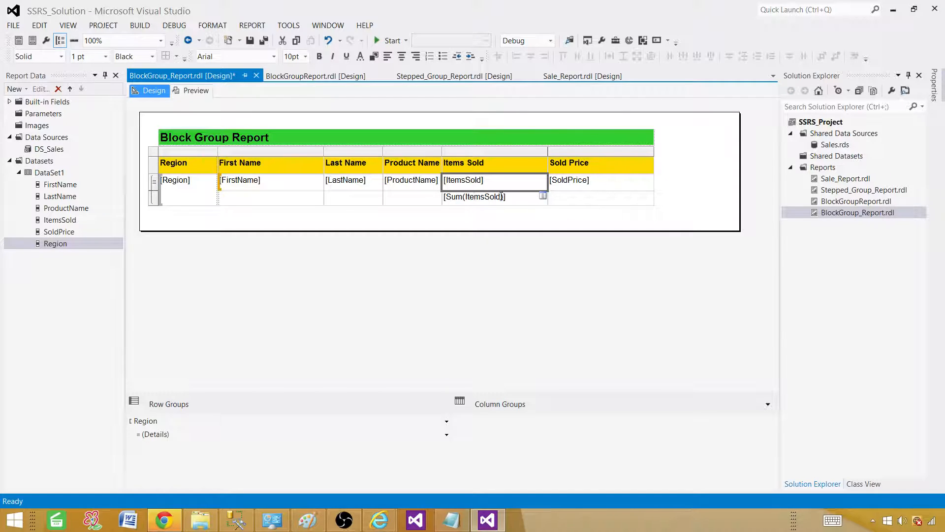
{"action": "left_click", "coordinate": [599, 180]}
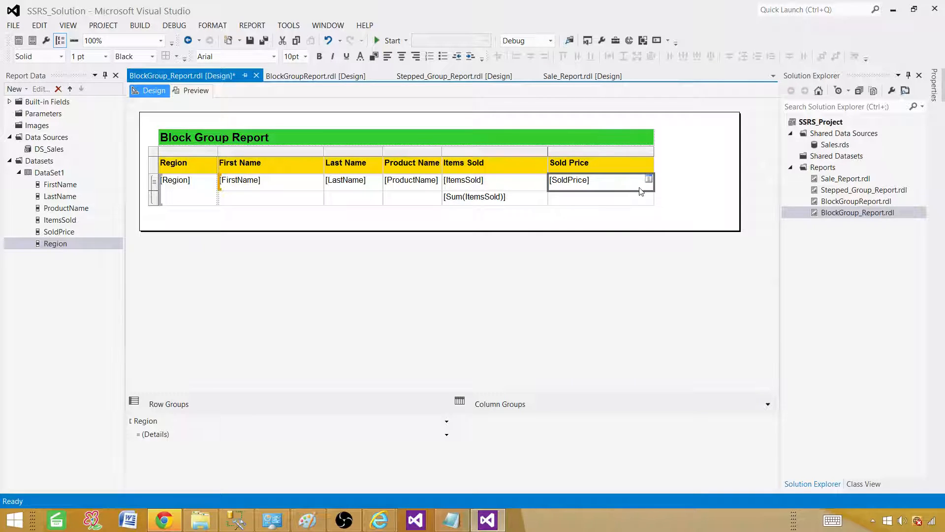
{"action": "right_click", "coordinate": [599, 180]}
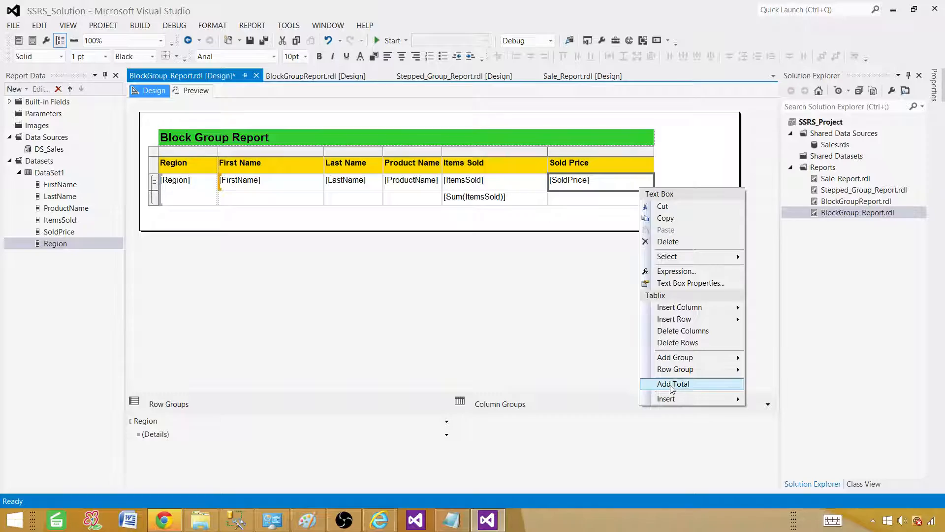
{"action": "left_click", "coordinate": [672, 384]}
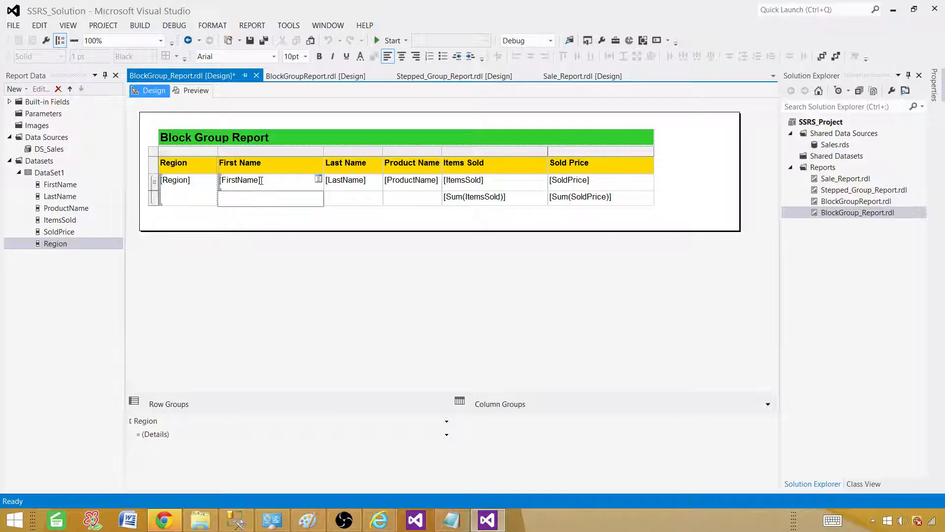
Step: Label the footer row 'Sub Total', make it bold with a pink background, and preview
{"action": "type", "text": "Sub Total"}
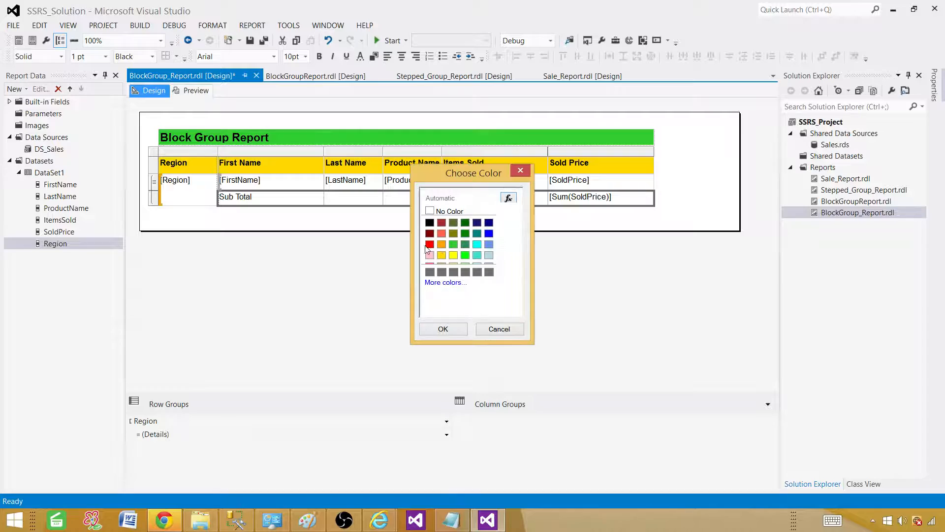
{"action": "left_click", "coordinate": [442, 328]}
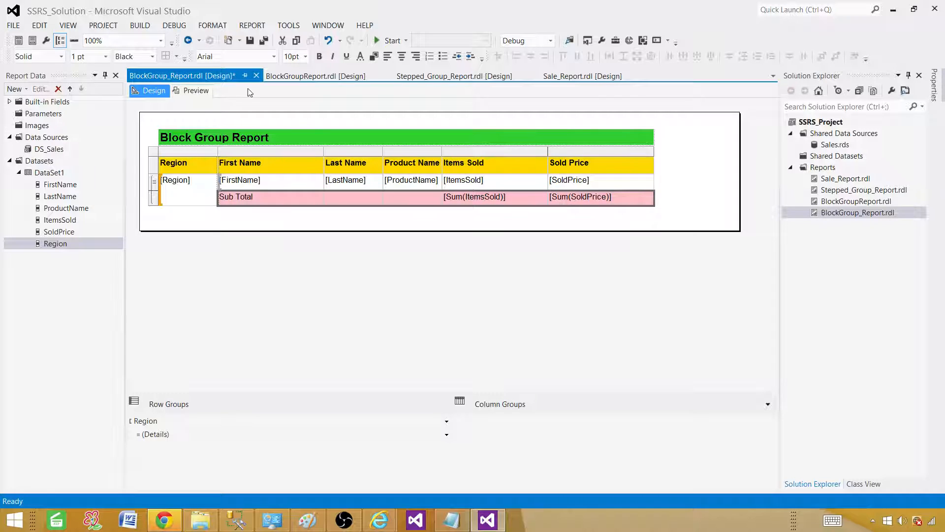
{"action": "left_click", "coordinate": [315, 75]}
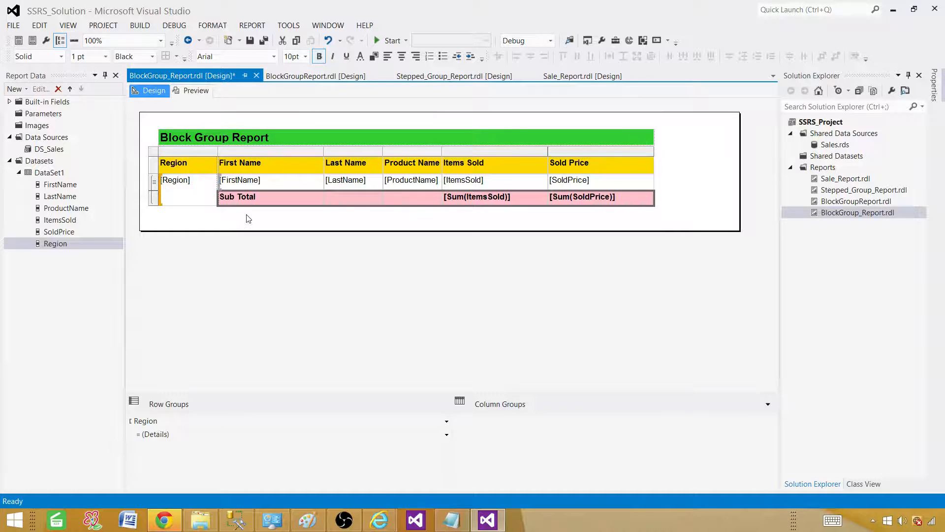
{"action": "left_click", "coordinate": [196, 91]}
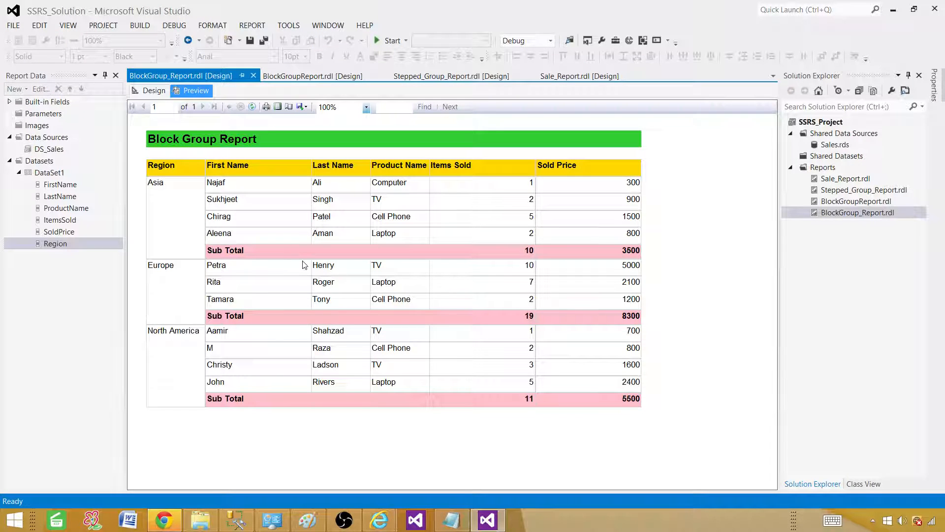
{"action": "mouse_move", "coordinate": [234, 406]}
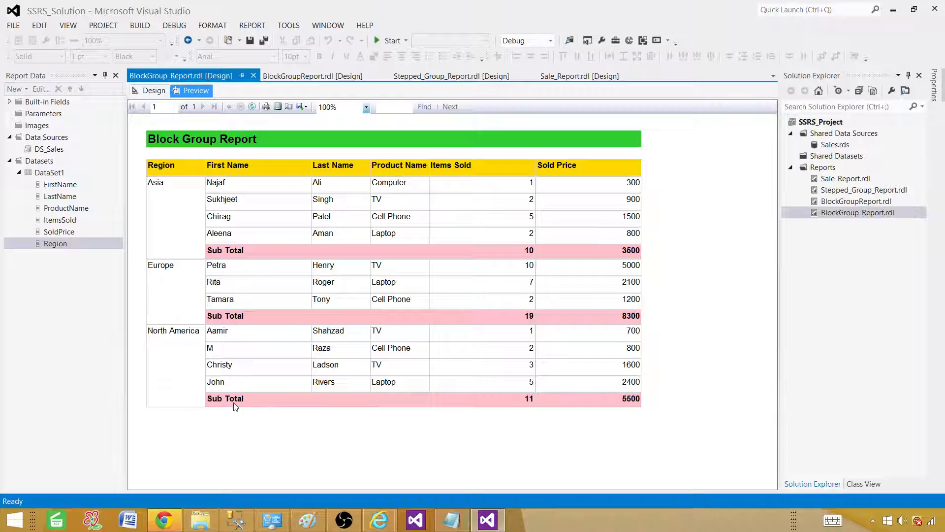
{"action": "mouse_move", "coordinate": [295, 406]}
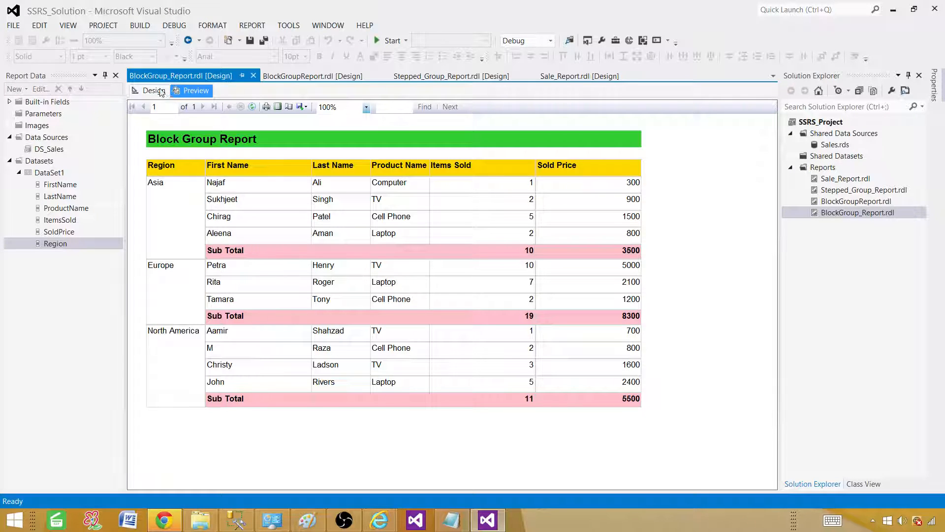
Step: Switch to Design and select the [Sum(ItemsSold)] subtotal cell
{"action": "left_click", "coordinate": [153, 90]}
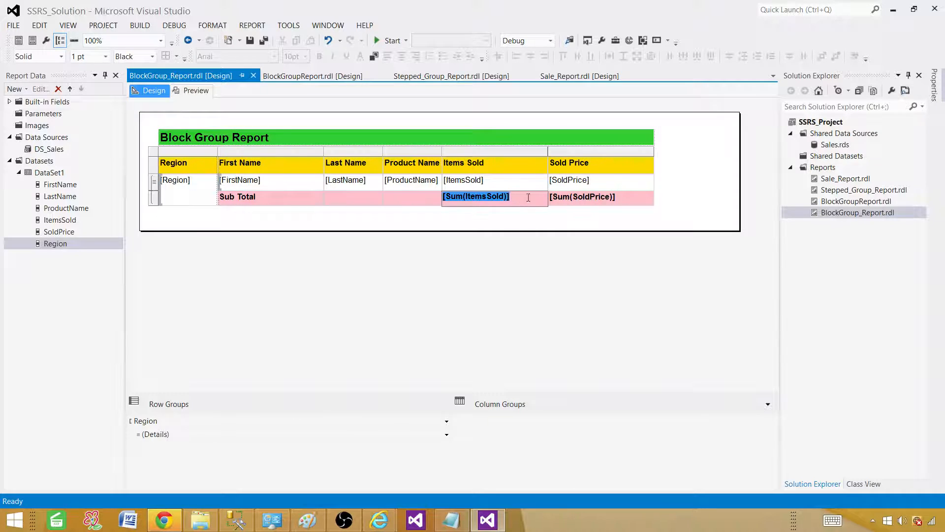
{"action": "left_click", "coordinate": [476, 196]}
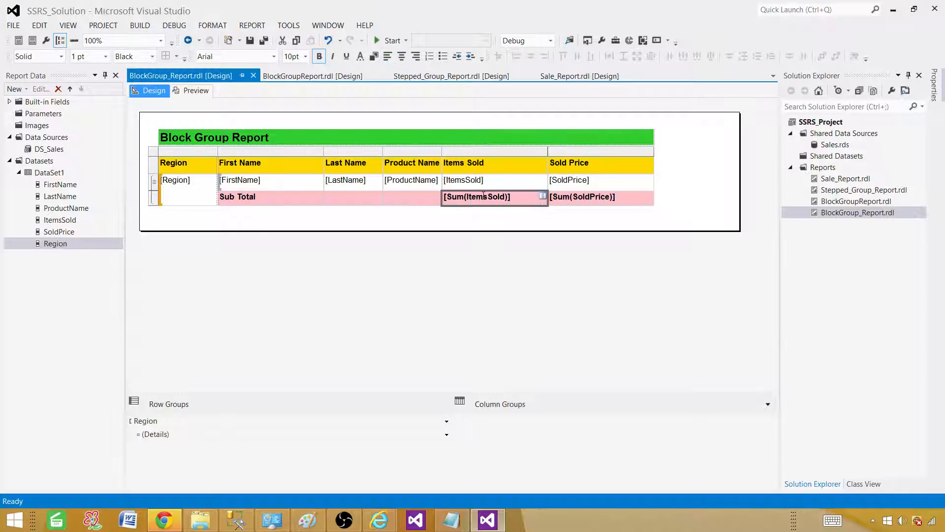
{"action": "mouse_move", "coordinate": [510, 209]}
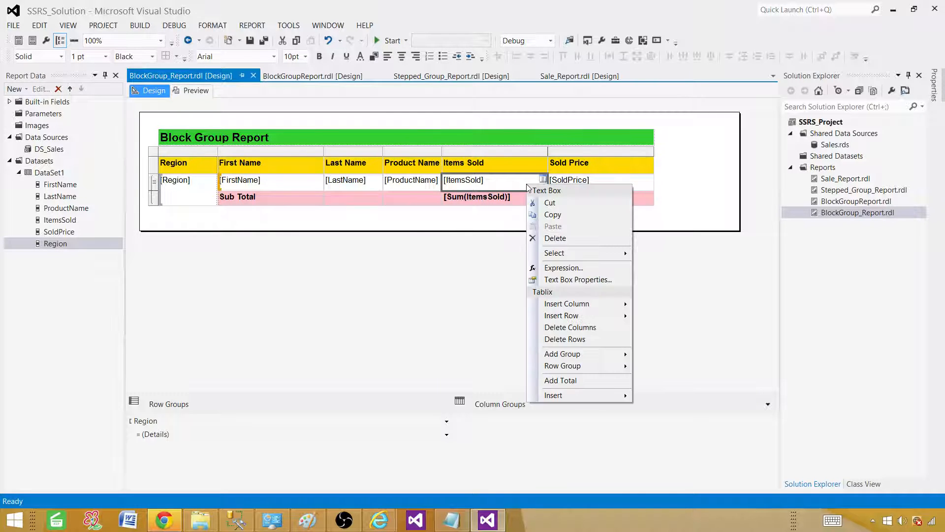
{"action": "mouse_move", "coordinate": [561, 381]}
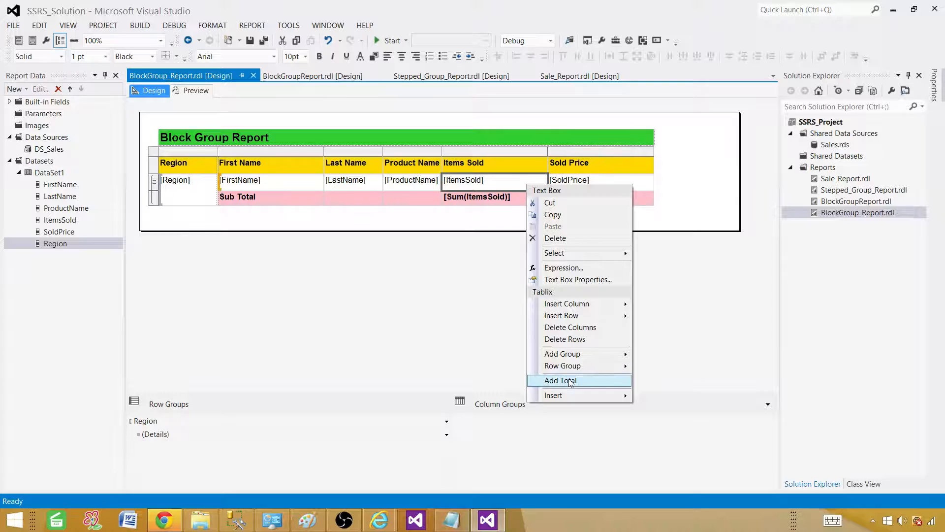
Step: Add a grand Total row for Items Sold and bring up actions for the Sold Price subtotal
{"action": "left_click", "coordinate": [560, 380]}
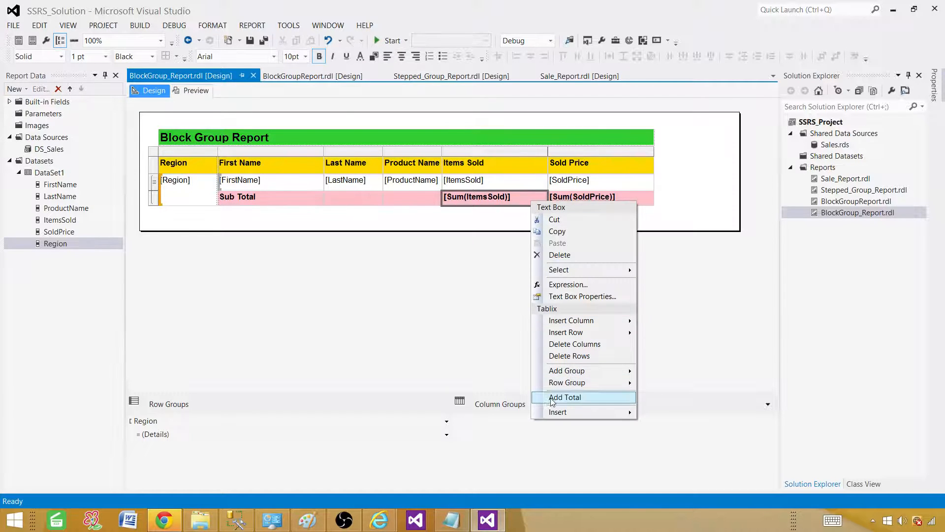
{"action": "left_click", "coordinate": [565, 397]}
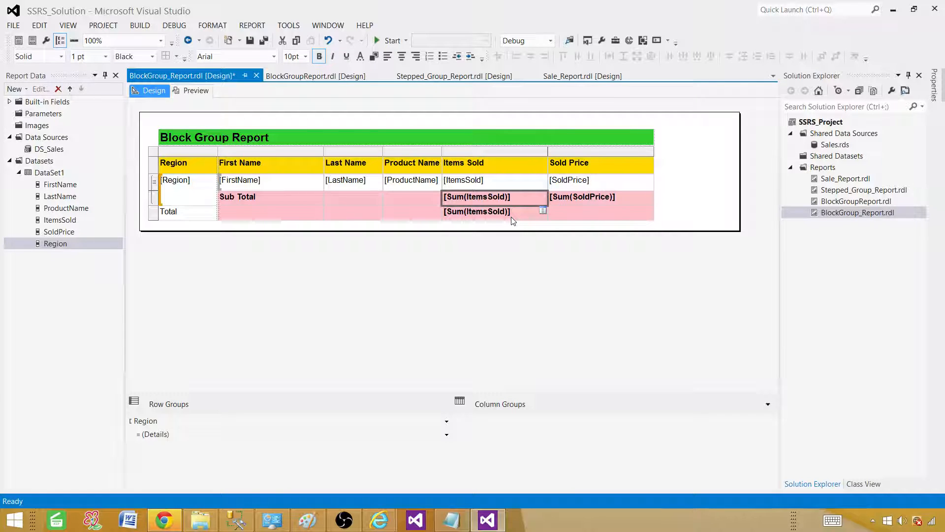
{"action": "mouse_move", "coordinate": [513, 217]}
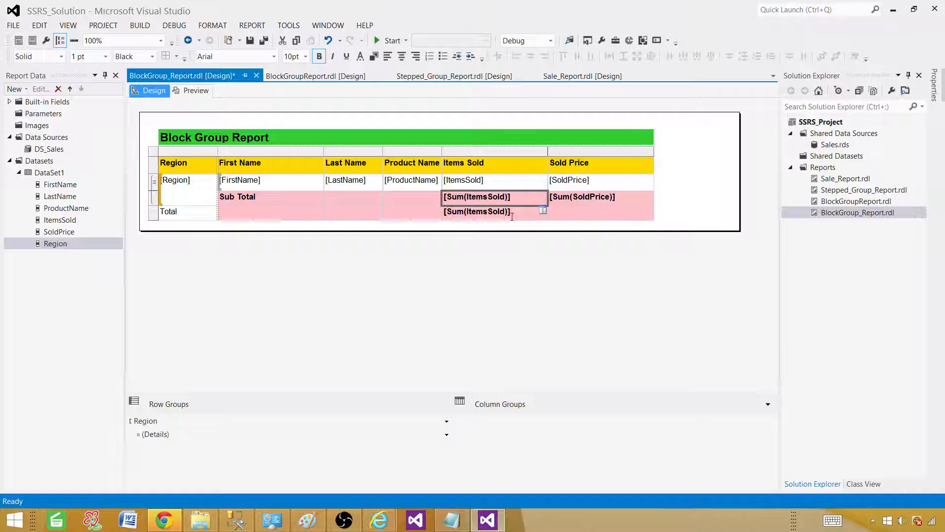
{"action": "mouse_move", "coordinate": [517, 220]}
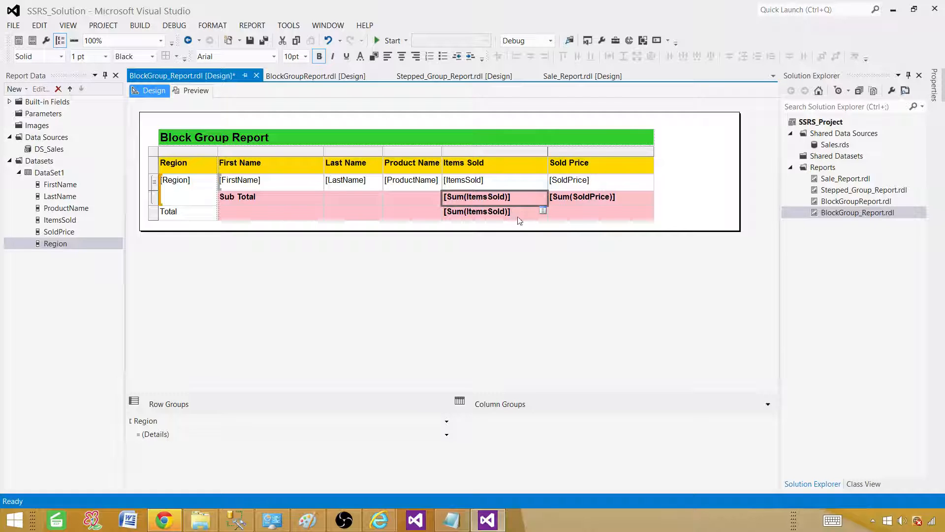
{"action": "right_click", "coordinate": [580, 196]}
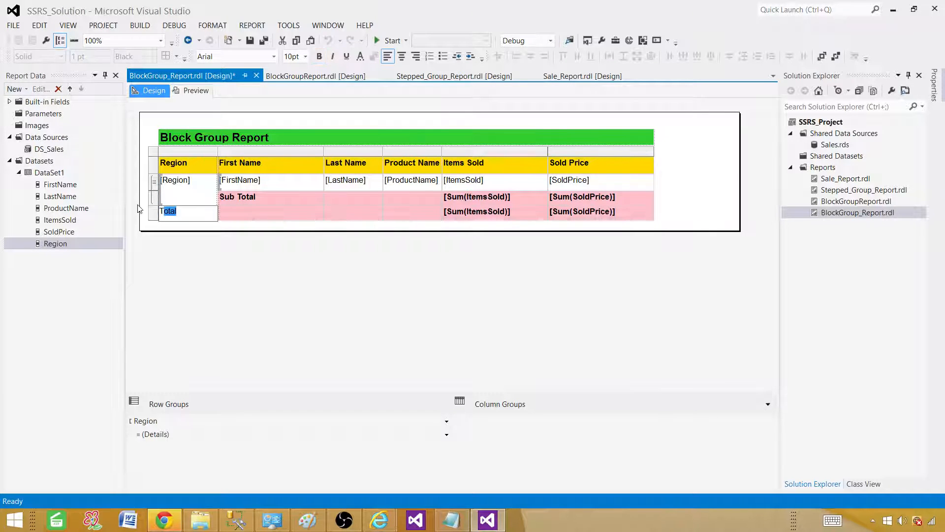
Step: Label the total row 'Grand Total'
{"action": "type", "text": "Gran"}
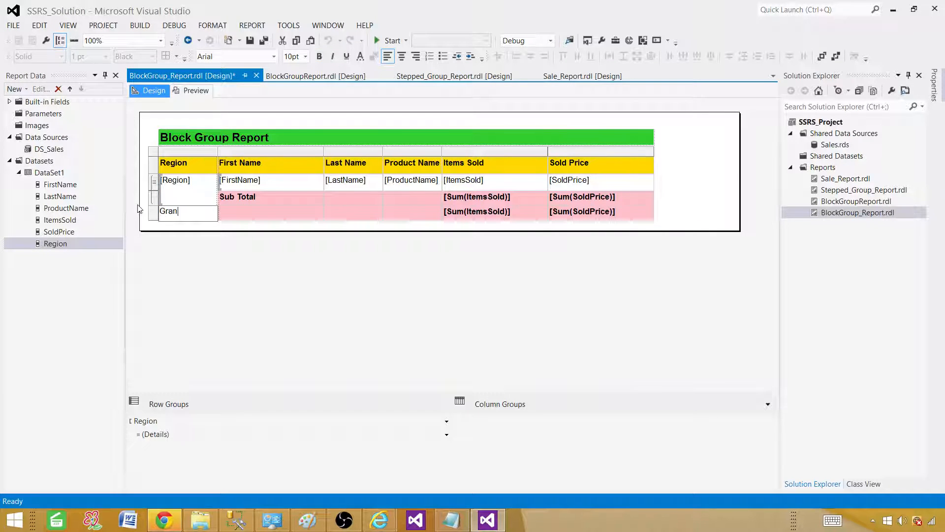
{"action": "type", "text": "d to"}
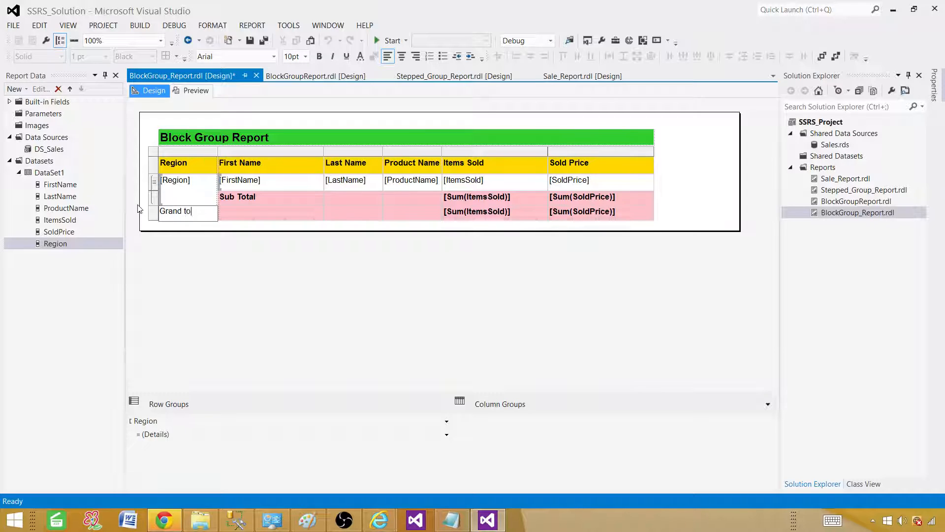
{"action": "type", "text": "tal"}
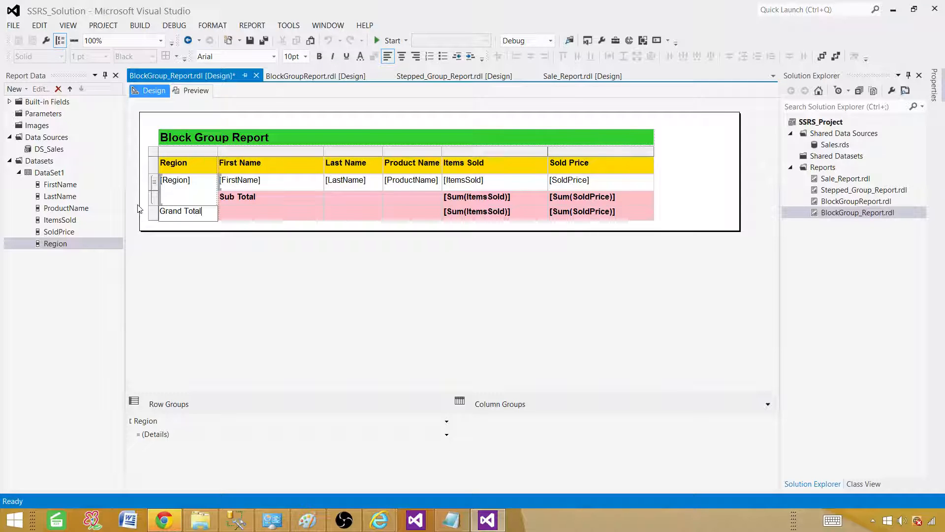
{"action": "left_click", "coordinate": [581, 211]}
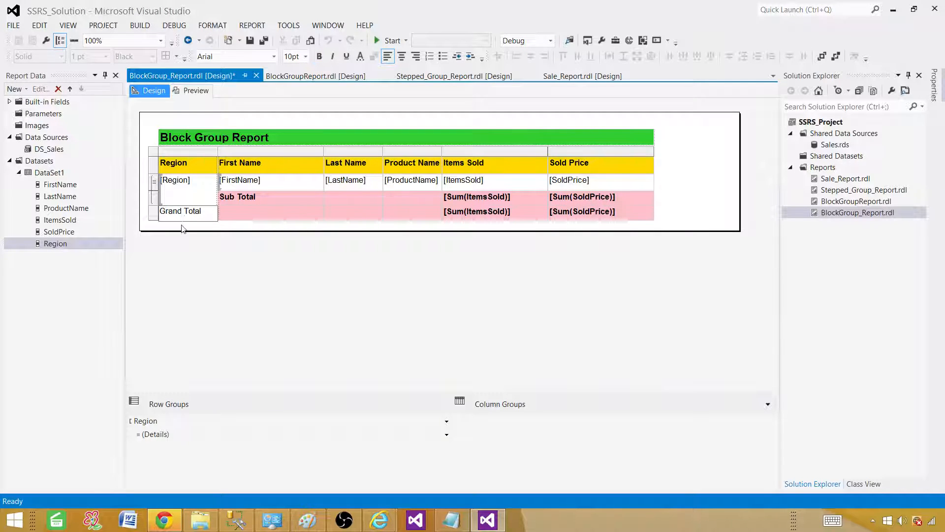
Step: Make the Grand Total row bold and italic with a blue background, then preview
{"action": "left_click", "coordinate": [152, 212]}
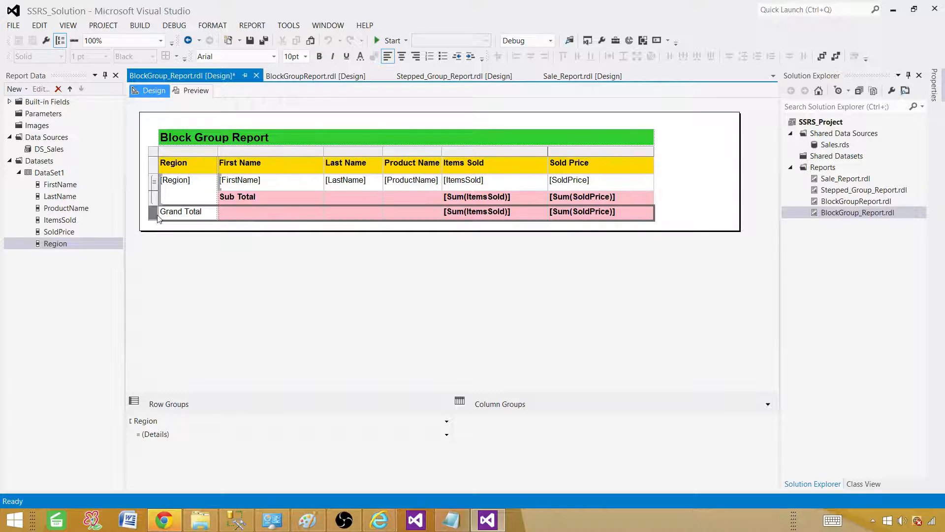
{"action": "left_click", "coordinate": [270, 211]}
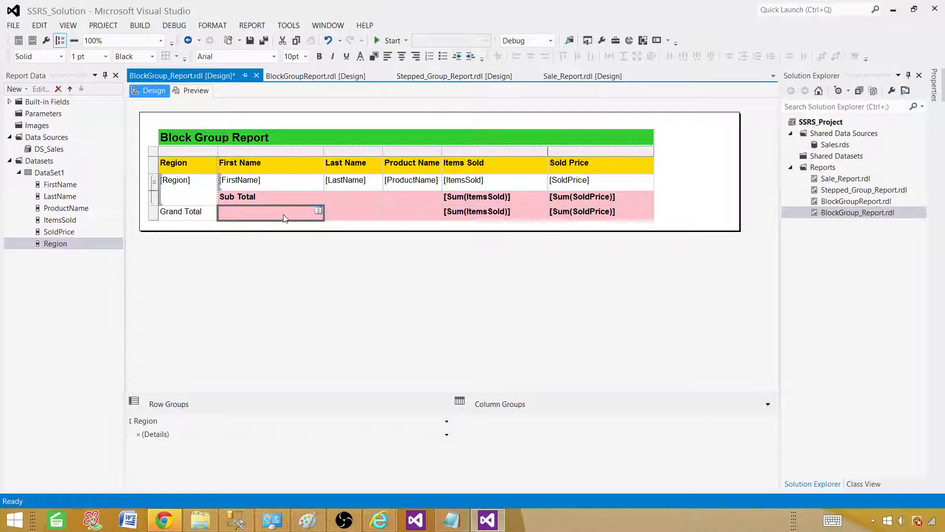
{"action": "left_click", "coordinate": [477, 211]}
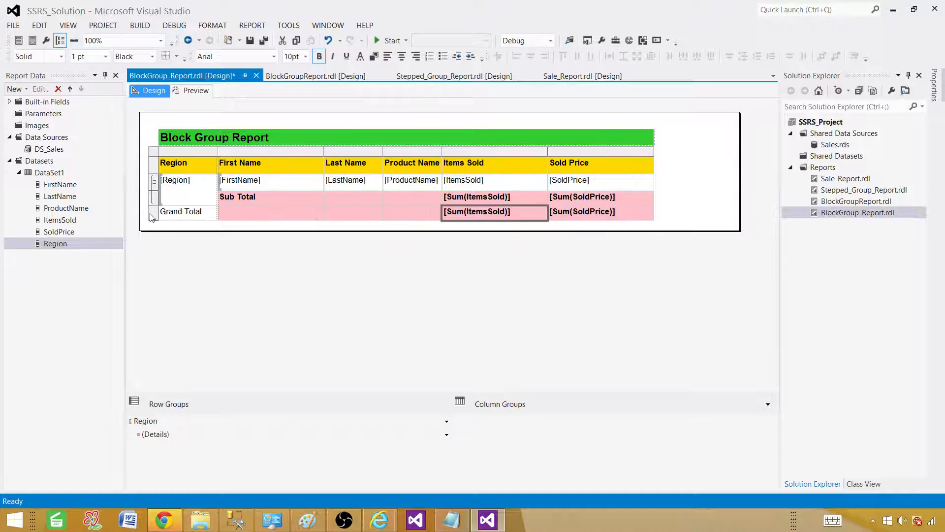
{"action": "left_click", "coordinate": [152, 211]}
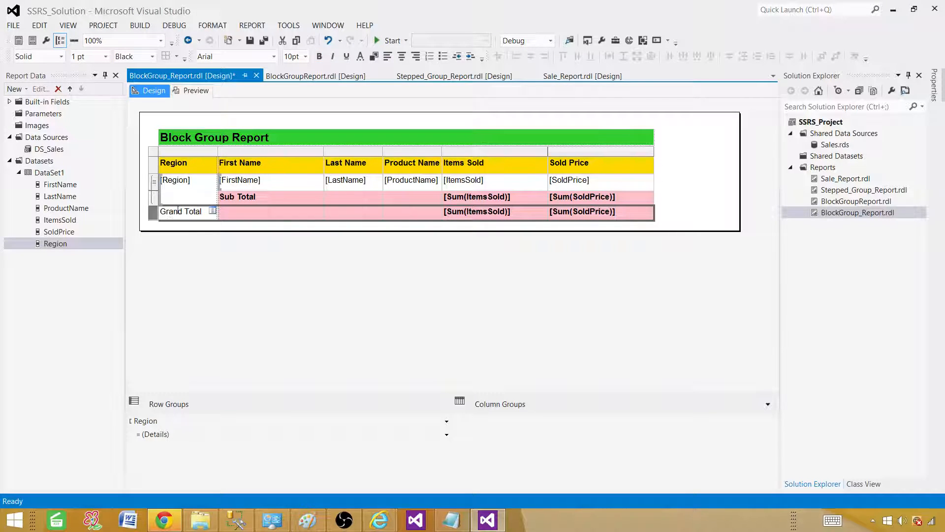
{"action": "left_click", "coordinate": [319, 56]}
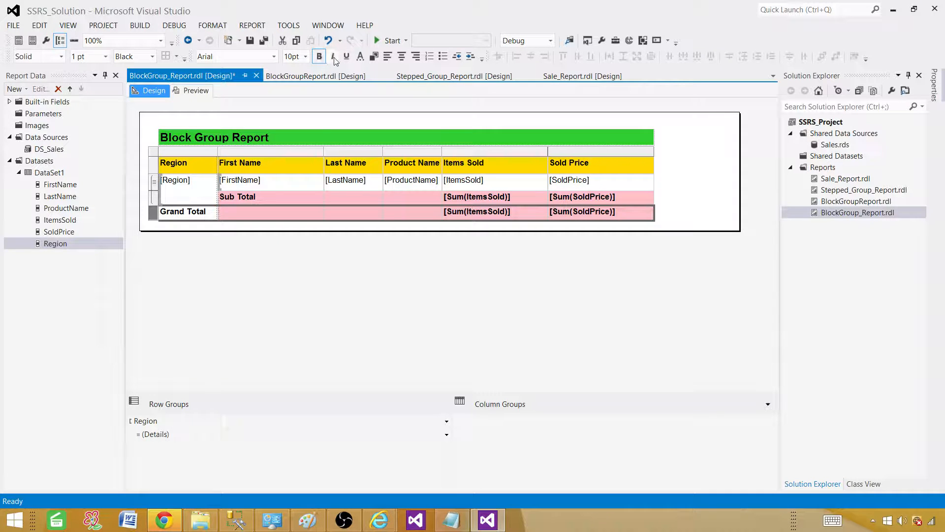
{"action": "left_click", "coordinate": [332, 56]}
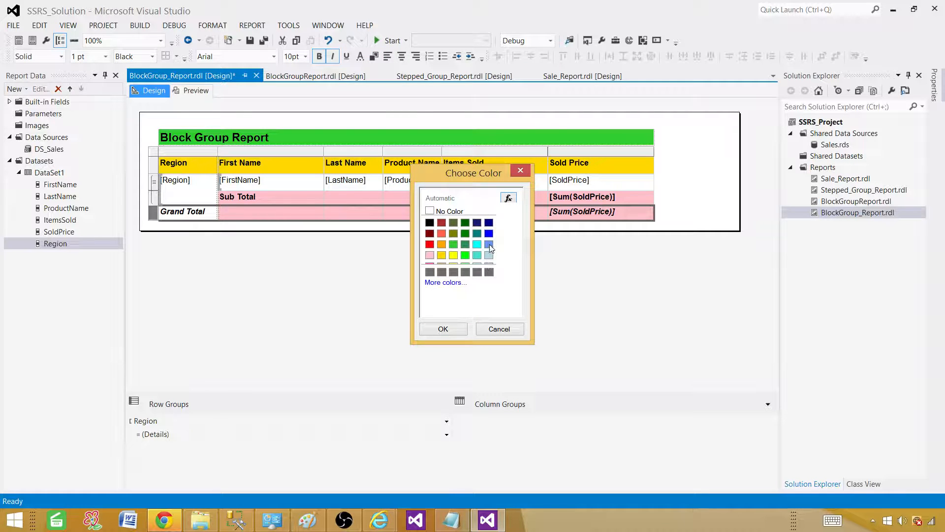
{"action": "left_click", "coordinate": [442, 329]}
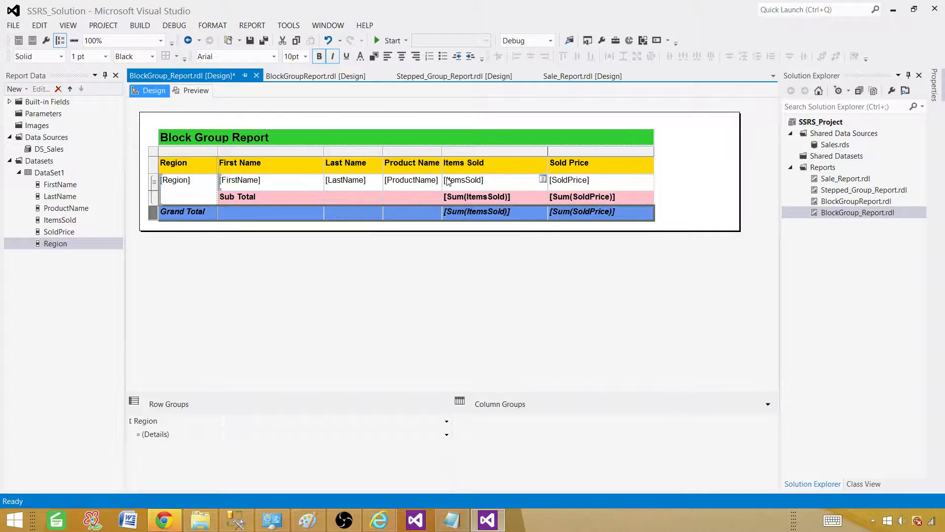
{"action": "left_click", "coordinate": [195, 91]}
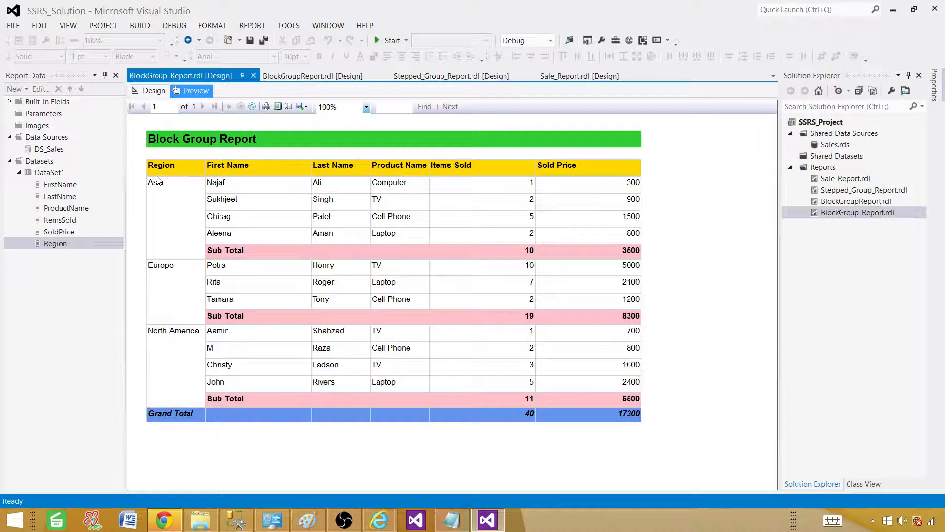
{"action": "mouse_move", "coordinate": [222, 254]}
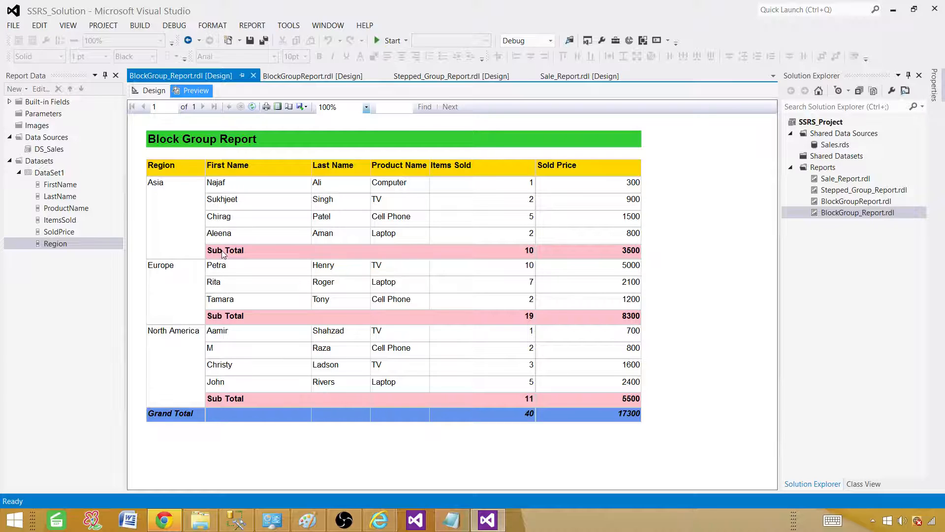
{"action": "mouse_move", "coordinate": [309, 428]}
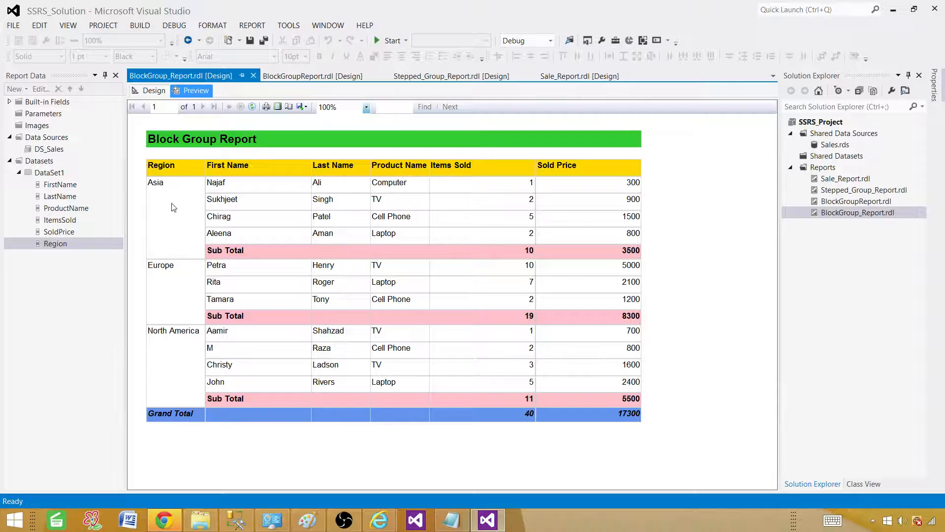
Step: Check the rendered pink subtotals and blue Grand Total, then return to Design
{"action": "left_click", "coordinate": [163, 106]}
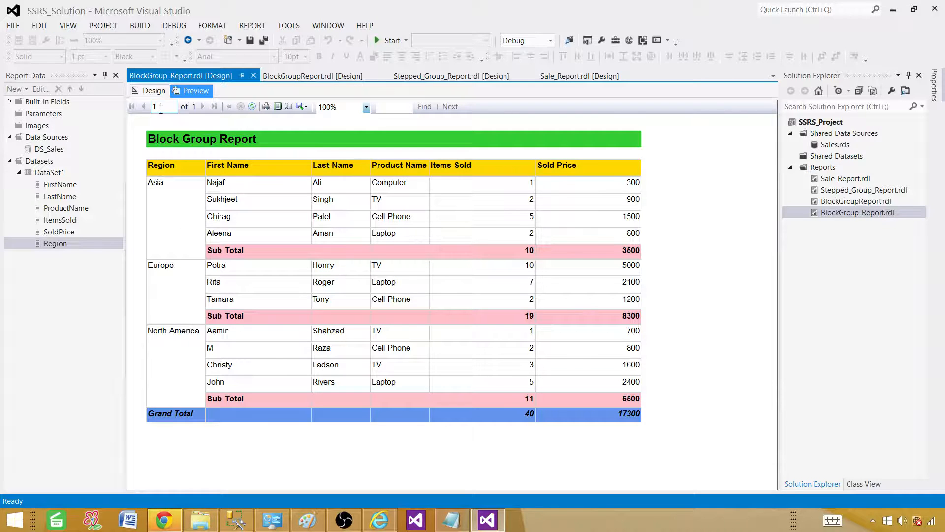
{"action": "left_click", "coordinate": [153, 91]}
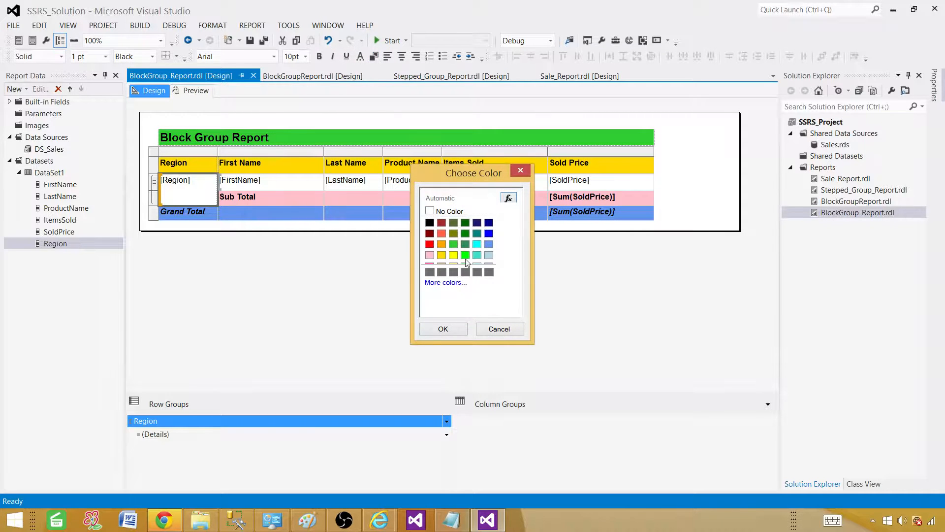
Step: Give the Region cell a green background and No Color text, then preview
{"action": "left_click", "coordinate": [443, 328]}
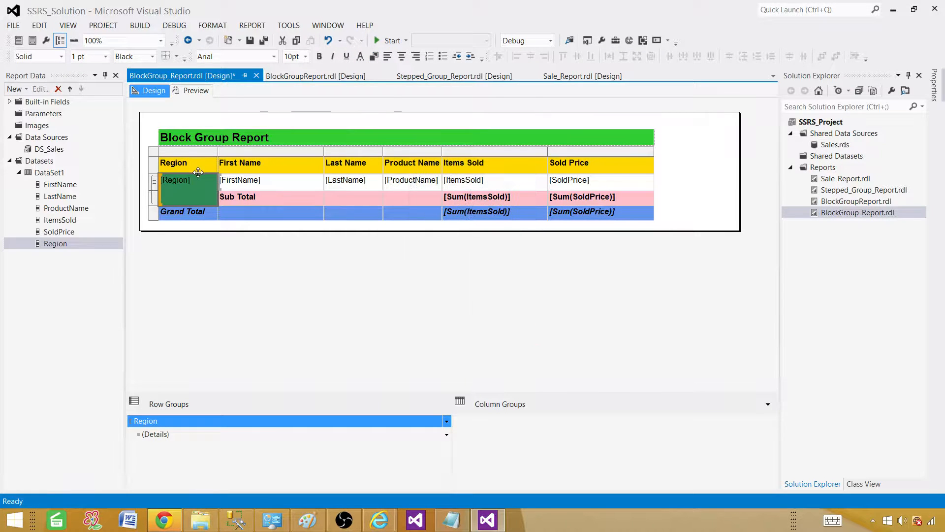
{"action": "mouse_move", "coordinate": [279, 64]}
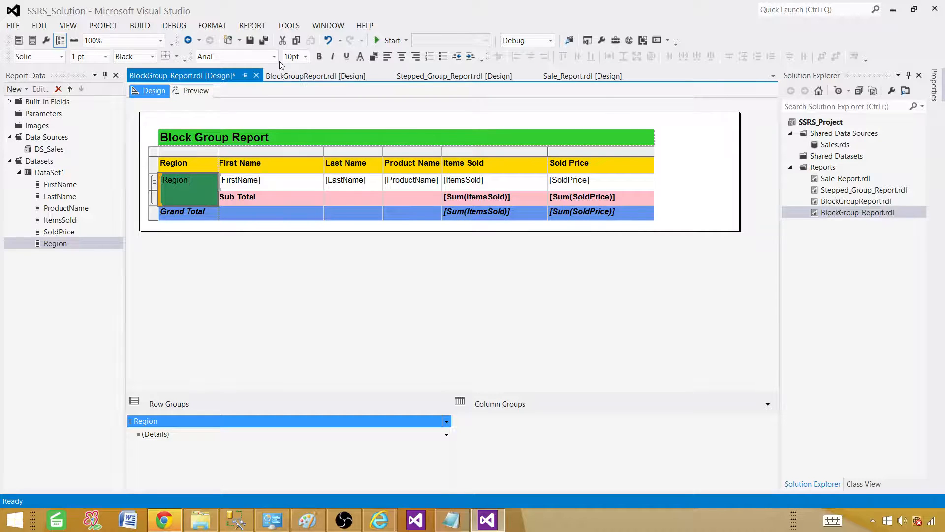
{"action": "mouse_move", "coordinate": [360, 56]}
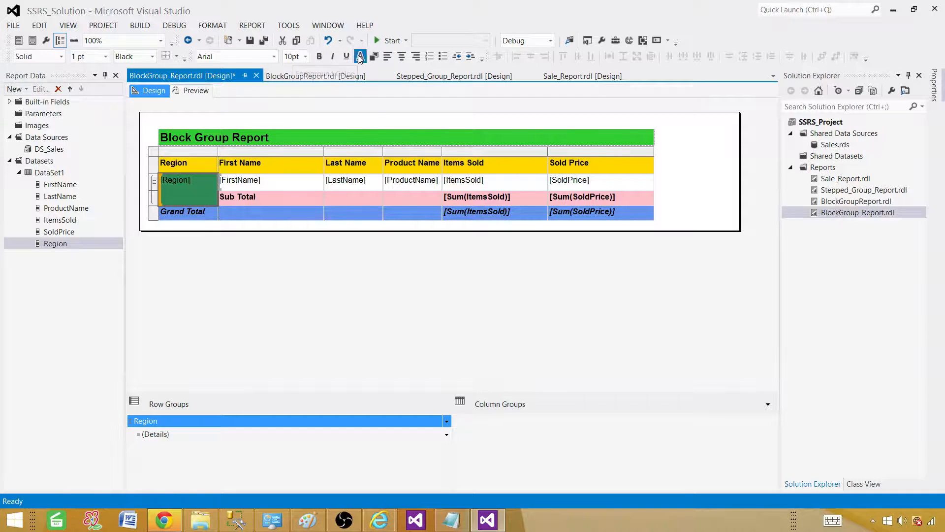
{"action": "left_click", "coordinate": [360, 56]}
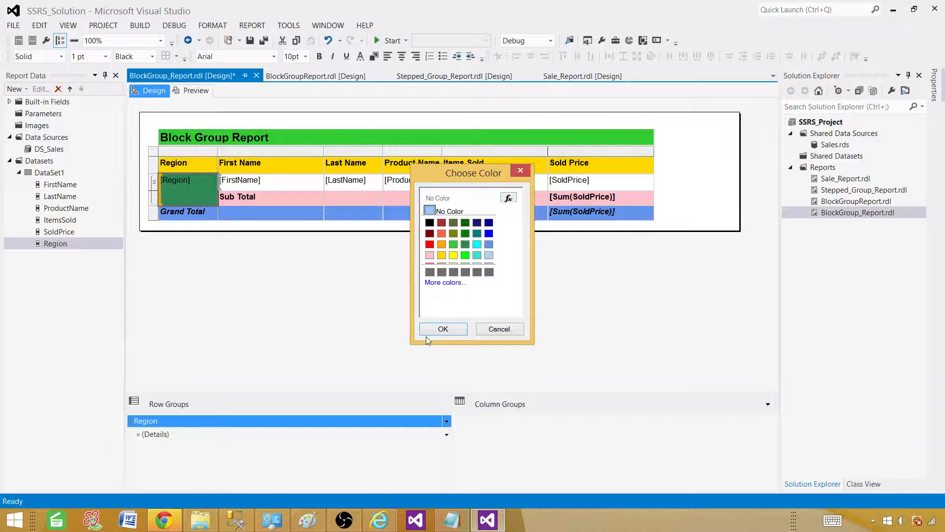
{"action": "left_click", "coordinate": [443, 329]}
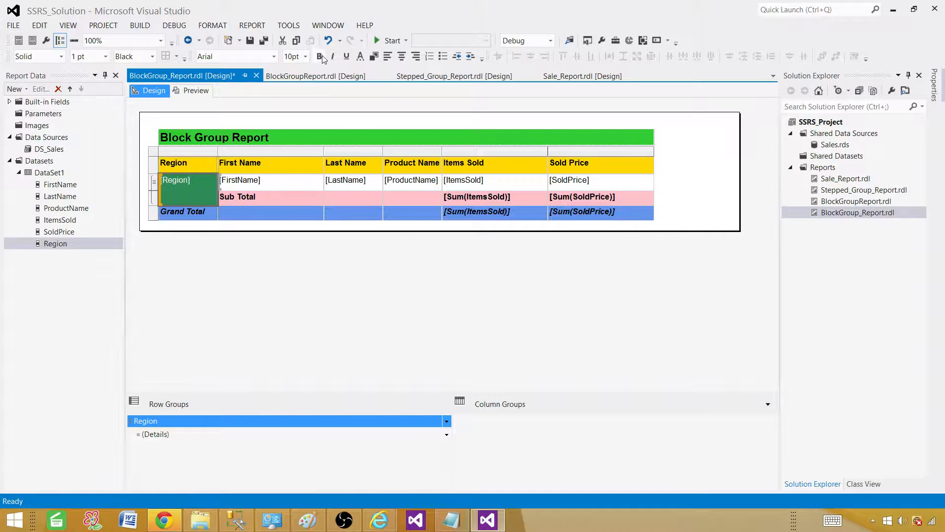
{"action": "left_click", "coordinate": [196, 91]}
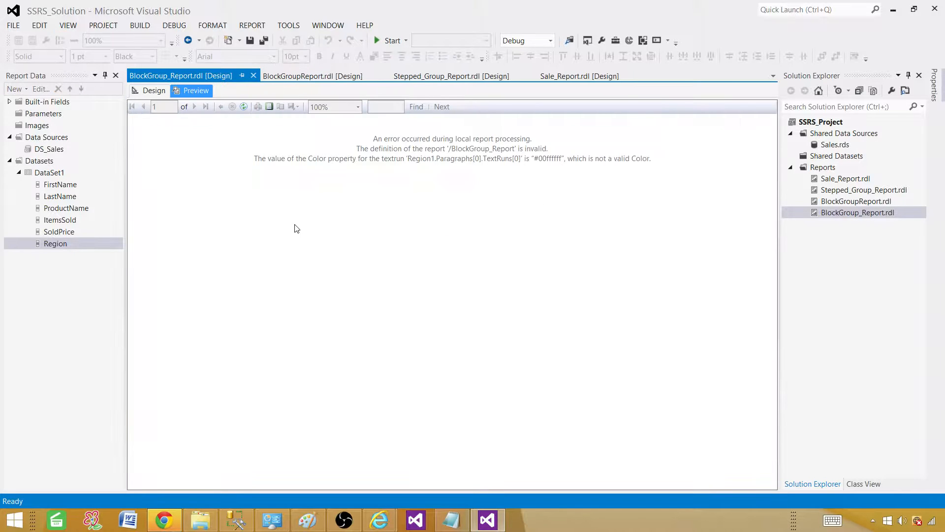
{"action": "mouse_move", "coordinate": [271, 228]}
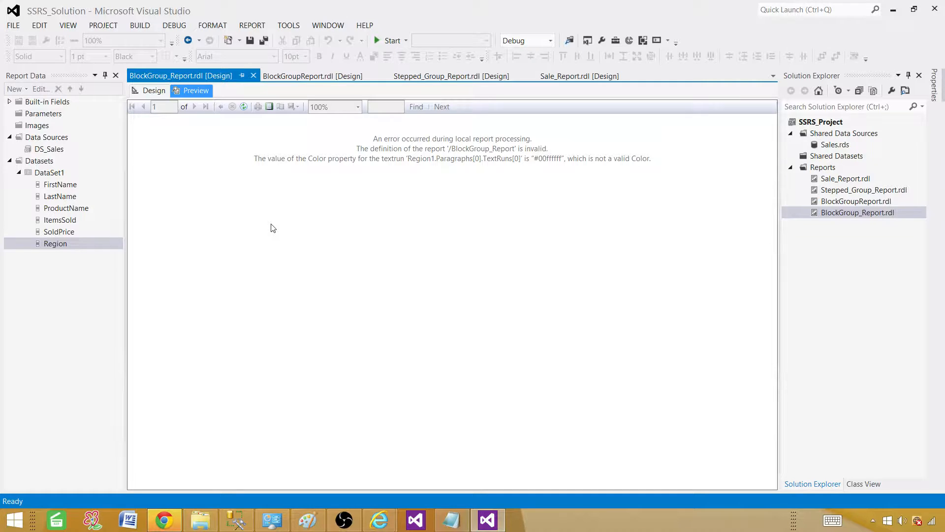
{"action": "mouse_move", "coordinate": [467, 150]}
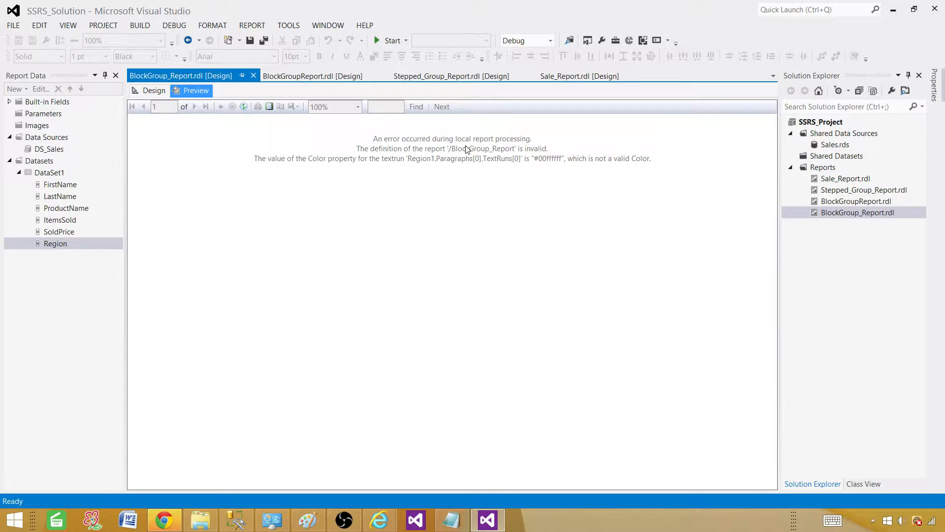
{"action": "mouse_move", "coordinate": [326, 164]}
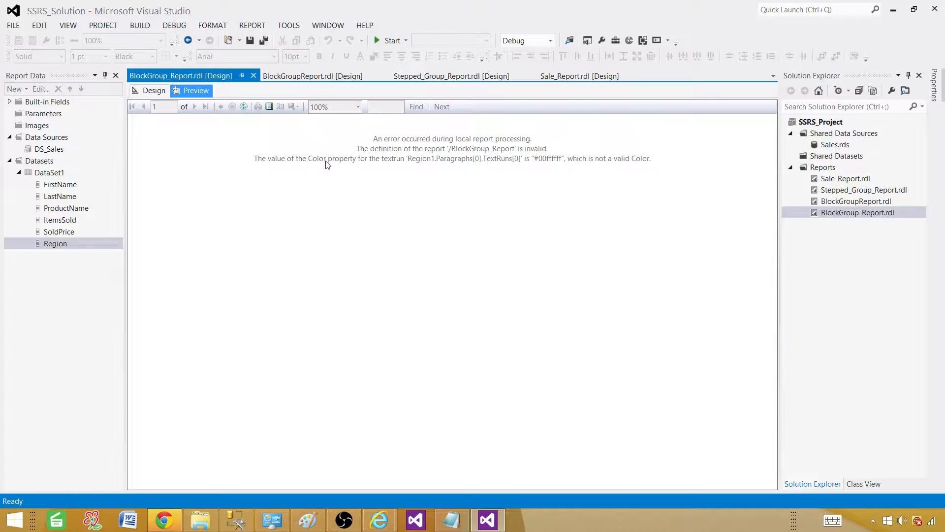
{"action": "mouse_move", "coordinate": [448, 172]}
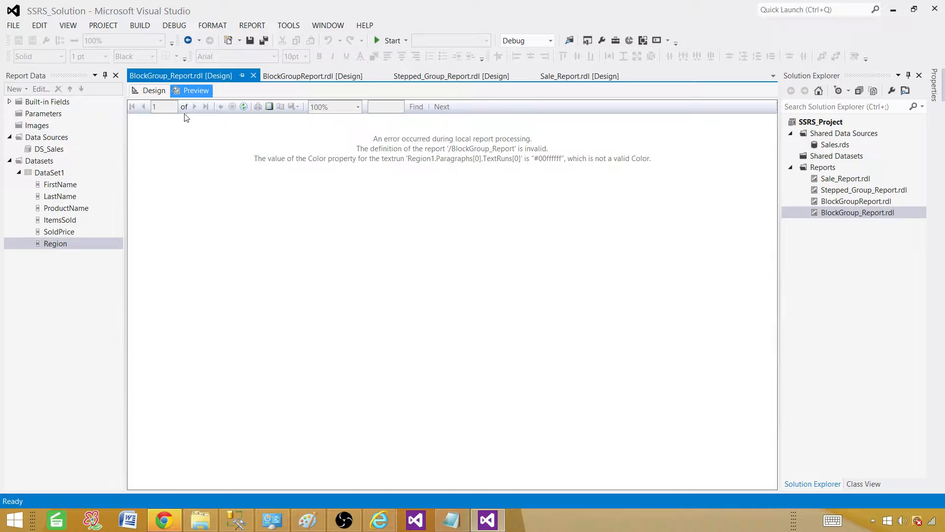
Step: Leave the invalid Color property error and switch back to the Design layout
{"action": "left_click", "coordinate": [154, 90]}
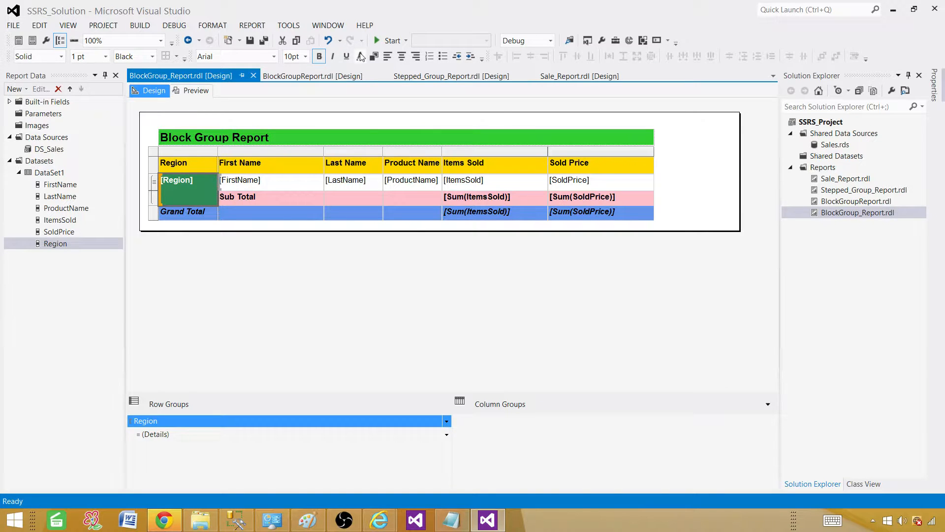
Step: Set the Region cell font colour to White, then preview Asia, Europe and North America
{"action": "left_click", "coordinate": [360, 57]}
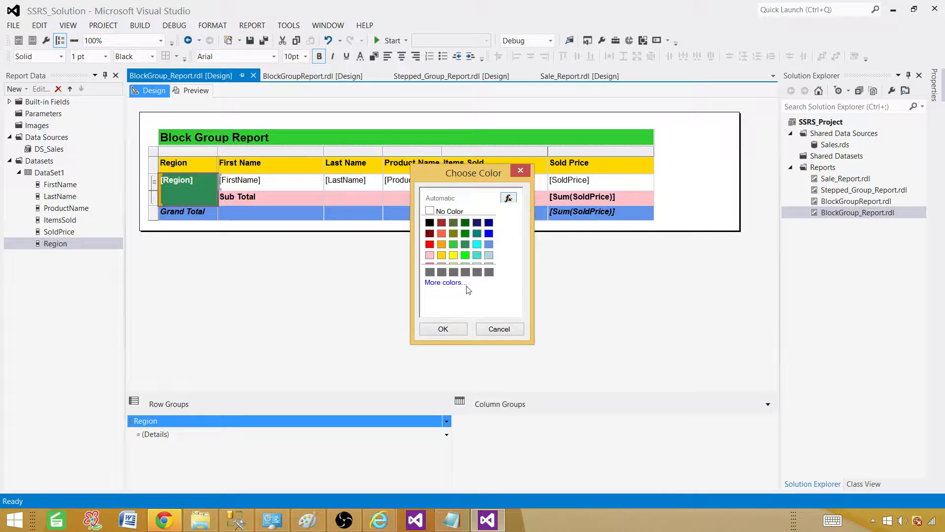
{"action": "left_click", "coordinate": [444, 282]}
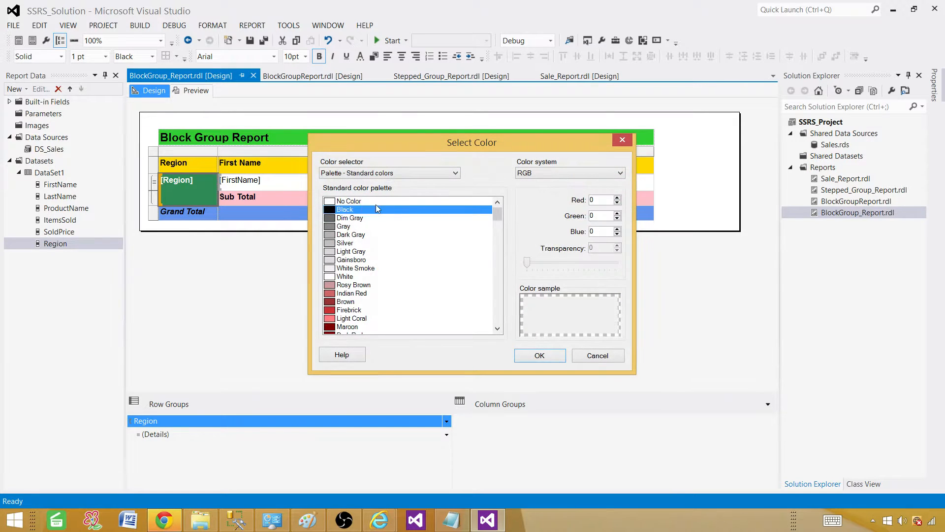
{"action": "left_click", "coordinate": [344, 276]}
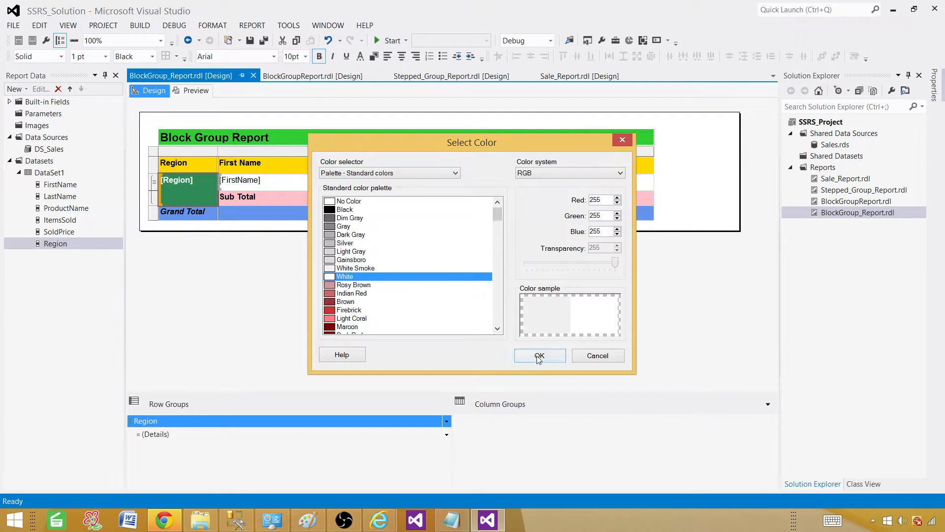
{"action": "left_click", "coordinate": [539, 355]}
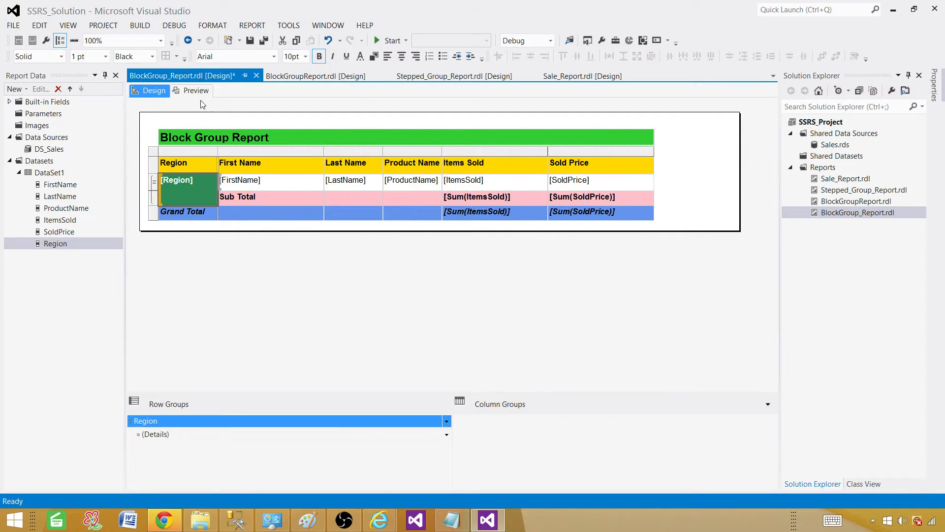
{"action": "left_click", "coordinate": [195, 91]}
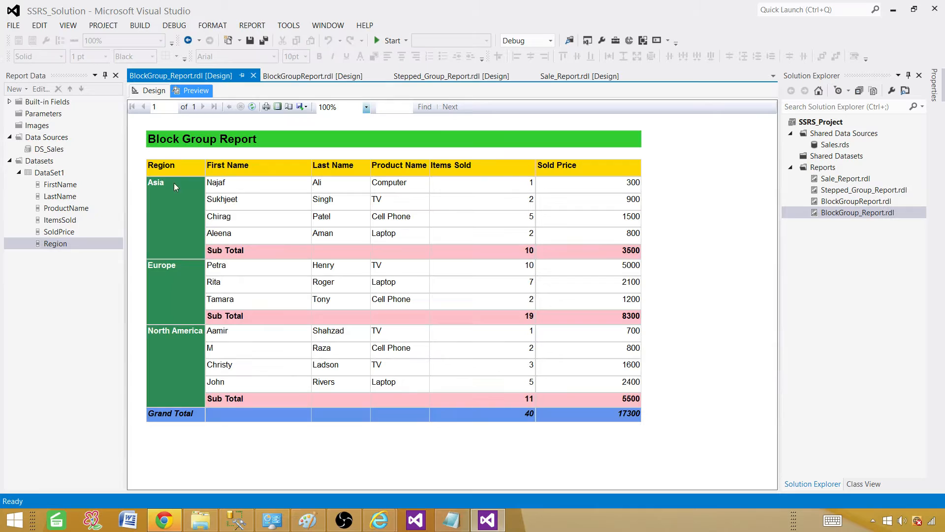
{"action": "mouse_move", "coordinate": [312, 188]}
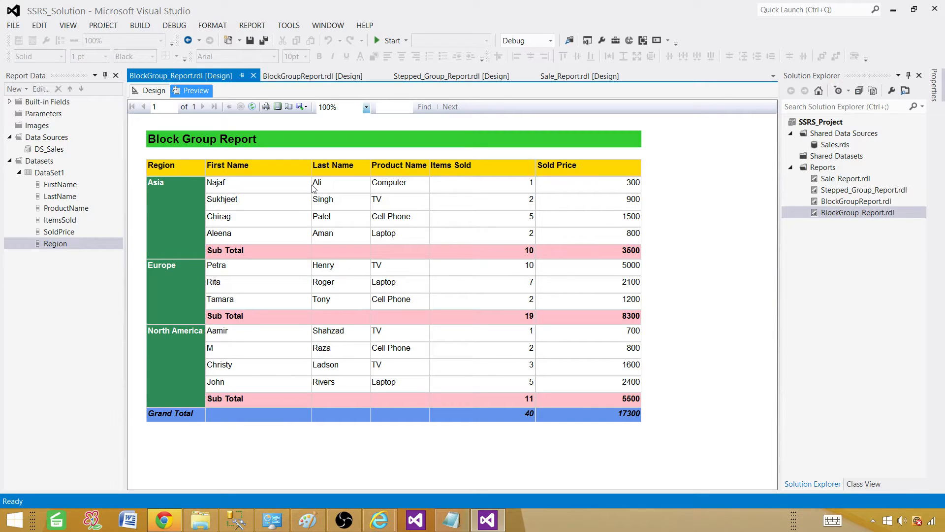